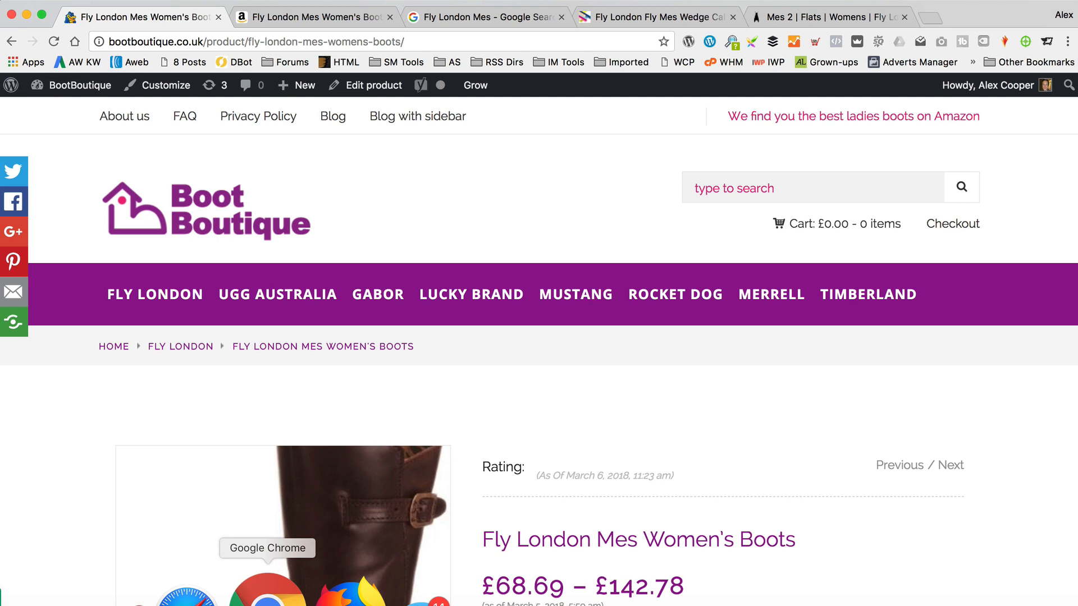
mouse_move(637, 343)
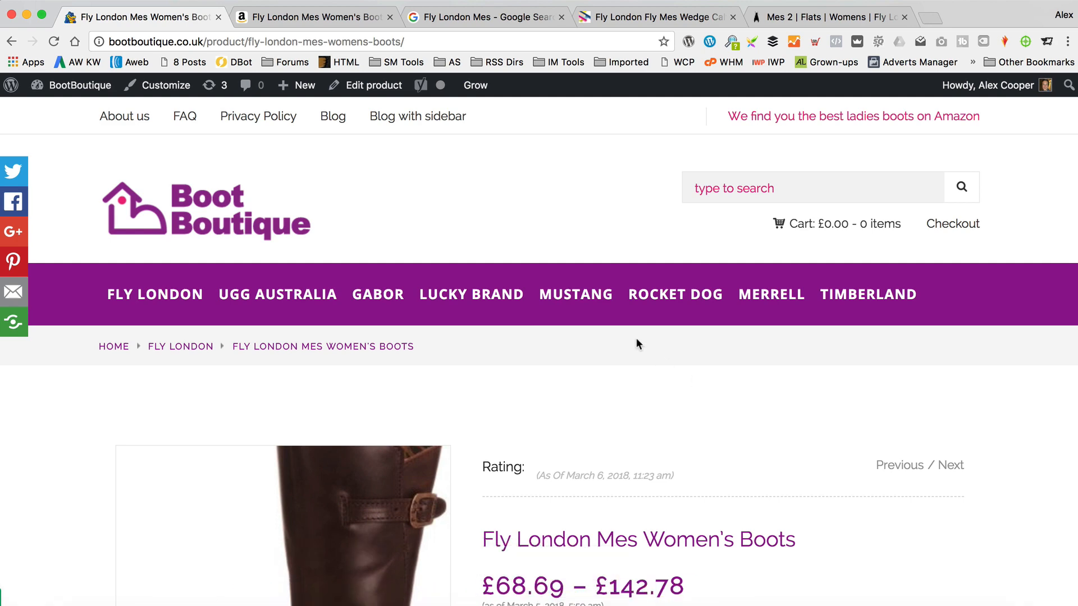
- Review the Fly London Mes boots product page on the storefront
scroll(down, 3)
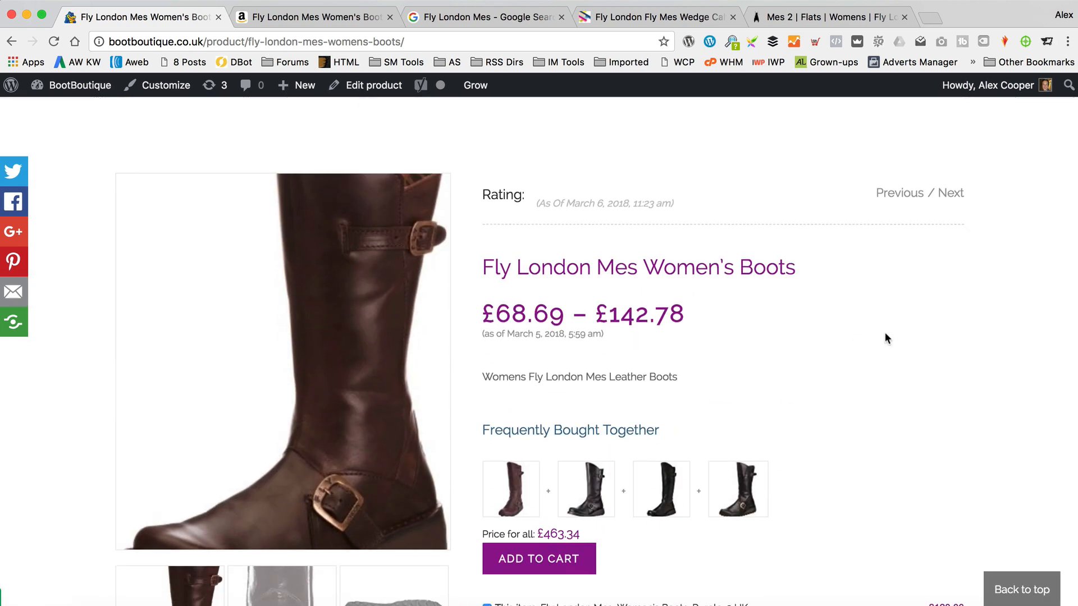
scroll(down, 3)
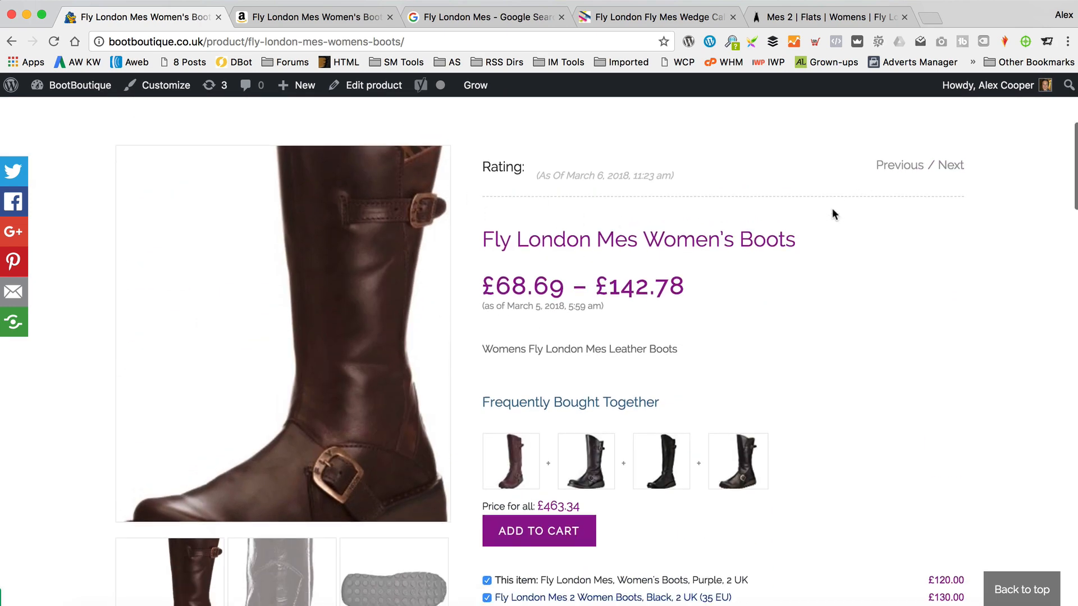
scroll(down, 3)
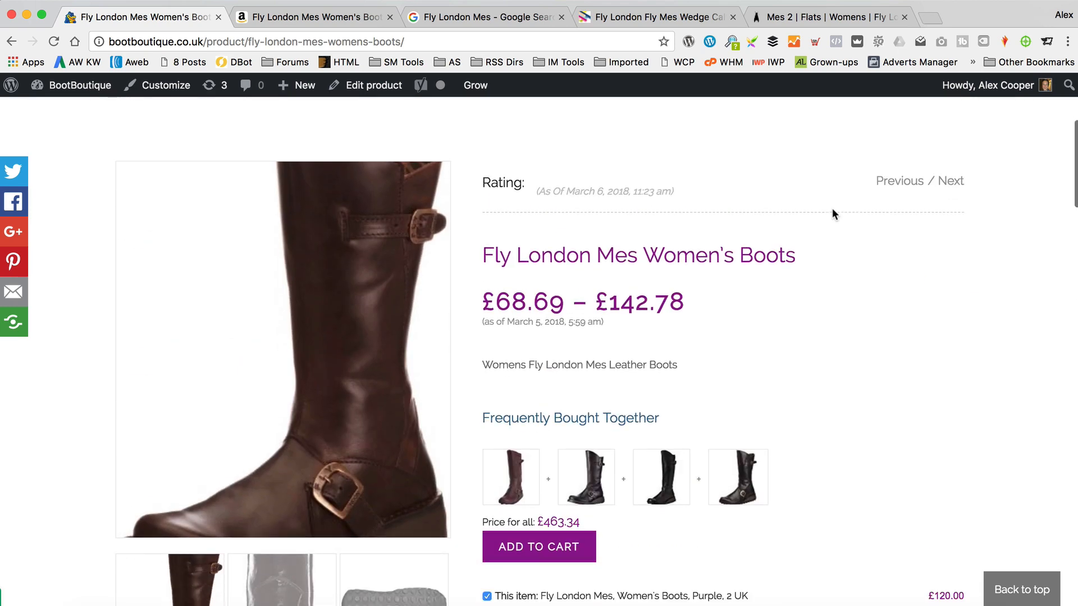
scroll(down, 3)
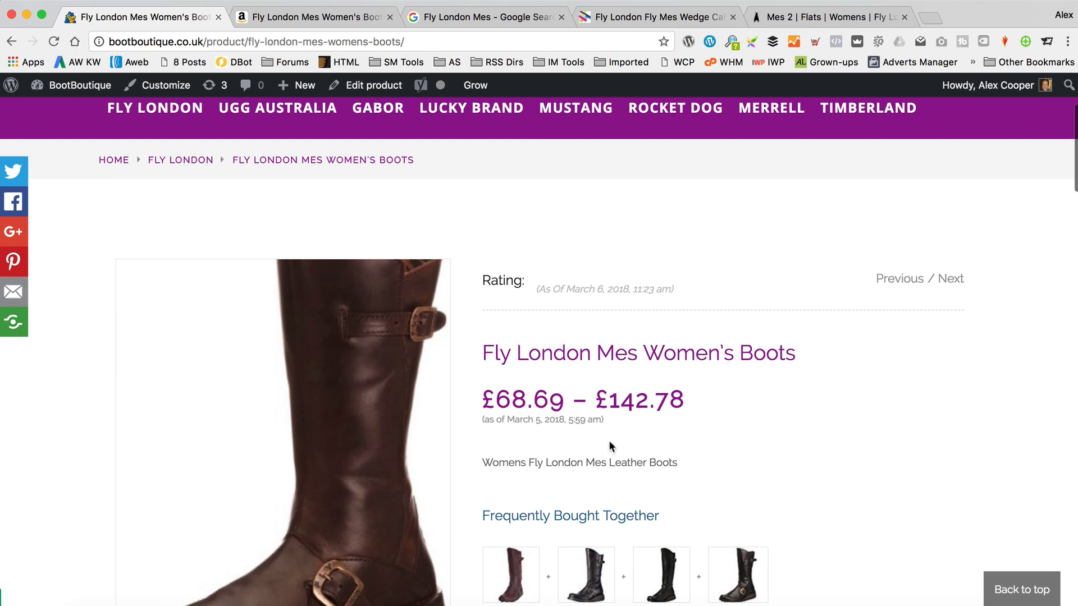
scroll(down, 3)
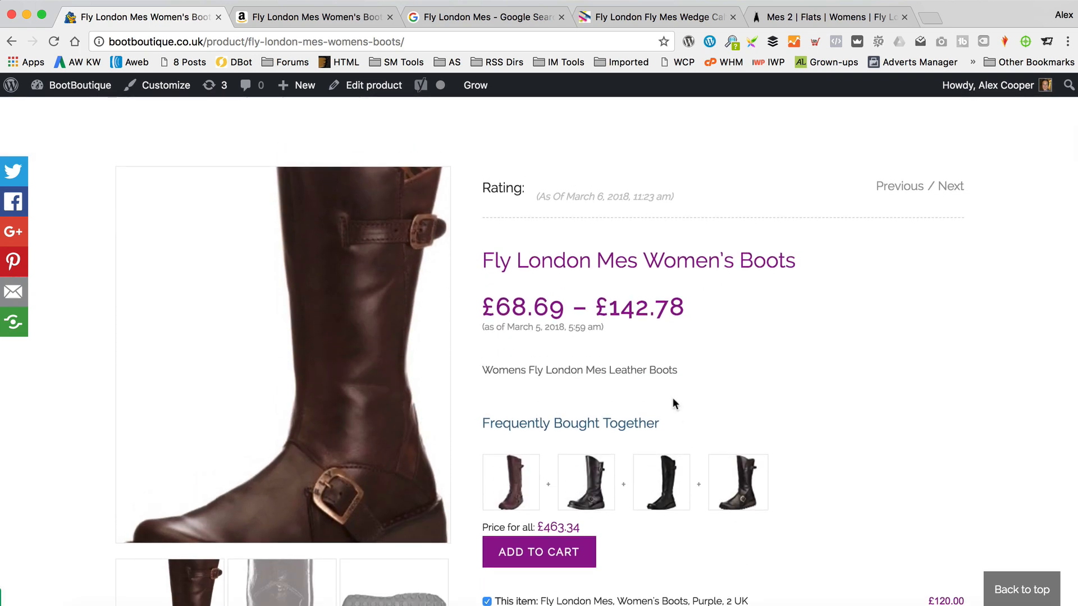
scroll(up, 3)
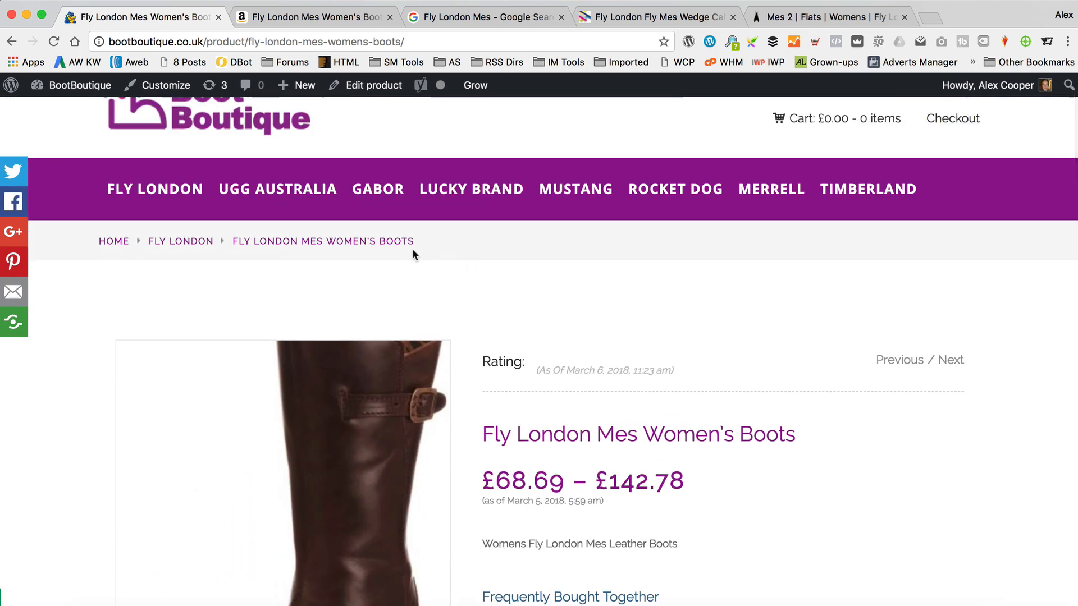
- Look over the Amazon listing of the same boots for comparison
click(314, 16)
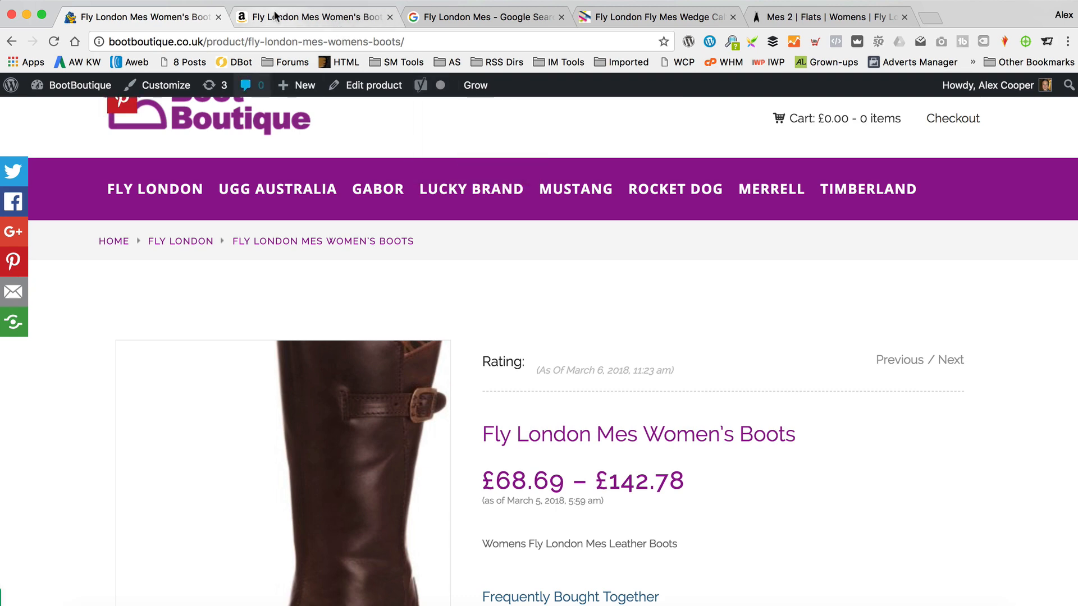
click(314, 15)
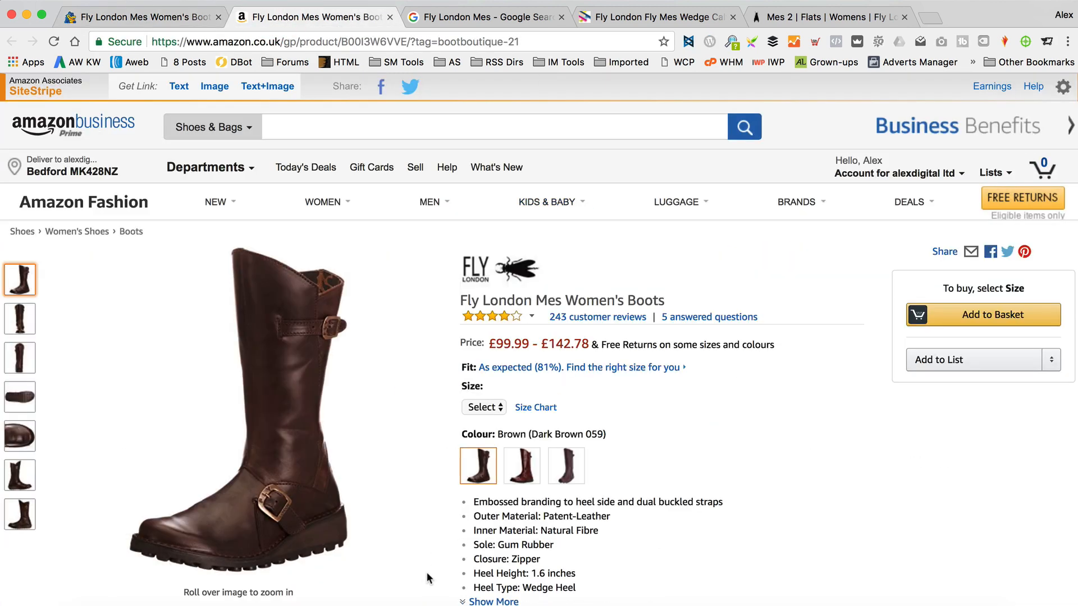
scroll(down, 3)
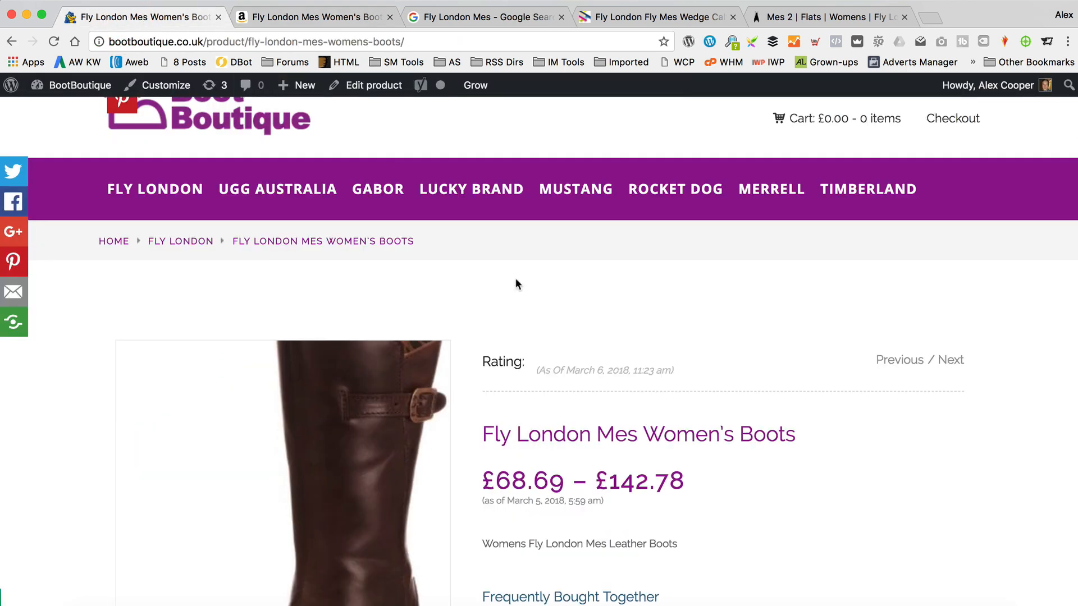
scroll(down, 3)
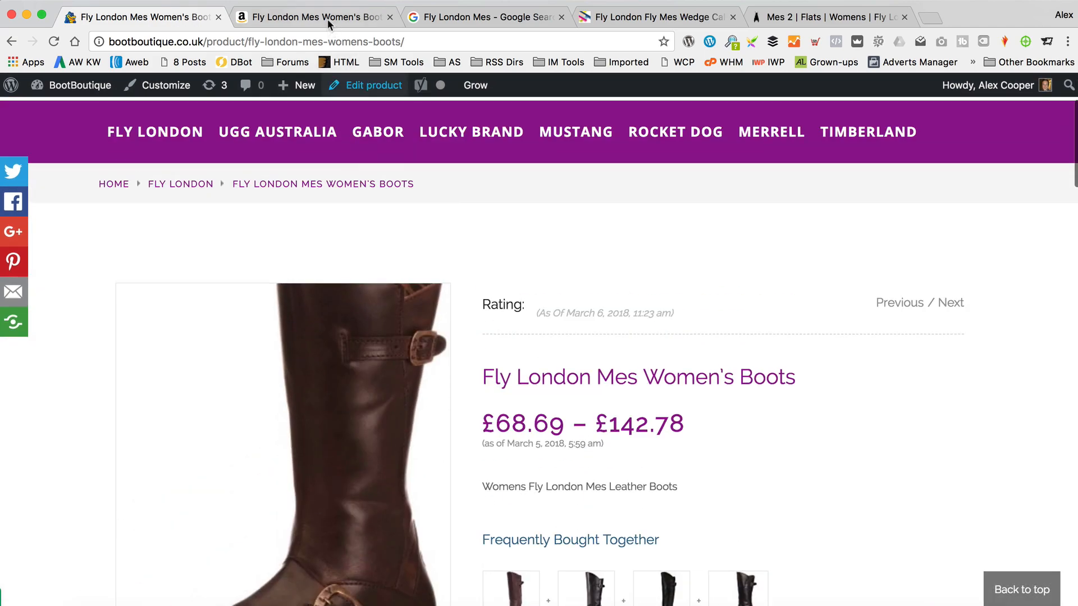
- Look over the Office listing and the Fly London shop page for the same boots
click(653, 17)
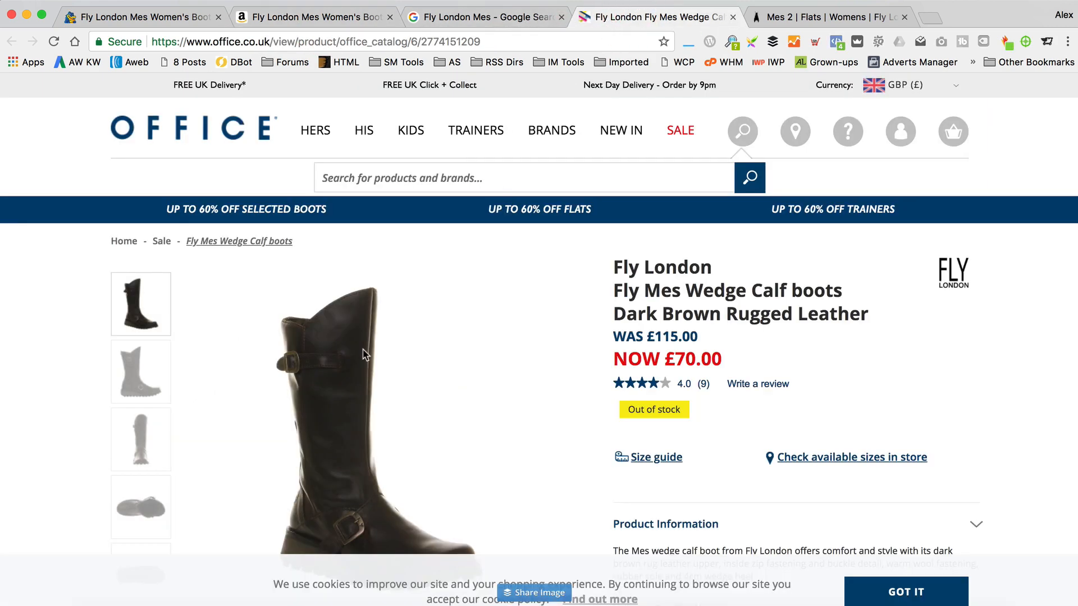
scroll(down, 3)
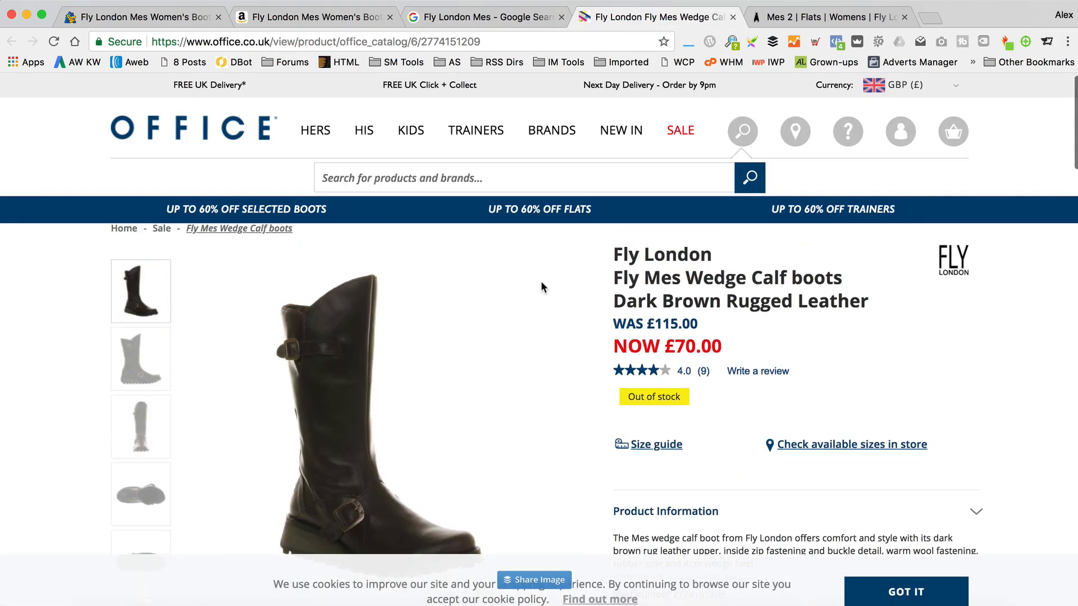
scroll(down, 3)
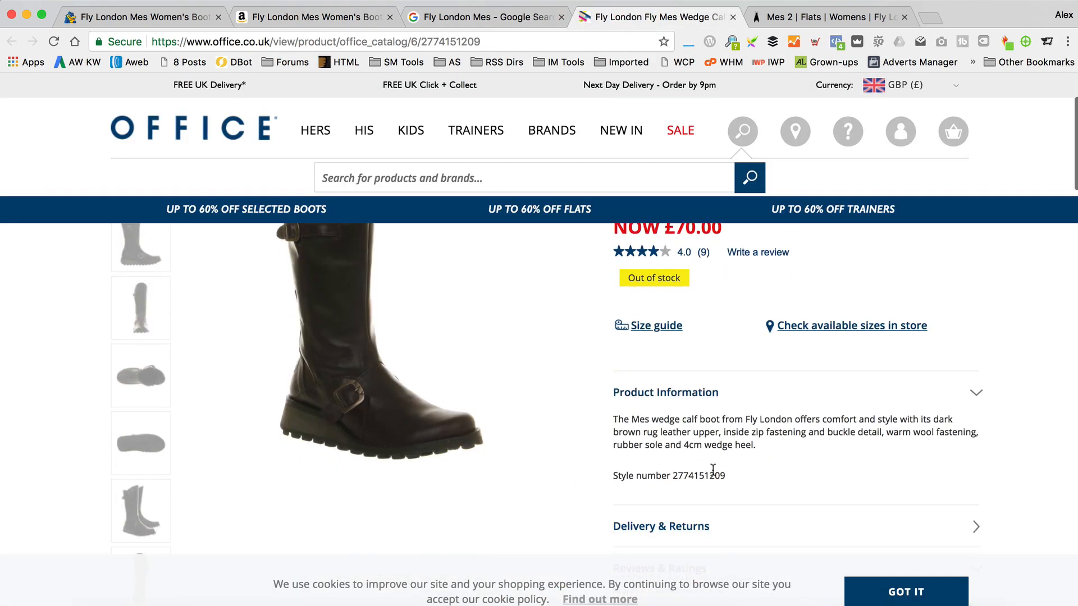
scroll(down, 3)
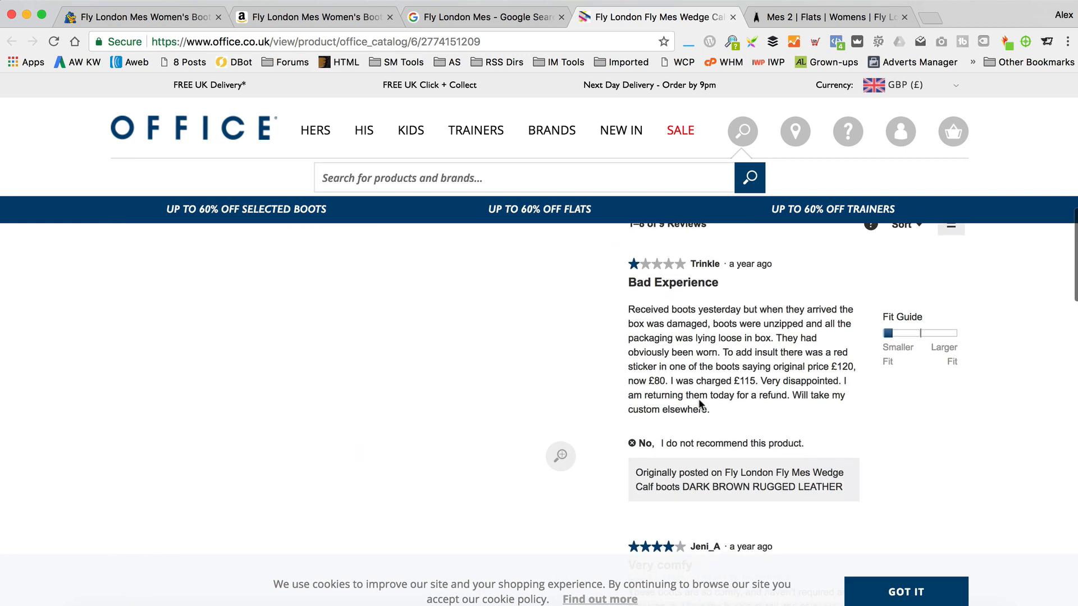
scroll(down, 3)
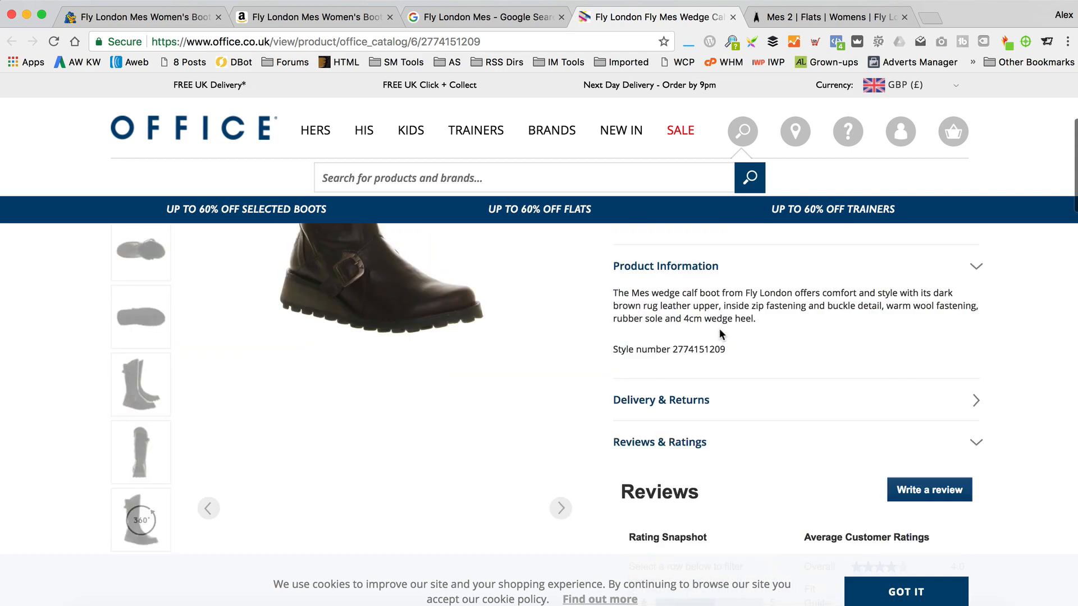
scroll(up, 3)
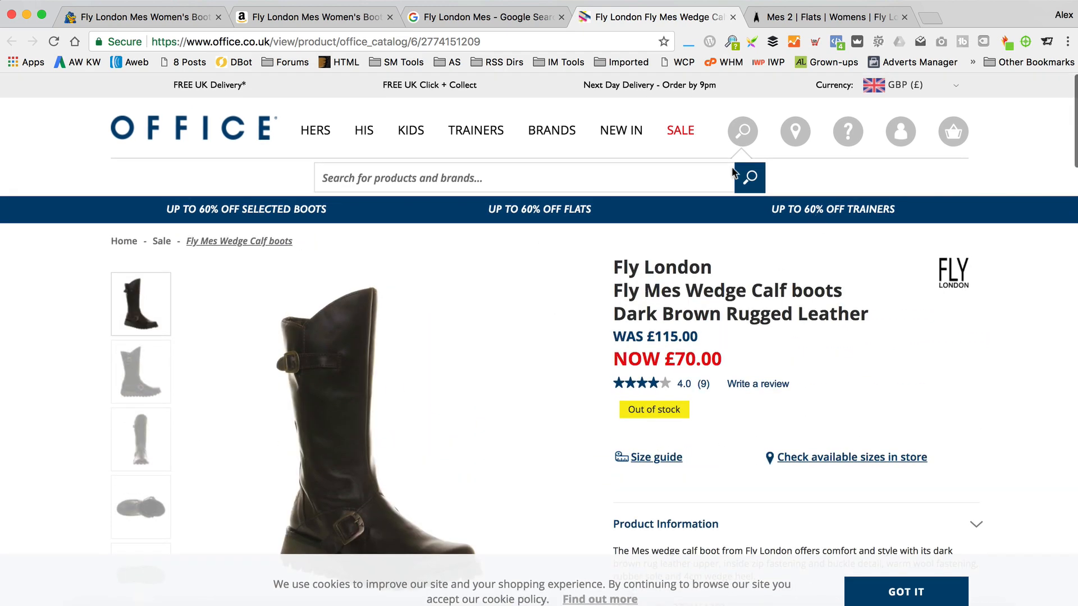
mouse_move(720, 495)
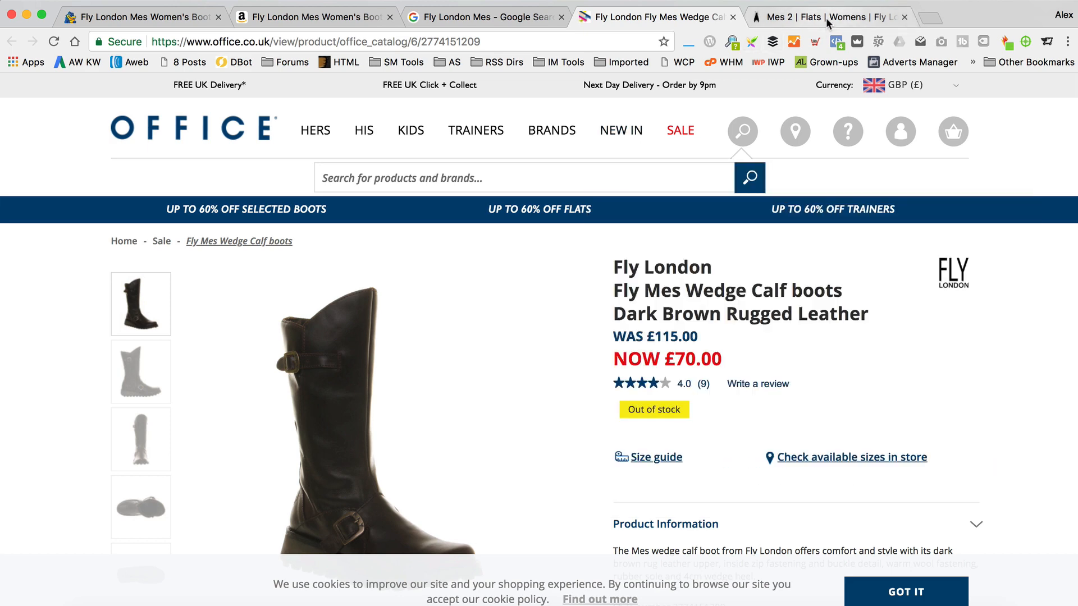
click(829, 16)
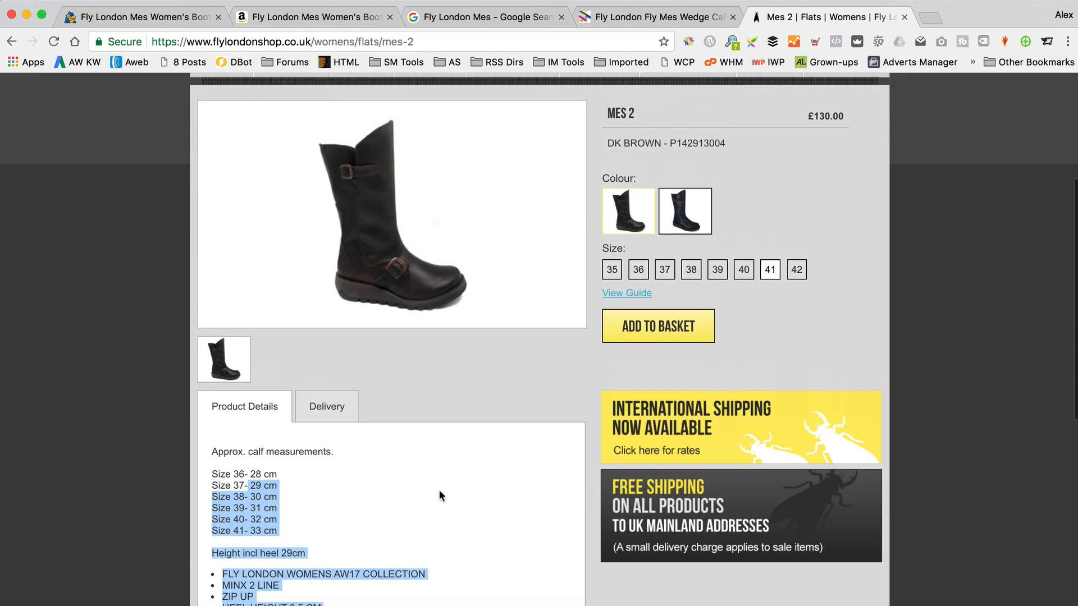
scroll(down, 3)
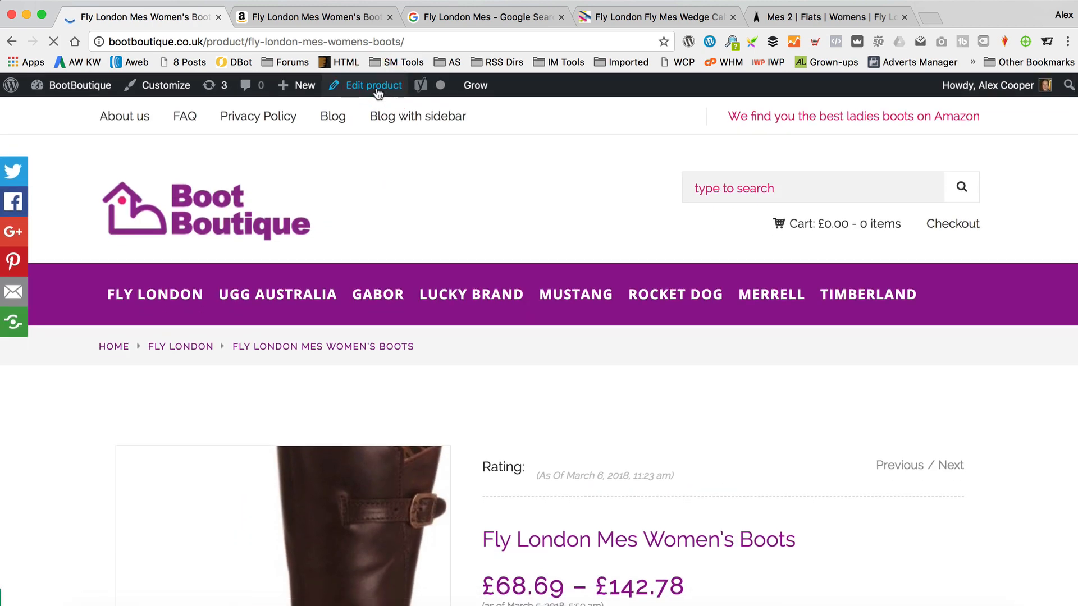
- Open the product in the admin editor and bring the Yoast SEO analysis into view
click(373, 85)
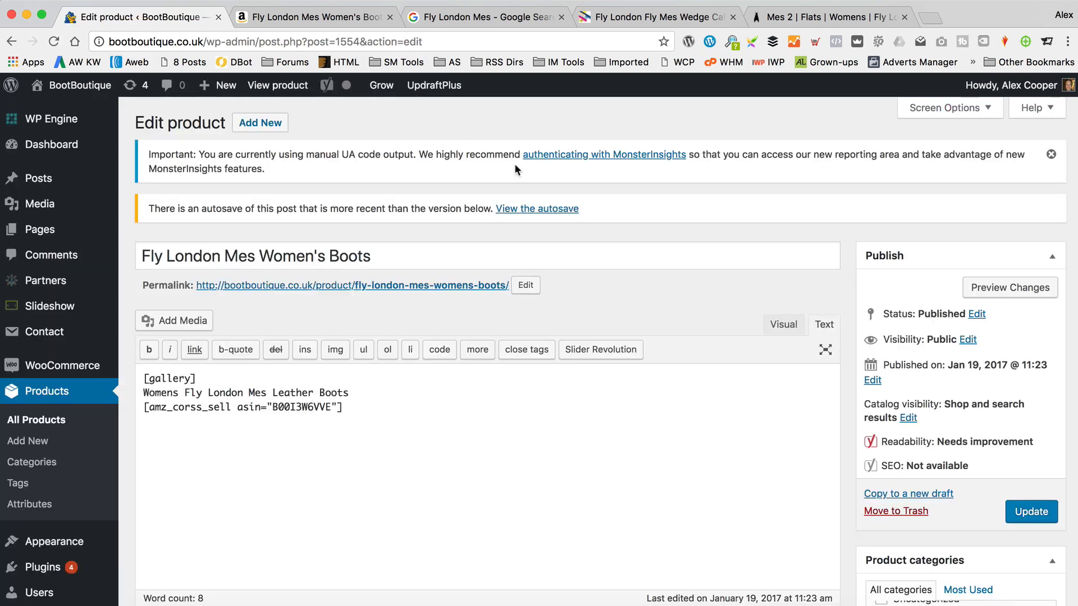
scroll(down, 3)
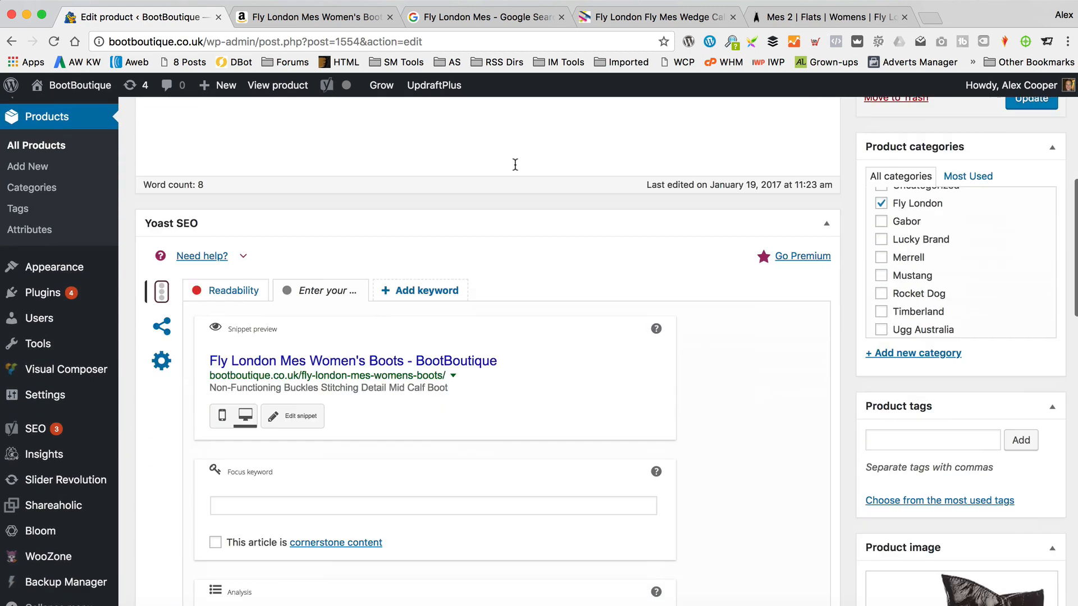
scroll(down, 3)
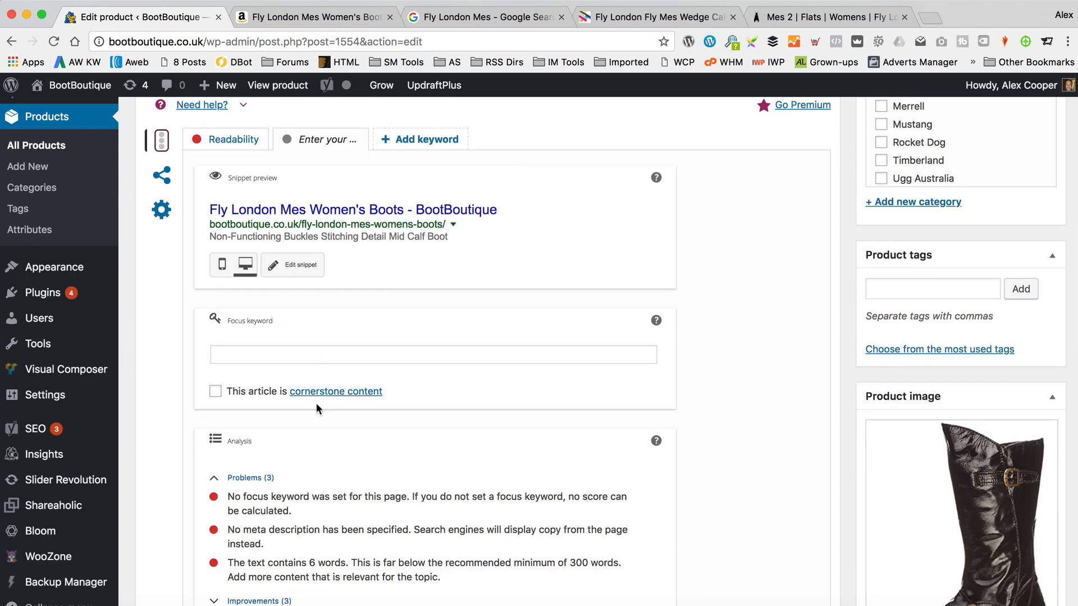
mouse_move(197, 353)
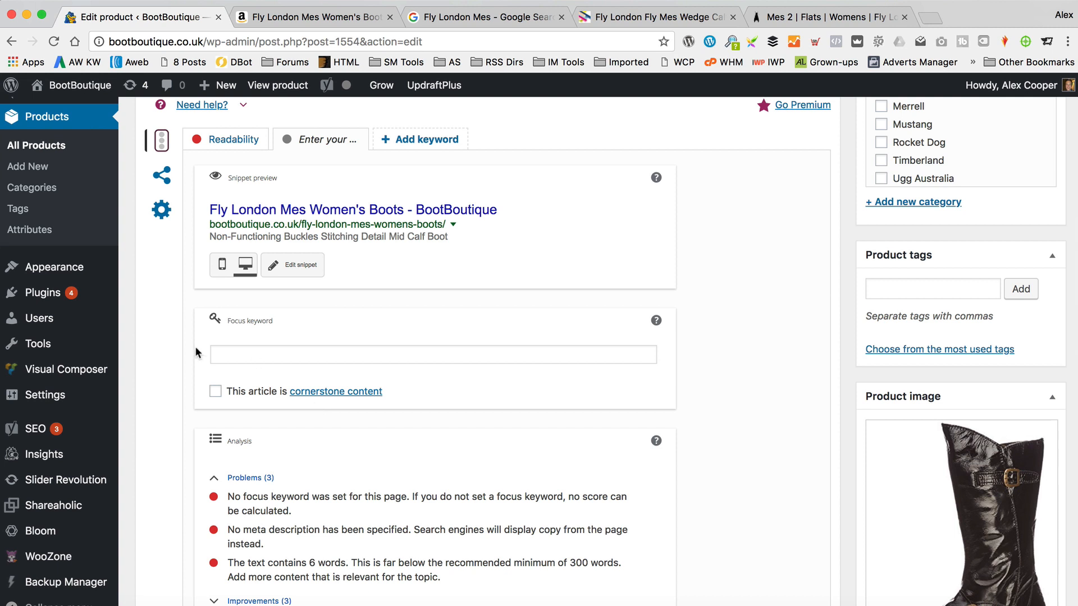
mouse_move(41, 292)
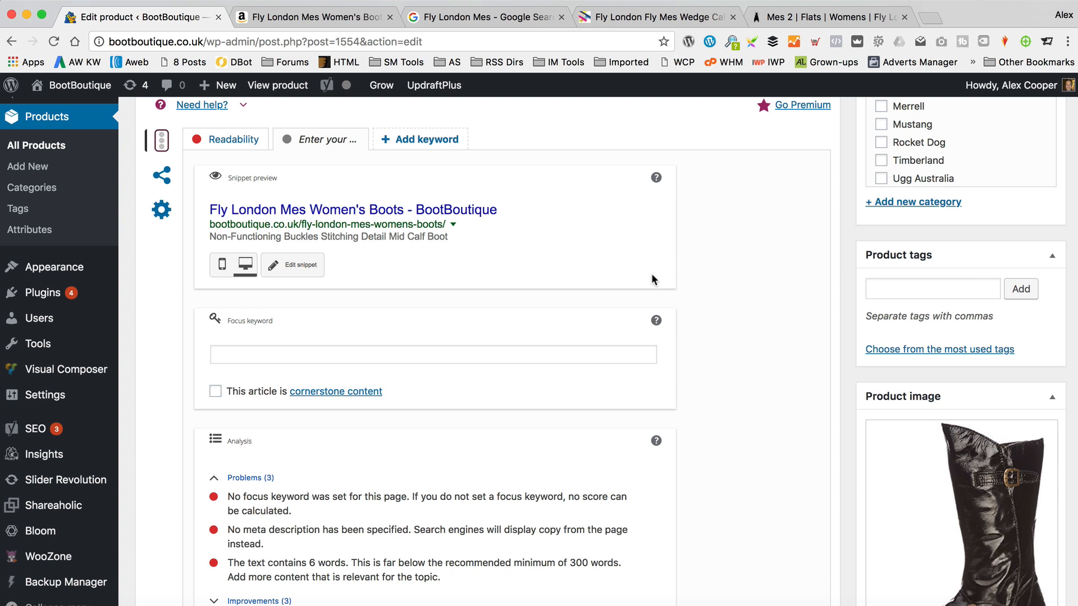
mouse_move(479, 382)
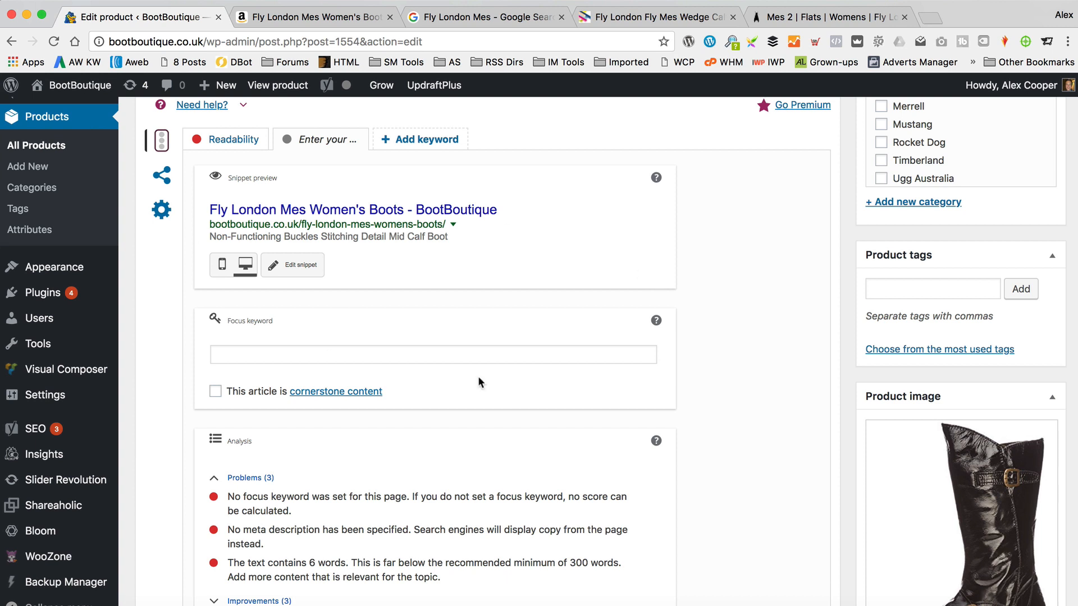
mouse_move(371, 408)
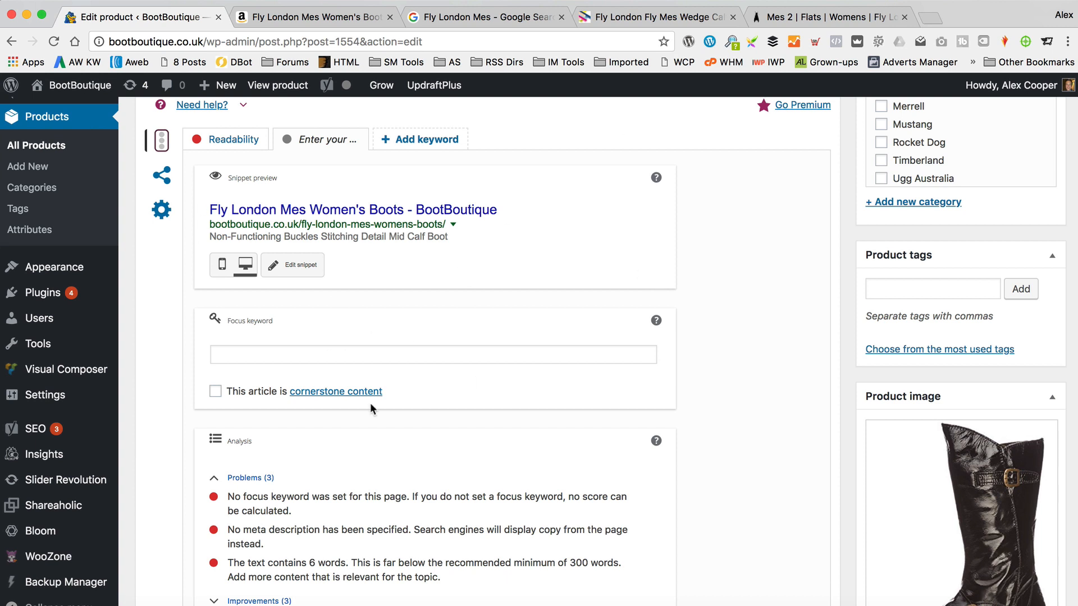
- Enter 'Fly London Mes' as the Yoast focus keyword and return to the content editor
click(433, 354)
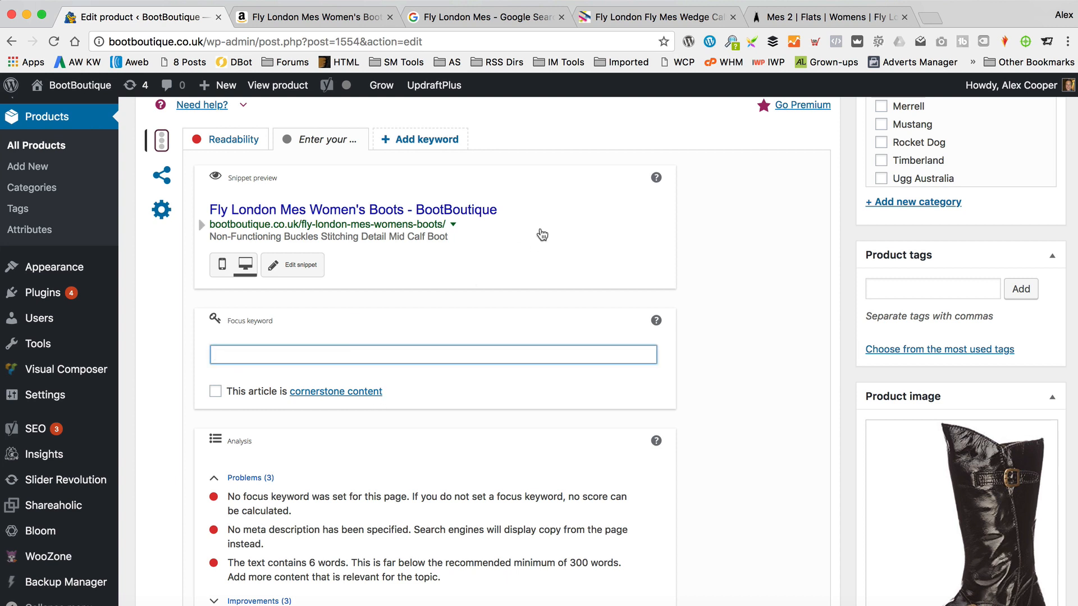
text(F)
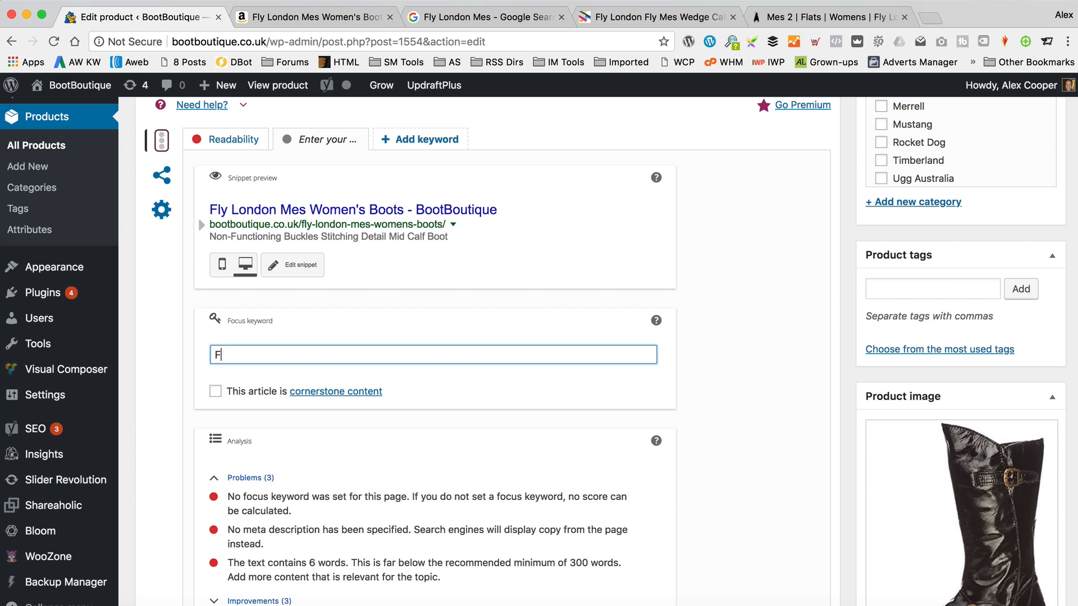
text(ly London Mes)
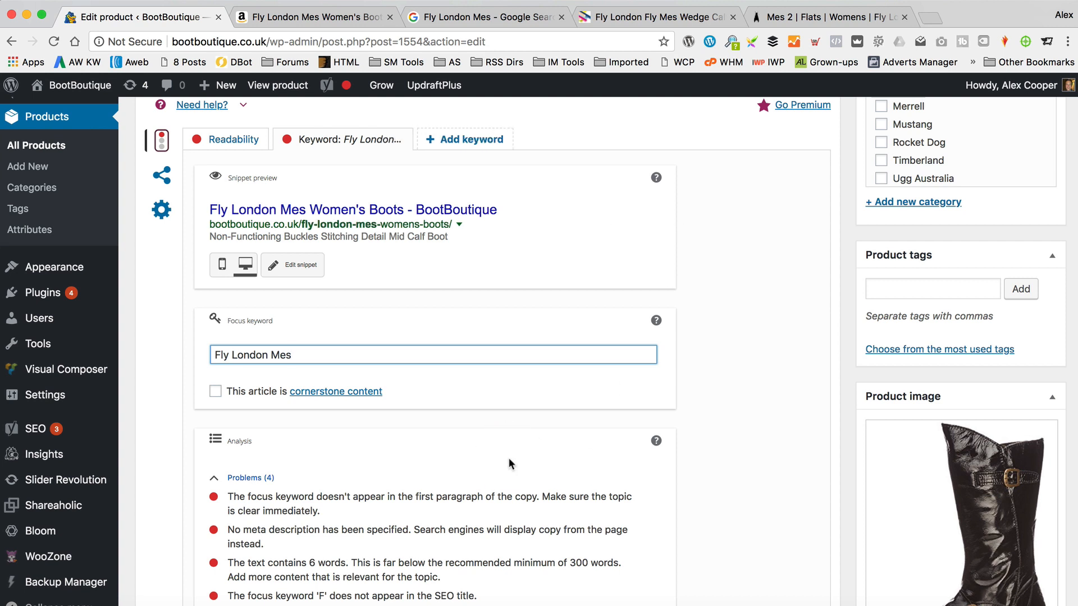
scroll(down, 3)
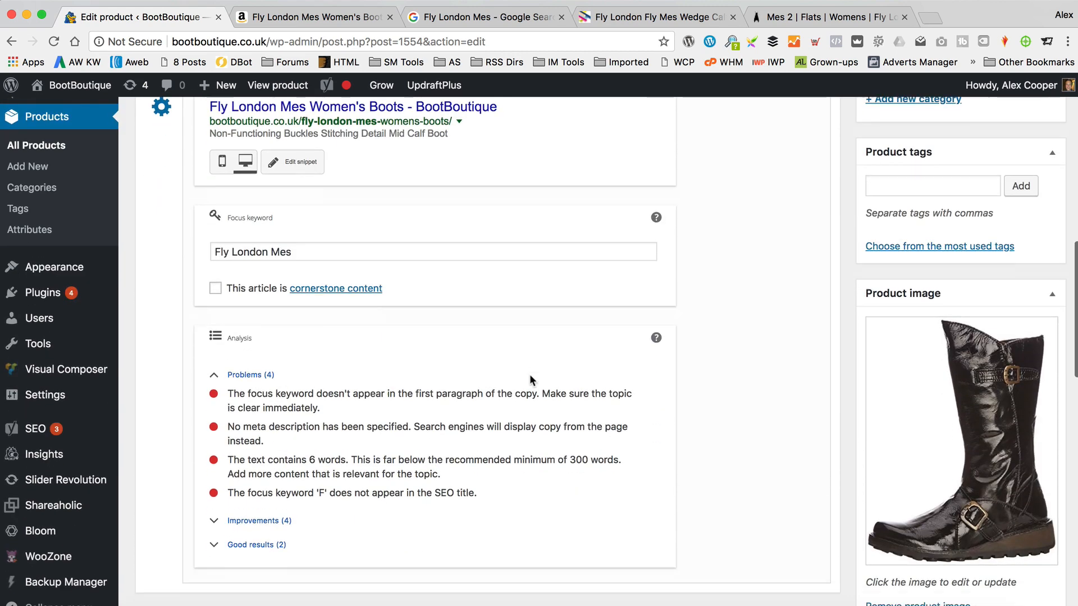
scroll(down, 3)
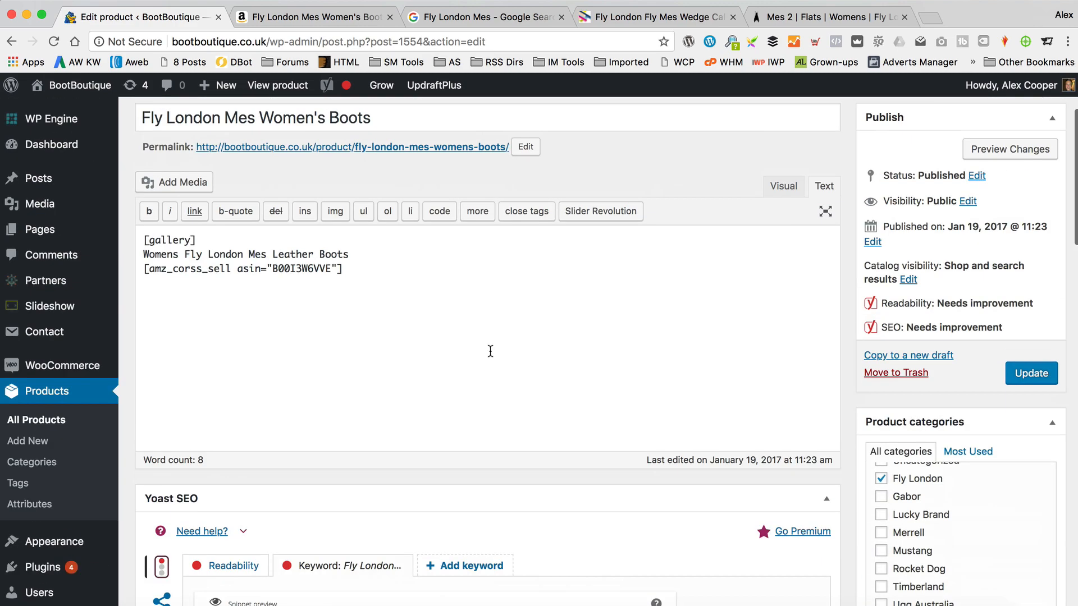
scroll(down, 3)
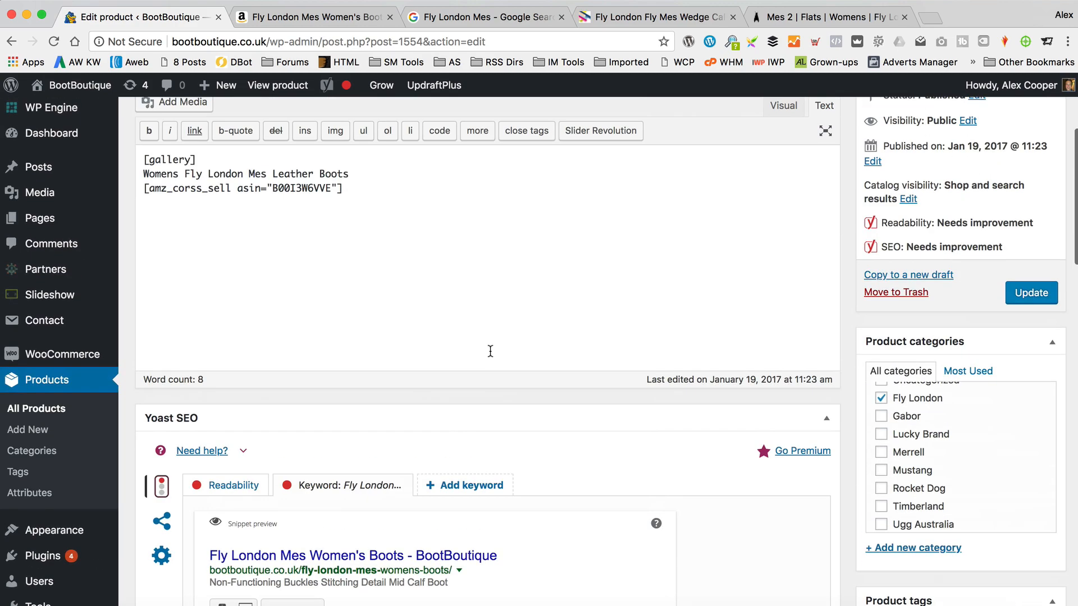
scroll(down, 3)
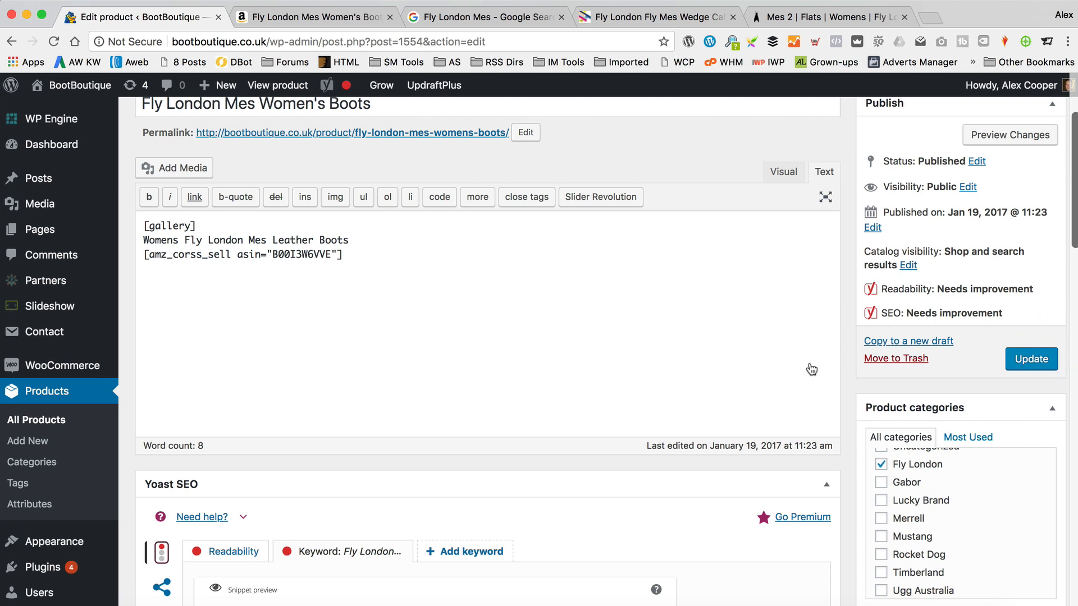
- Save the product changes with Update
click(1030, 359)
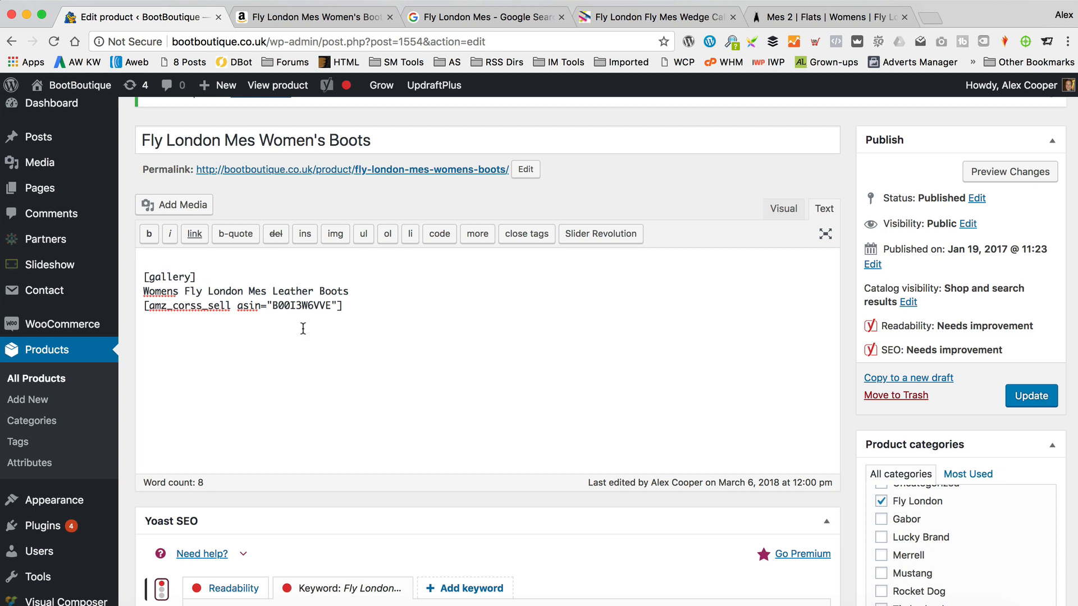
text(Fly L)
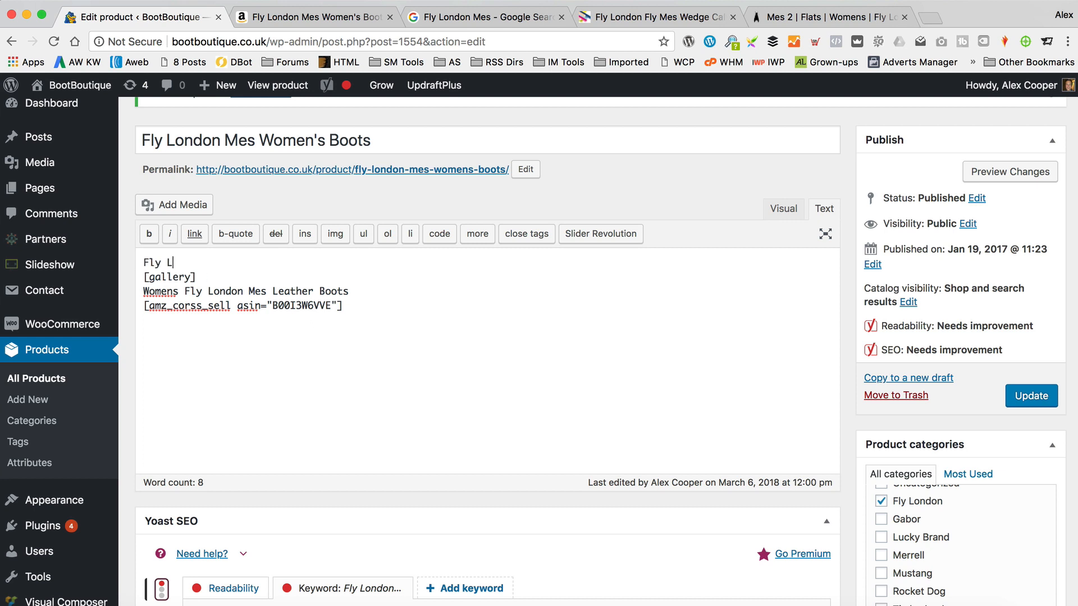
text(ond)
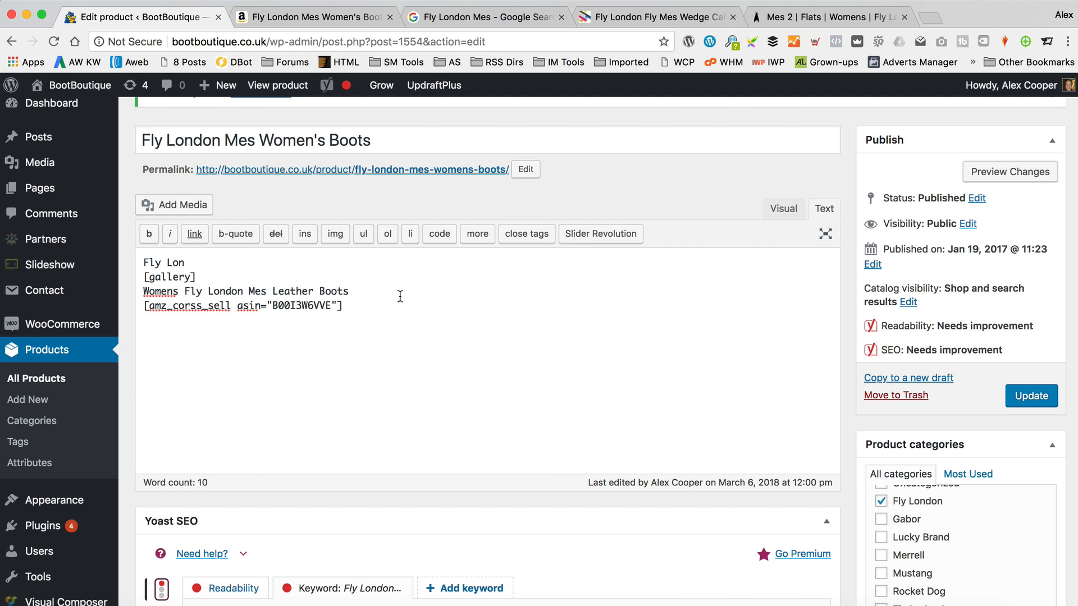
- Move the 'Womens Fly London Mes Leather Boots' line to the top, above [gallery]
triple_click(243, 291)
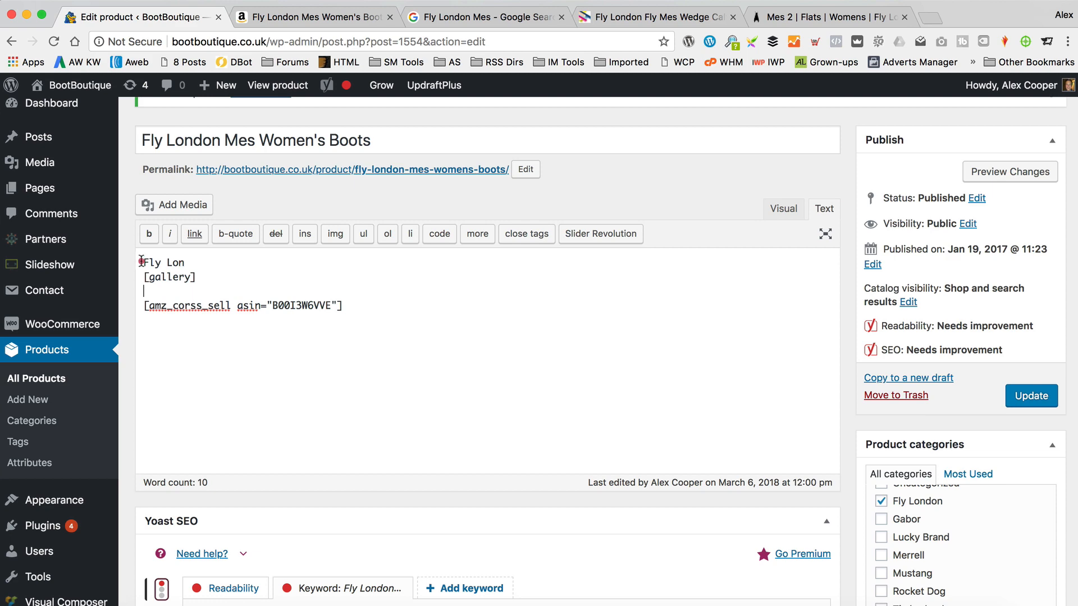
text(Womens Fly London Mes Leather Boots)
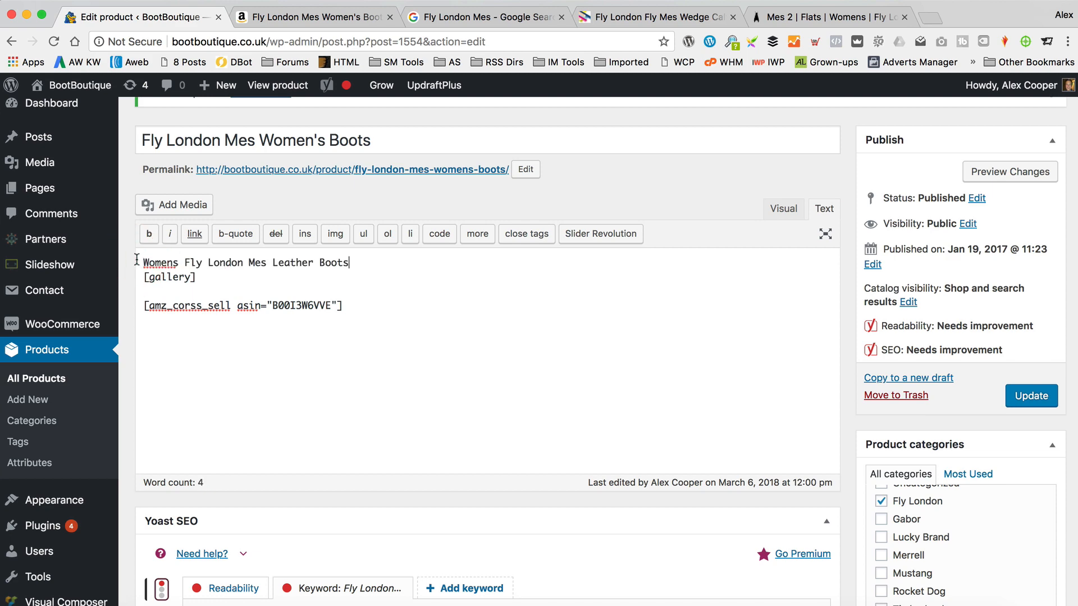
mouse_move(439, 290)
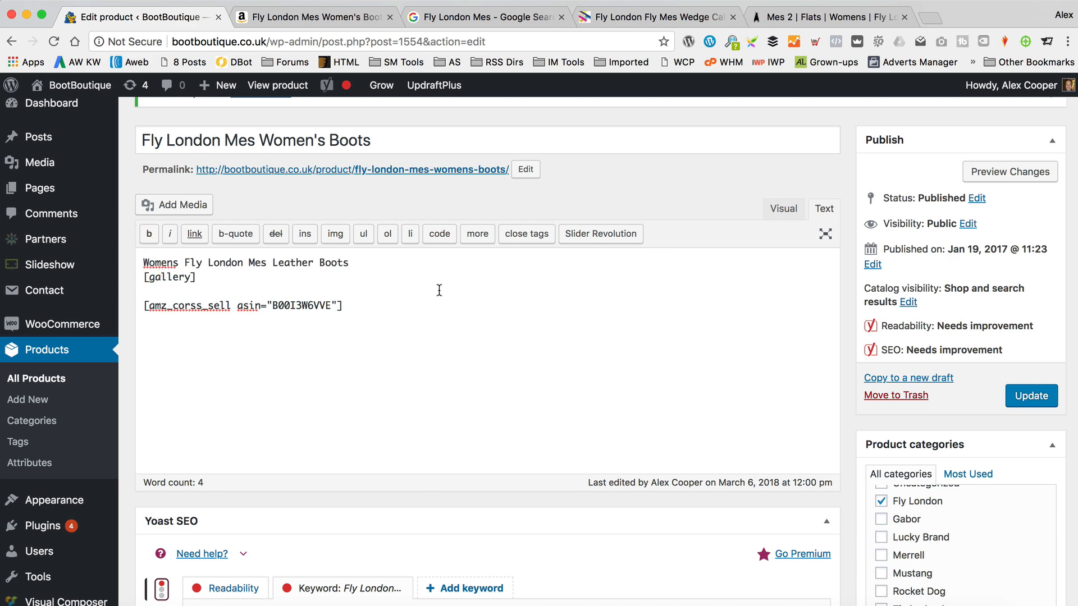
scroll(down, 3)
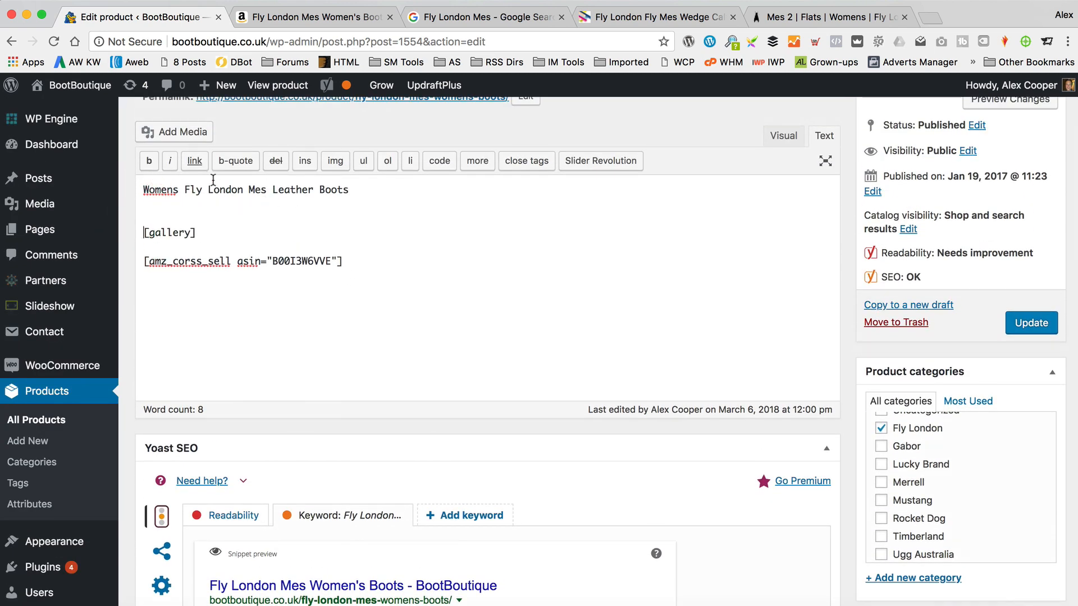
click(1031, 322)
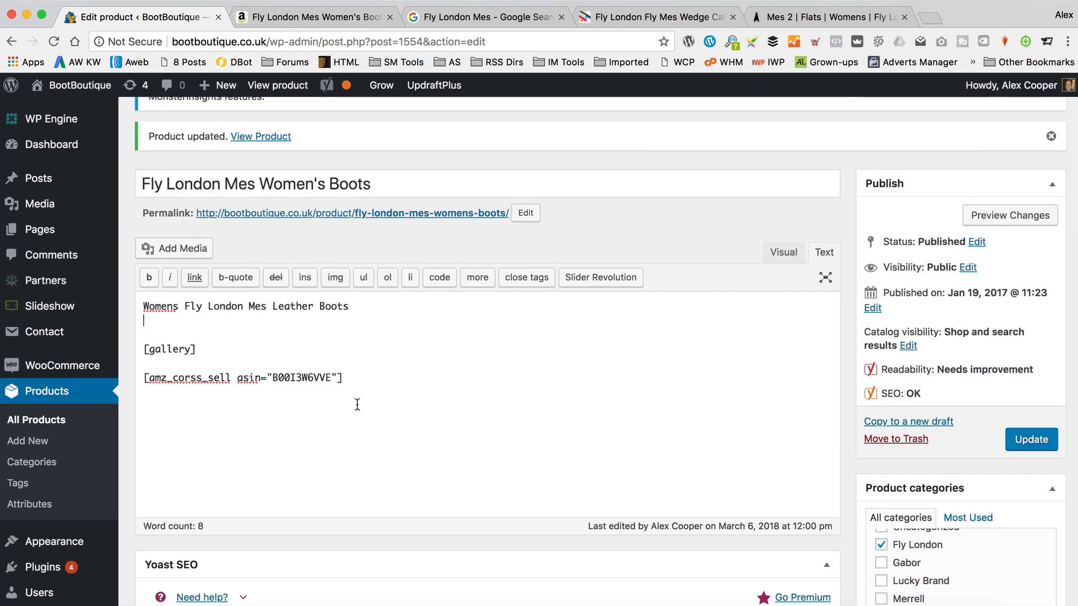
scroll(down, 3)
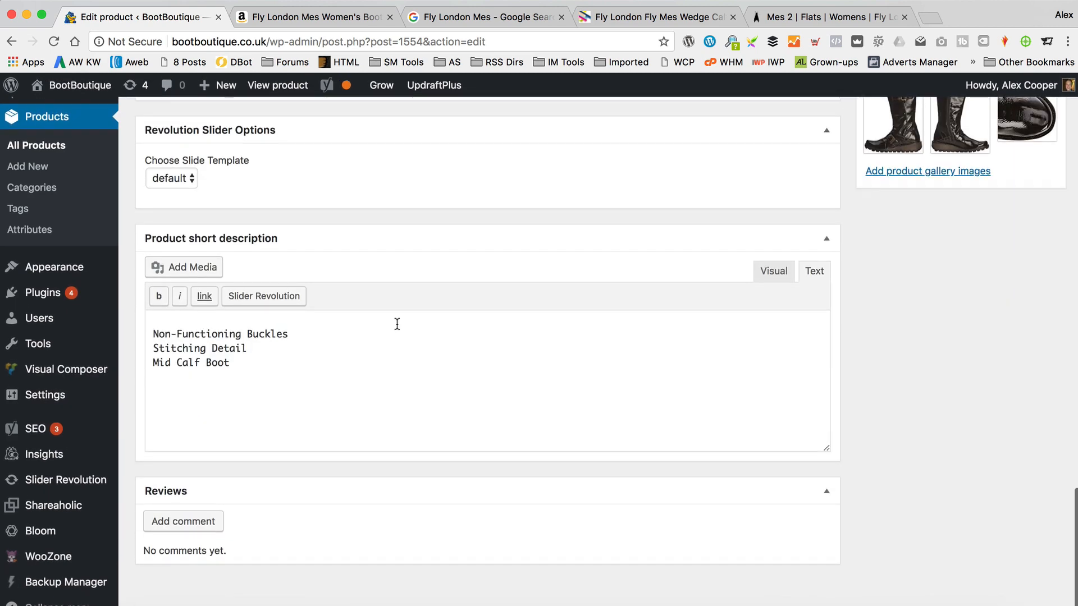
mouse_move(369, 246)
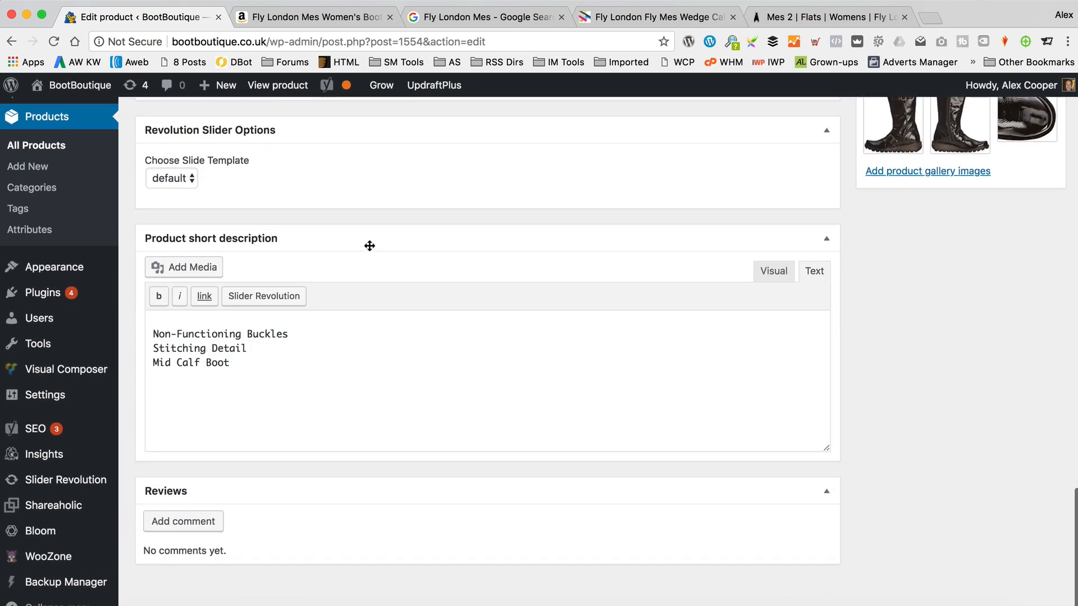
- Drag the Product short description panel up to sit directly below the main description
click(326, 86)
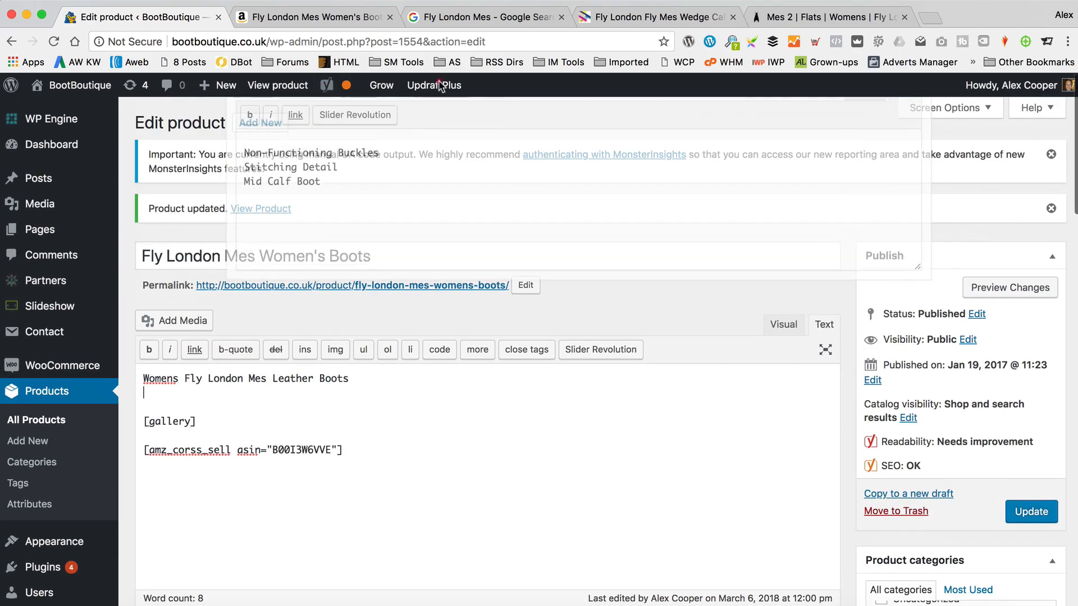
scroll(down, 3)
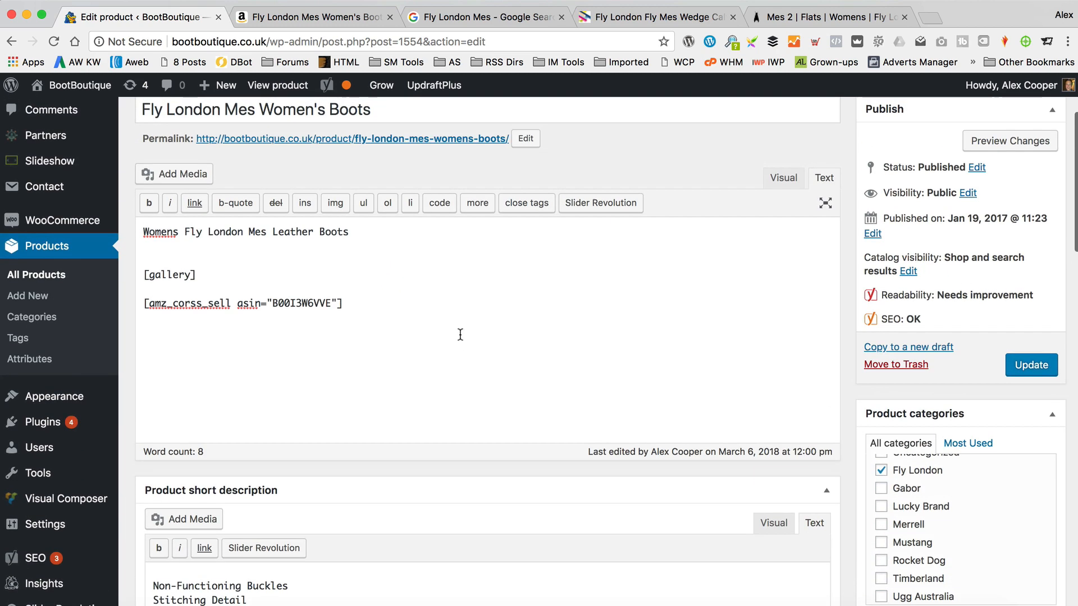
scroll(down, 3)
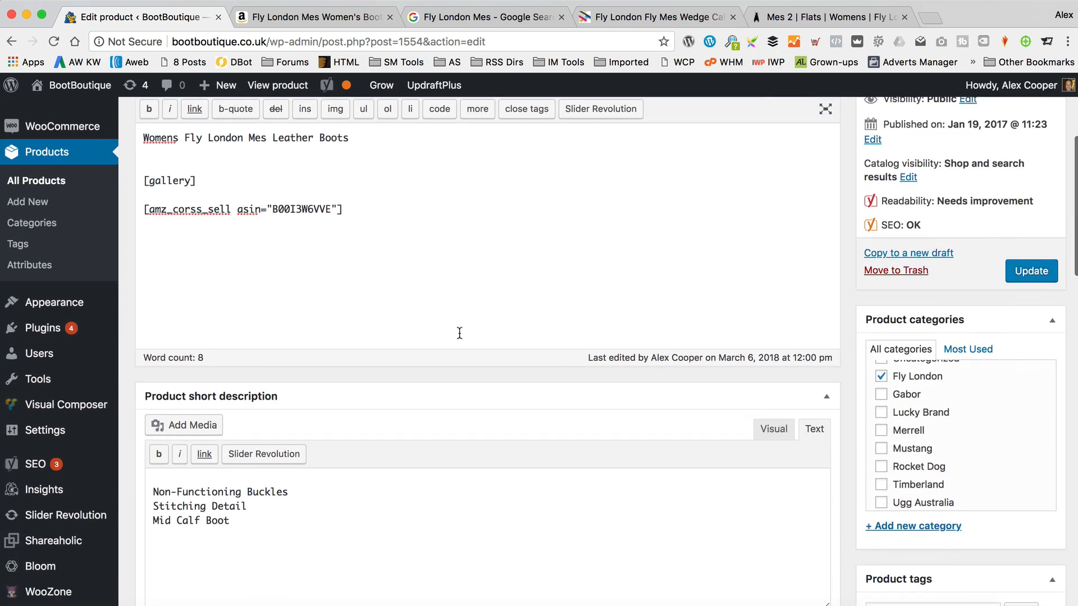
scroll(down, 3)
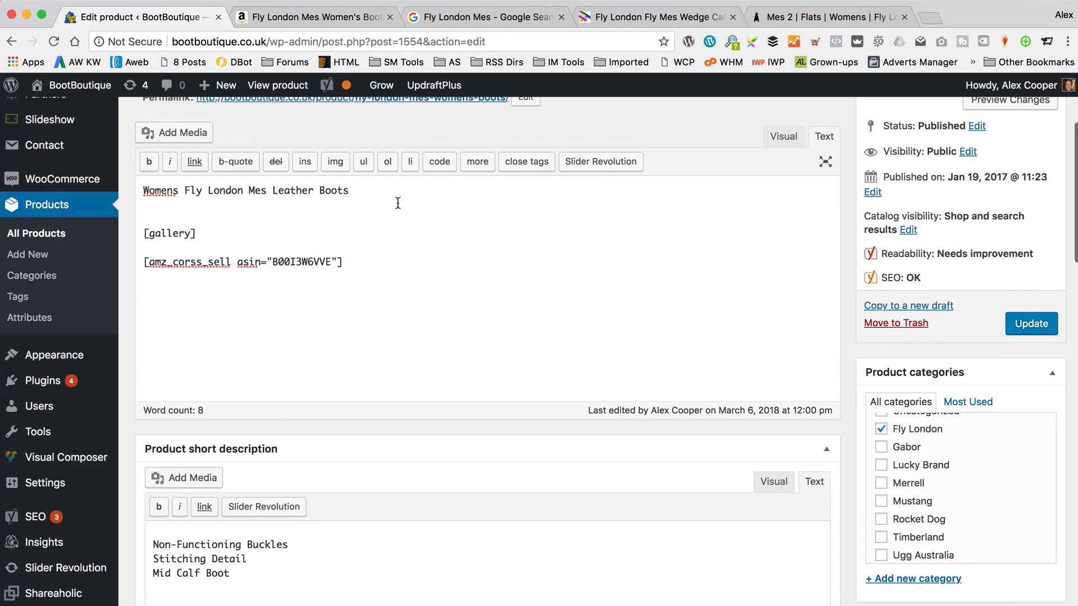
- Copy the boot's feature bullets from the Amazon listing back into the product editor
click(313, 17)
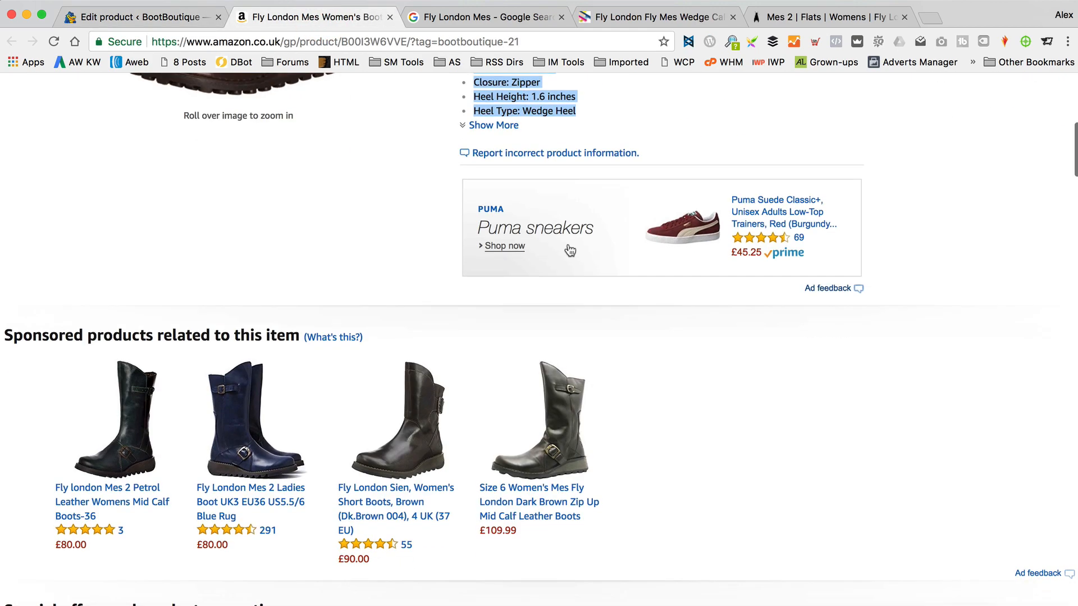
scroll(down, 3)
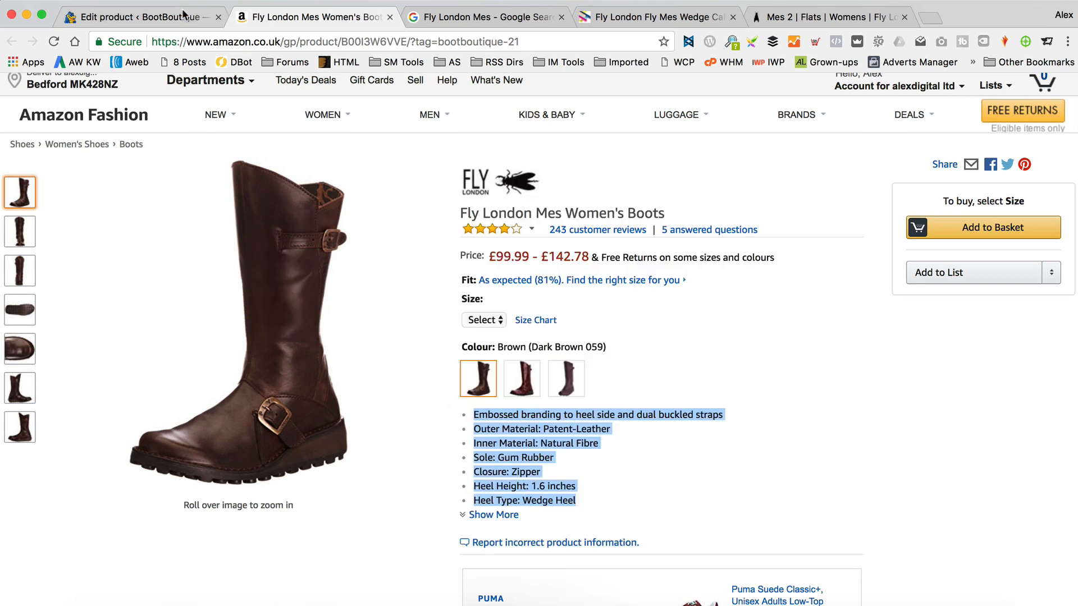
click(136, 17)
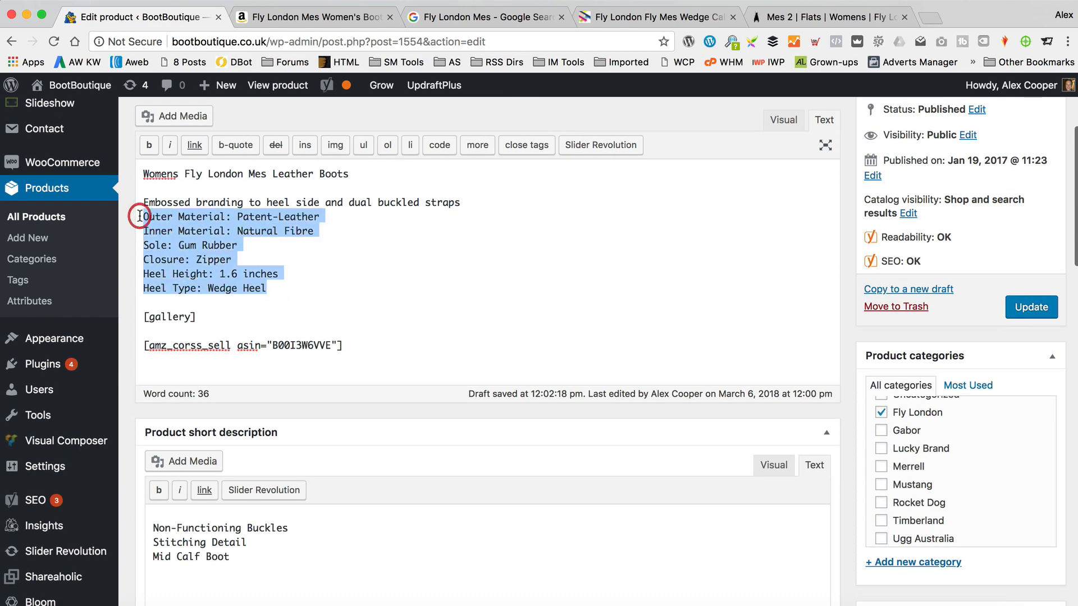
- Format the pasted seven feature lines as a bulleted list in the Visual view
click(782, 127)
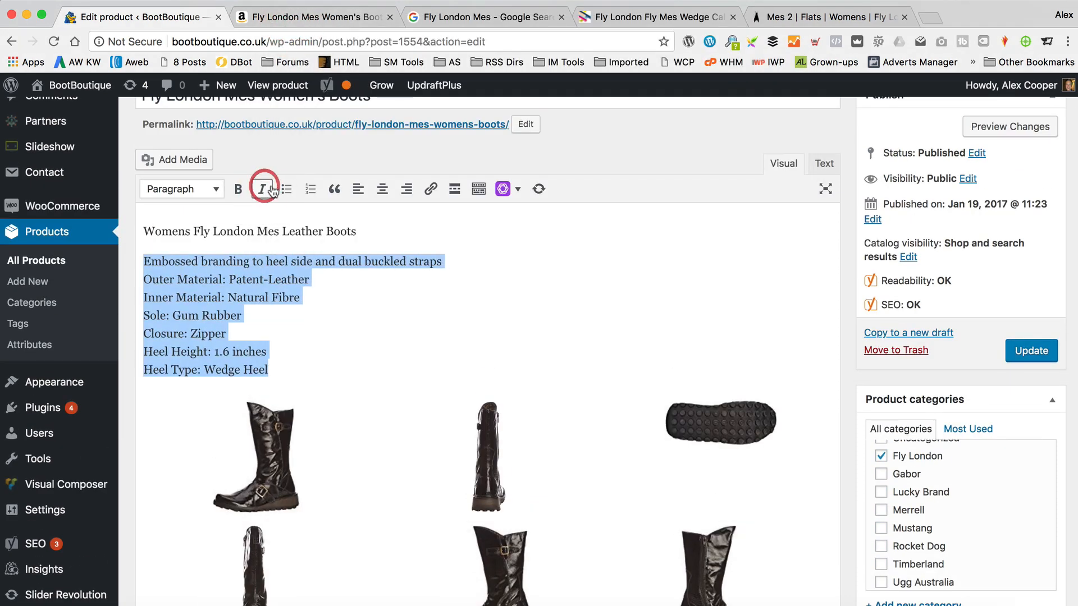
click(287, 189)
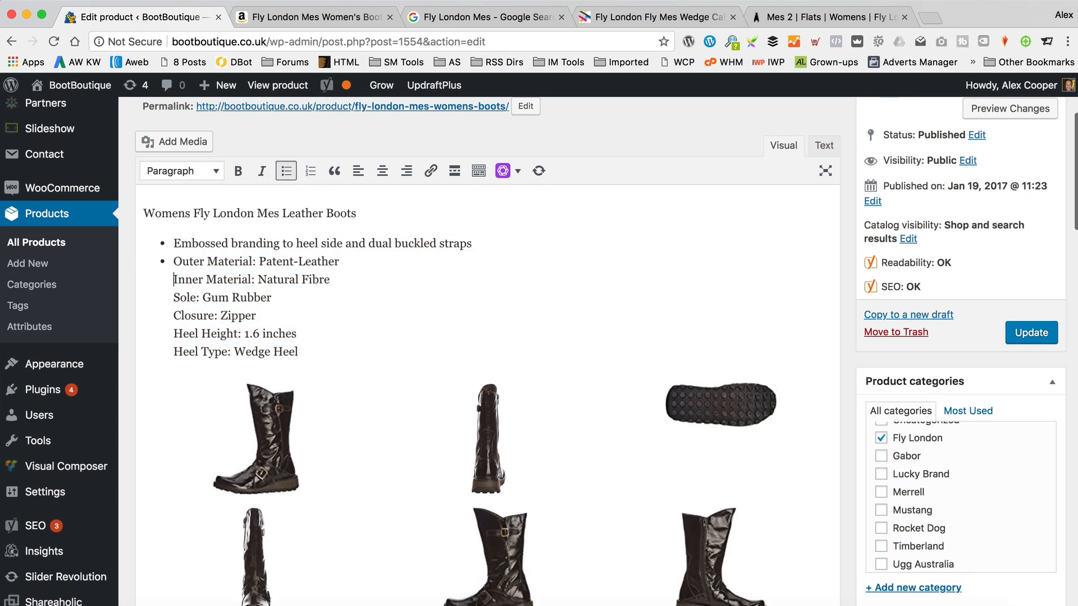
scroll(down, 3)
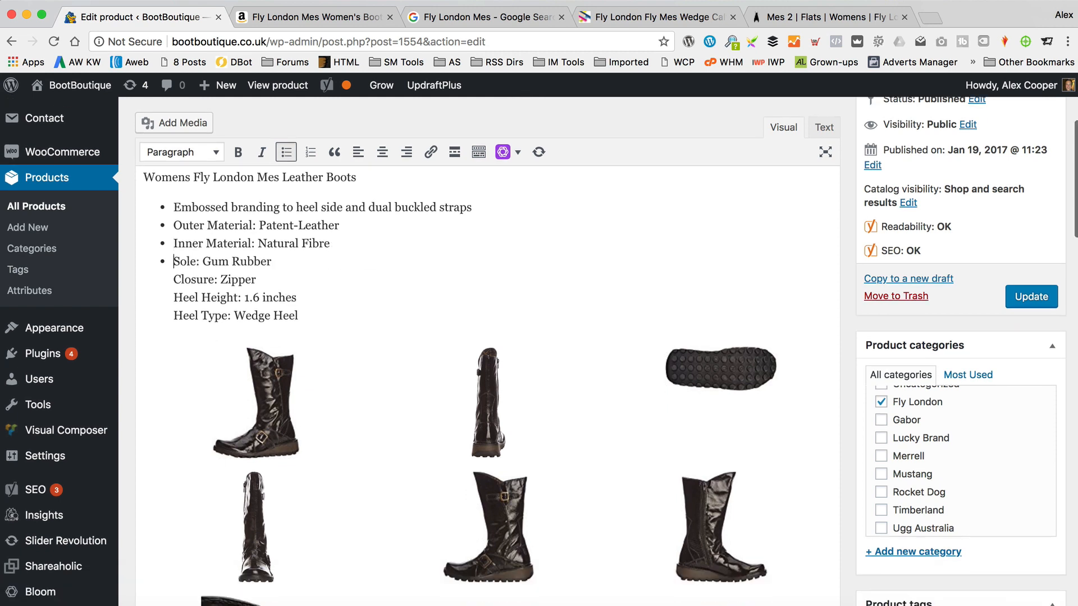
scroll(down, 3)
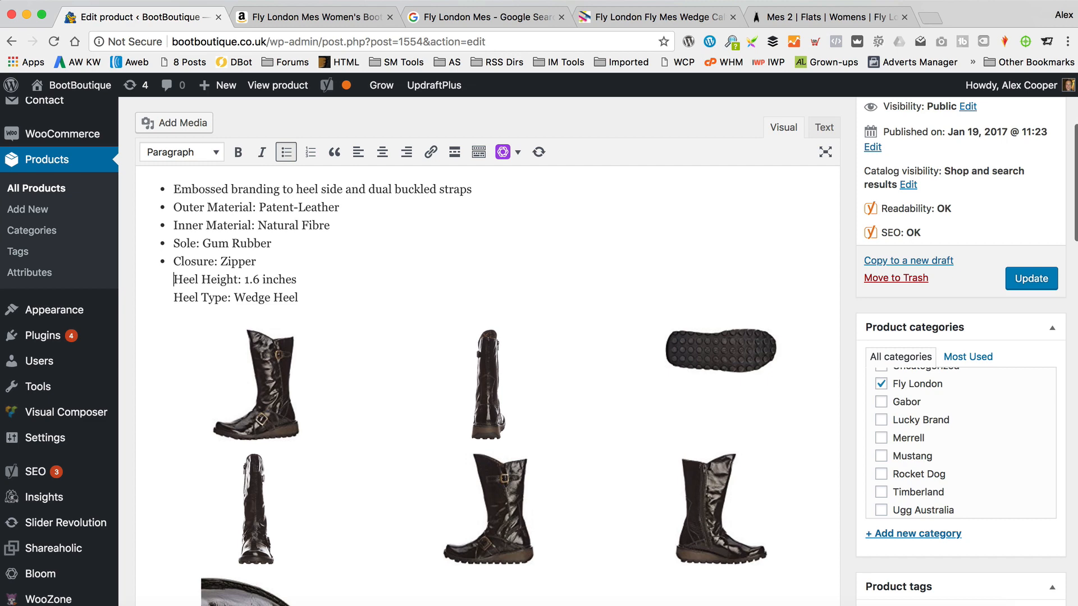
scroll(down, 3)
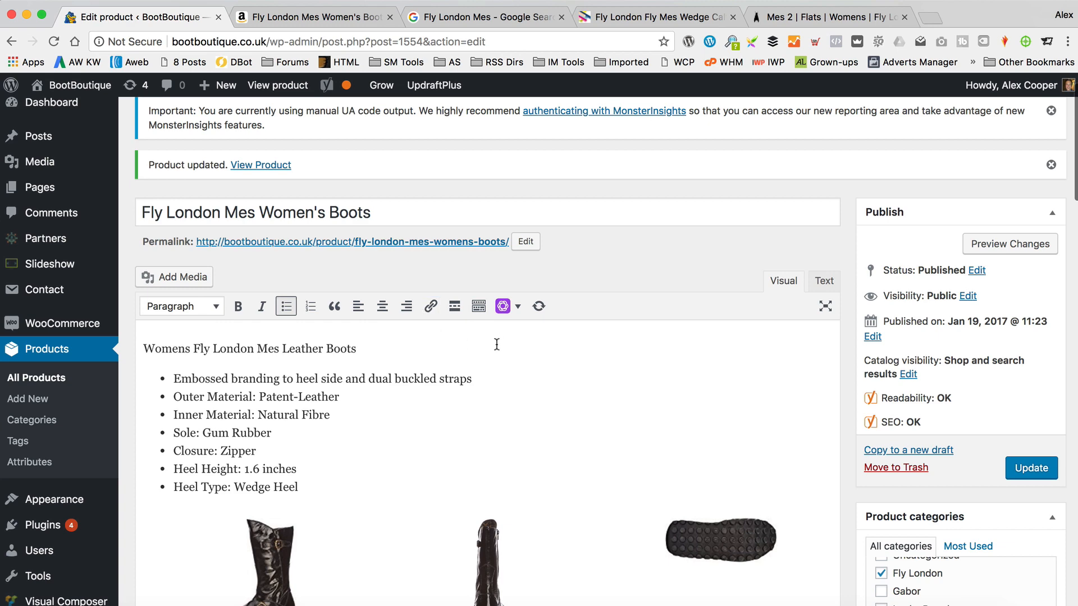
- Copy the product information text from the Office.co.uk page
scroll(down, 3)
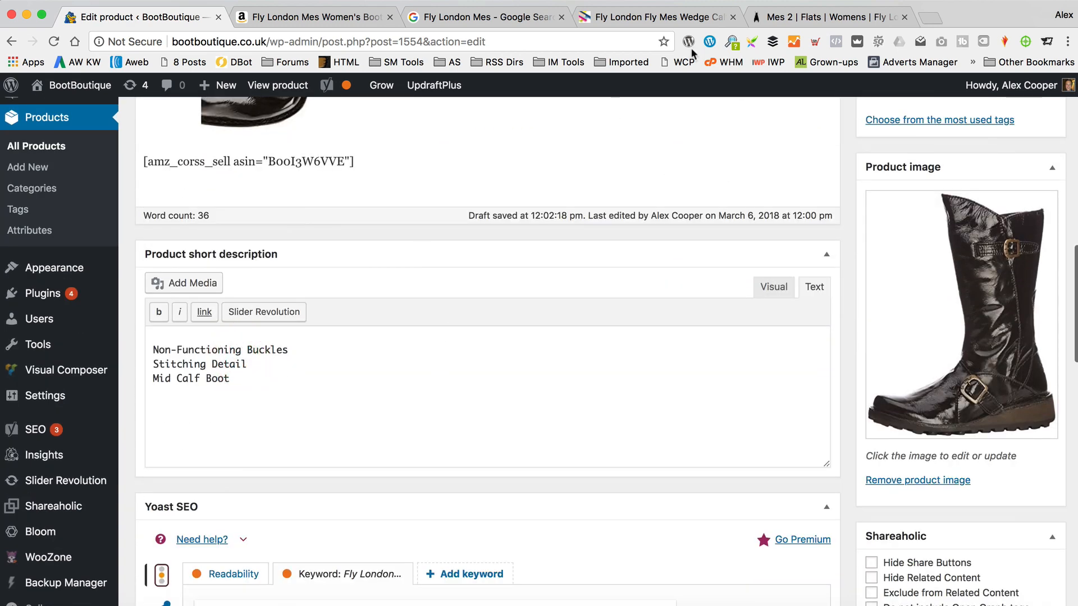
click(654, 17)
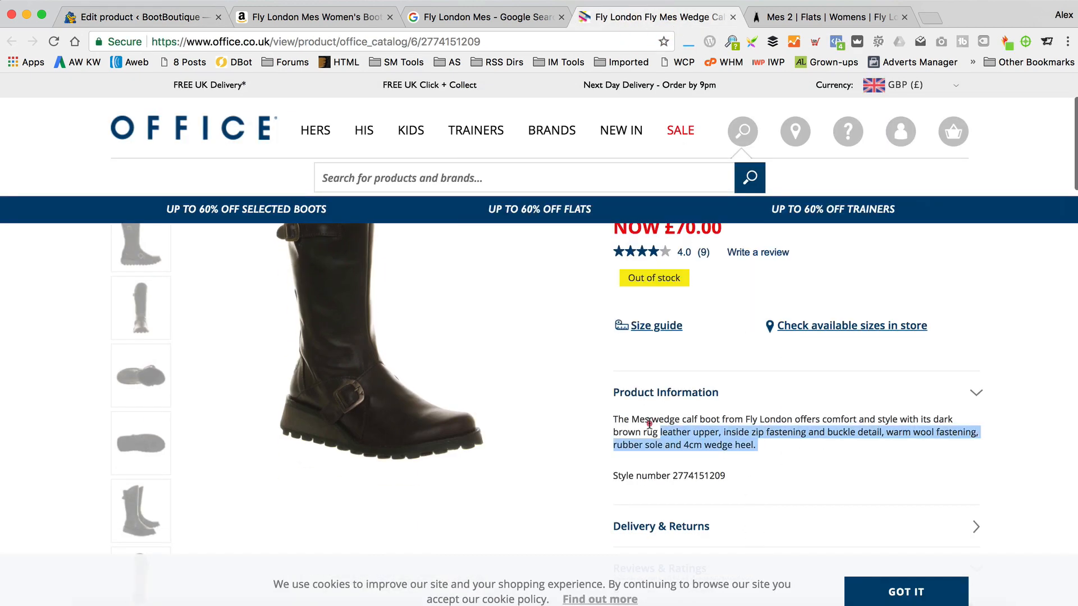
drag(657, 432, 613, 418)
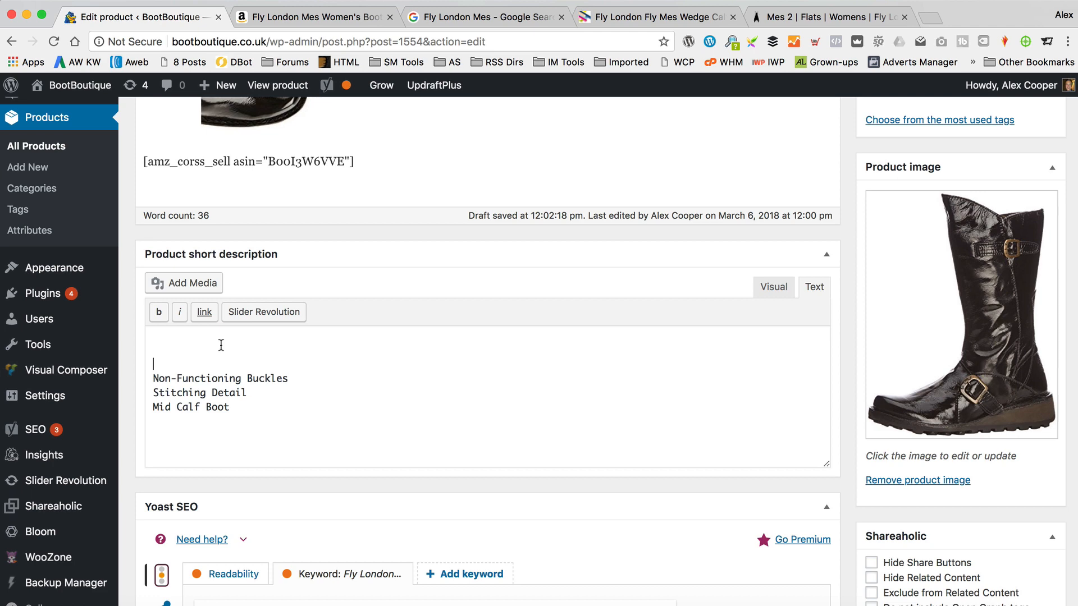
- Paste a reworded Fly London Mes wedge calf boot sentence above the short description's feature lines
text(The Mes wedge calf boot from Fly London offers comfort and style with its dark brown rug leather upper, inside zip fastening and buckle detail, warm wool fastening, rubber sole and 4cm wedge heel.)
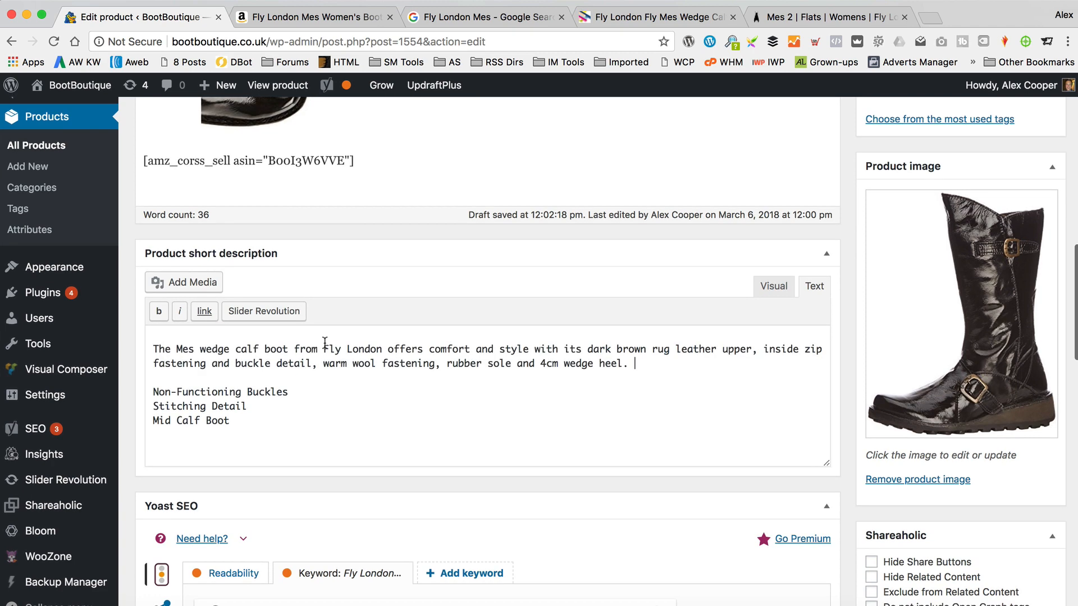
text(Fly London)
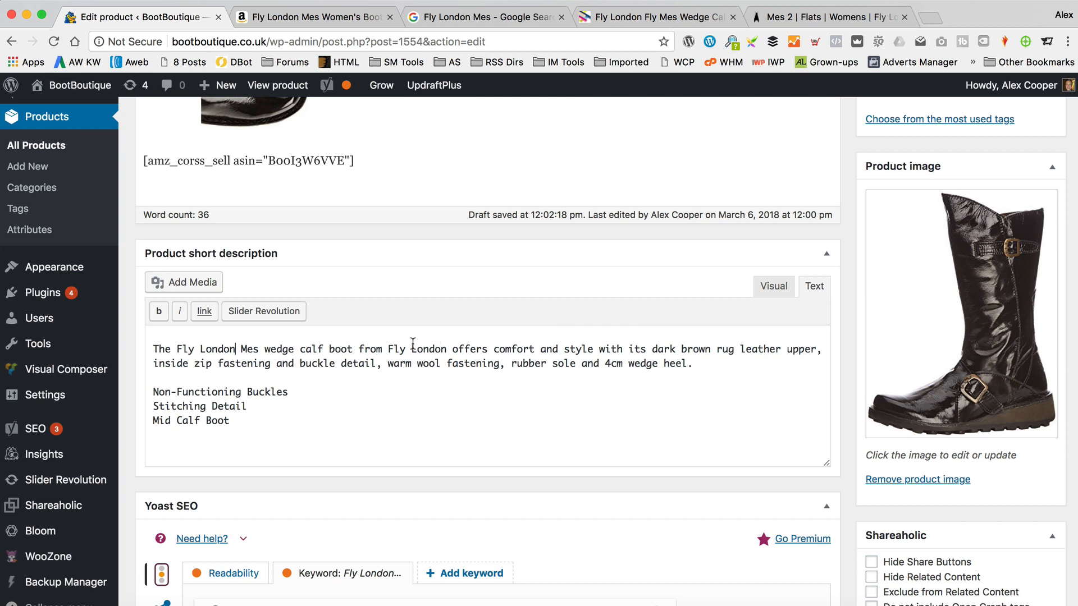
drag(358, 348, 448, 348)
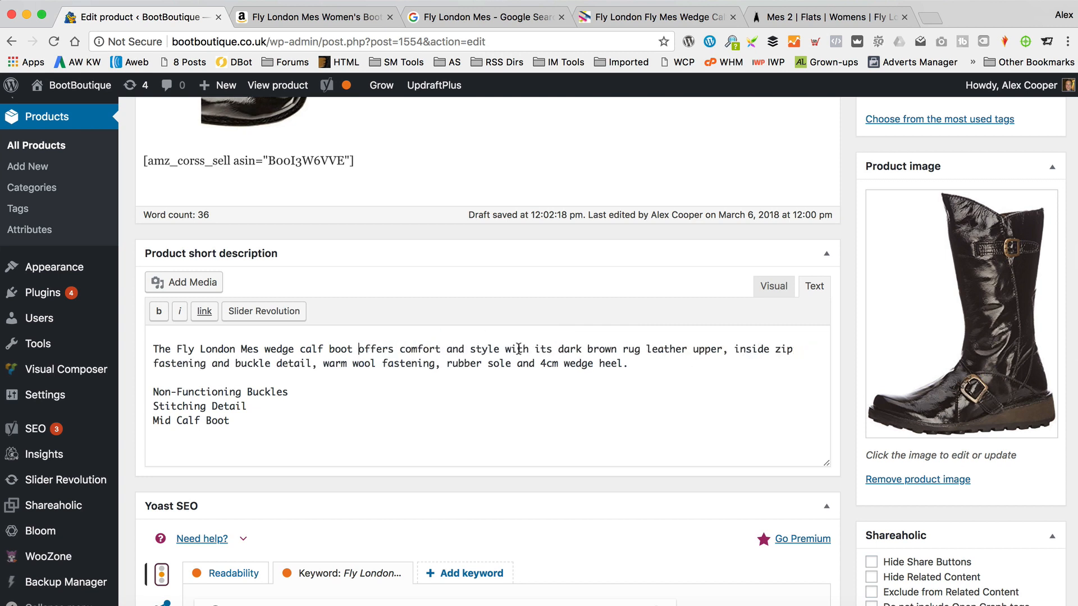
scroll(down, 3)
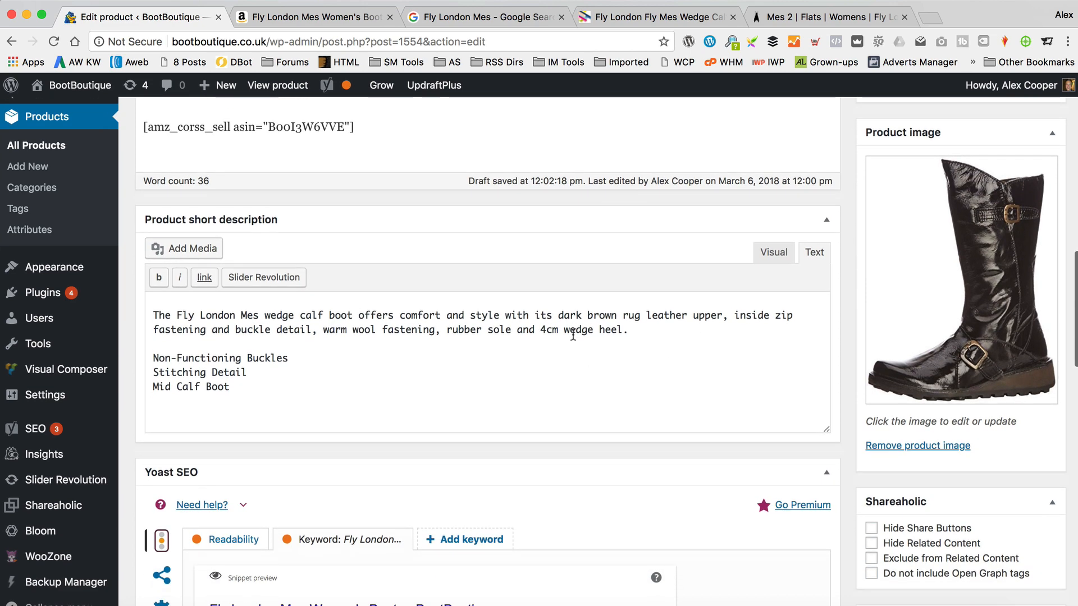
click(1029, 512)
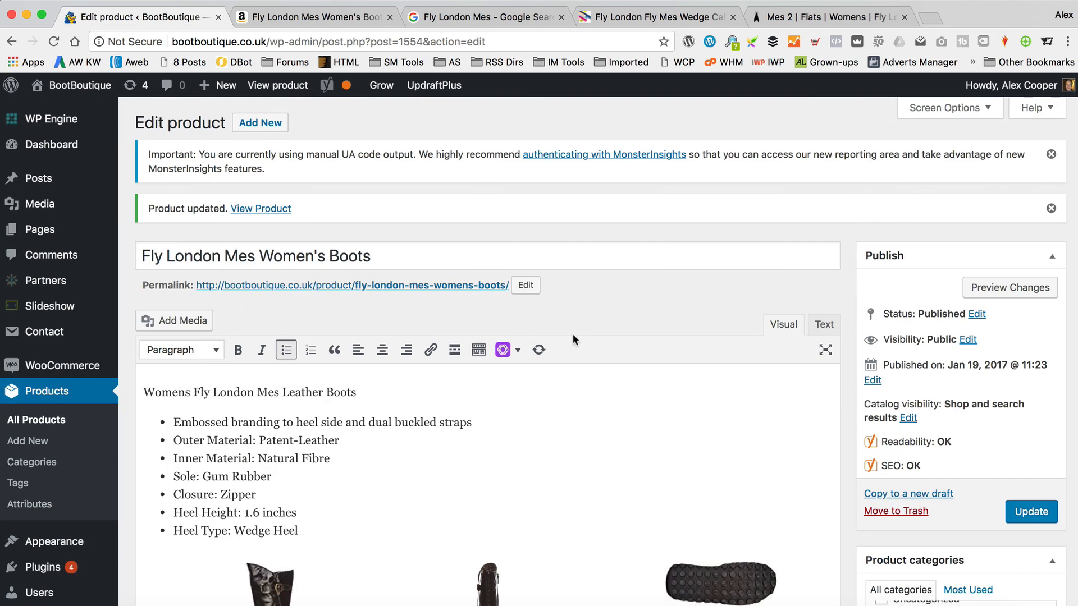
scroll(down, 3)
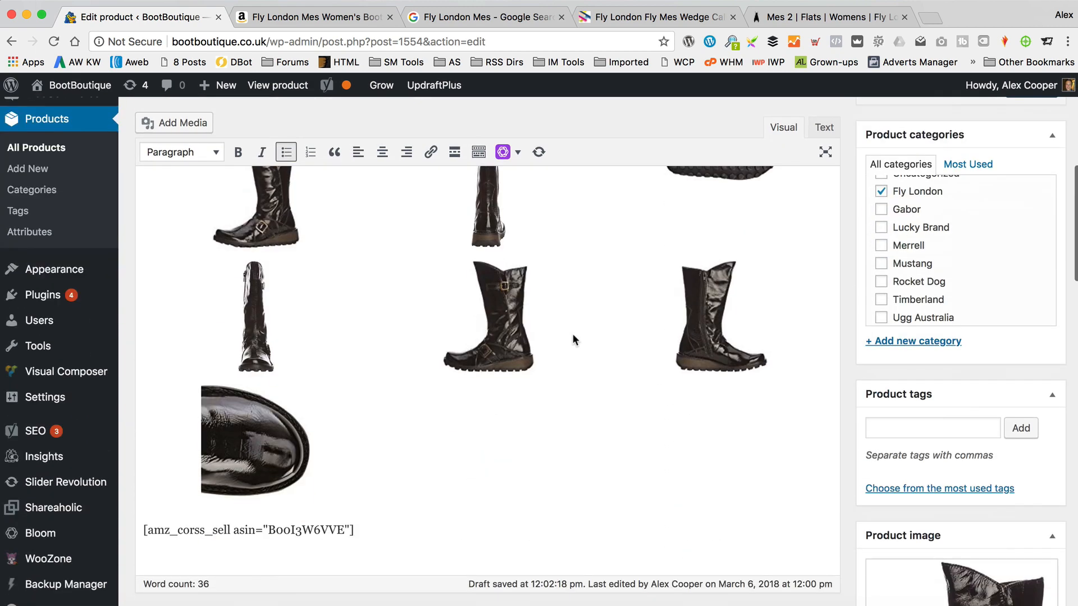
scroll(down, 3)
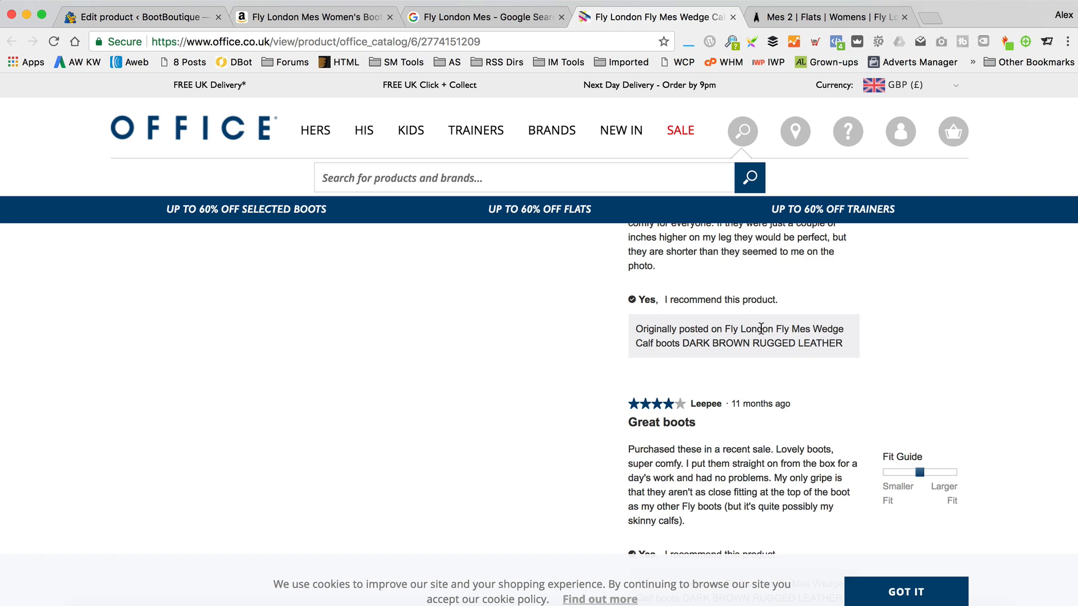
scroll(down, 3)
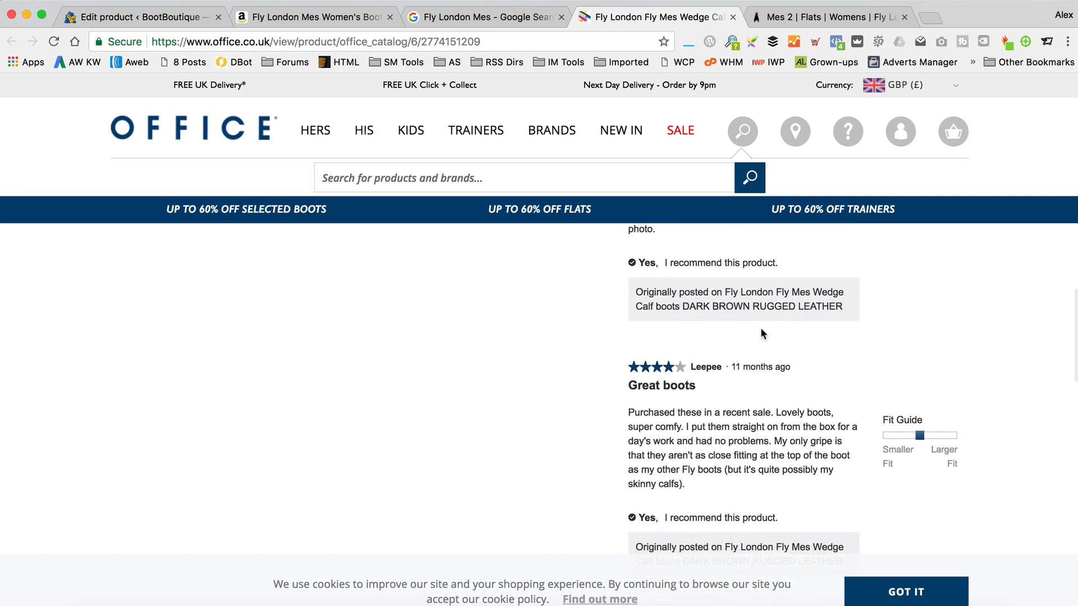
scroll(down, 3)
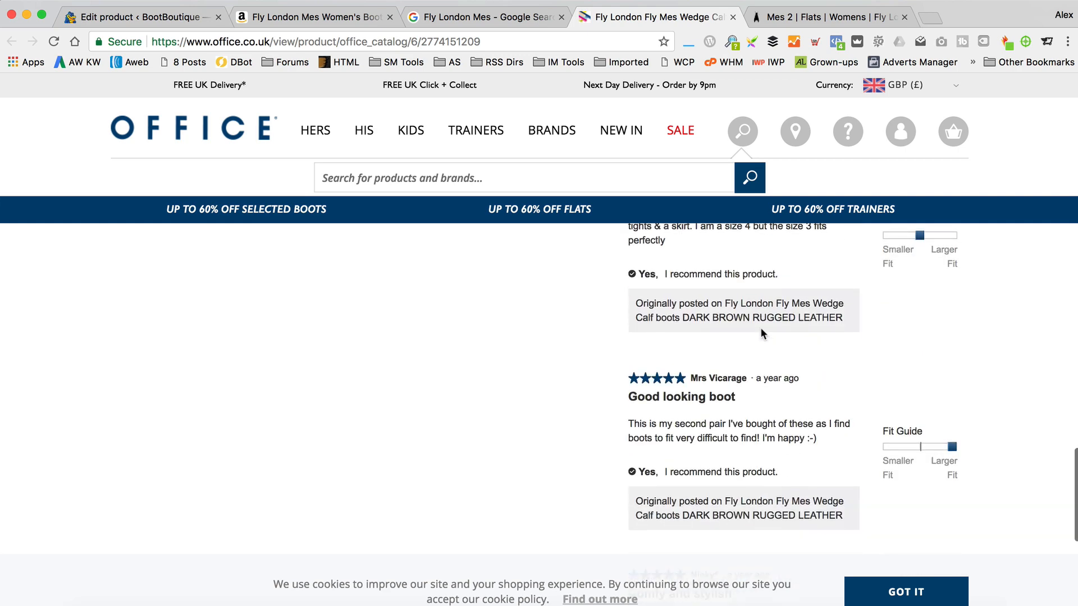
scroll(down, 3)
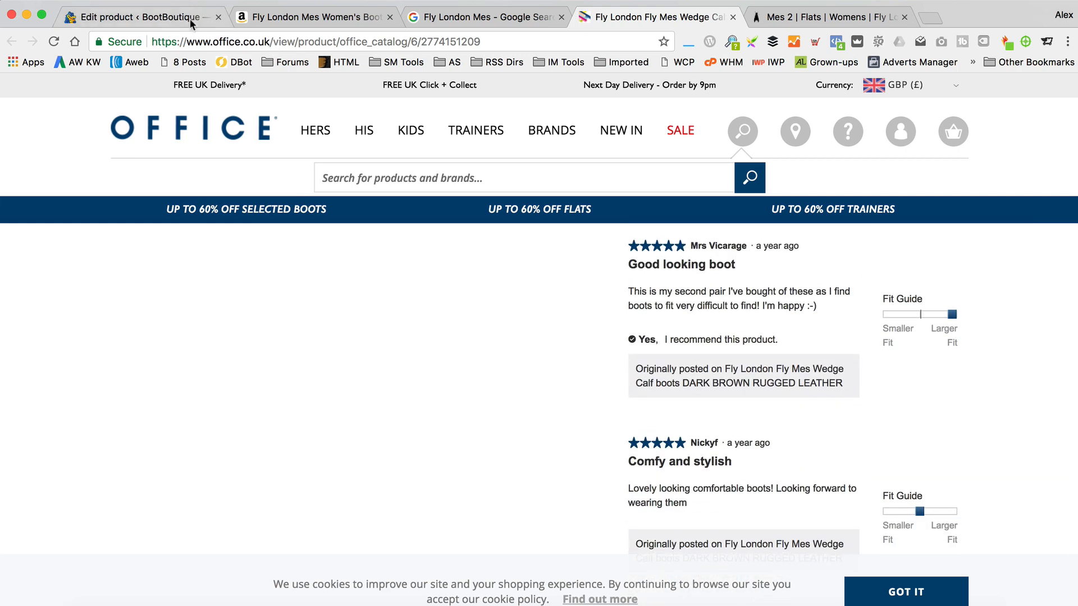
click(137, 17)
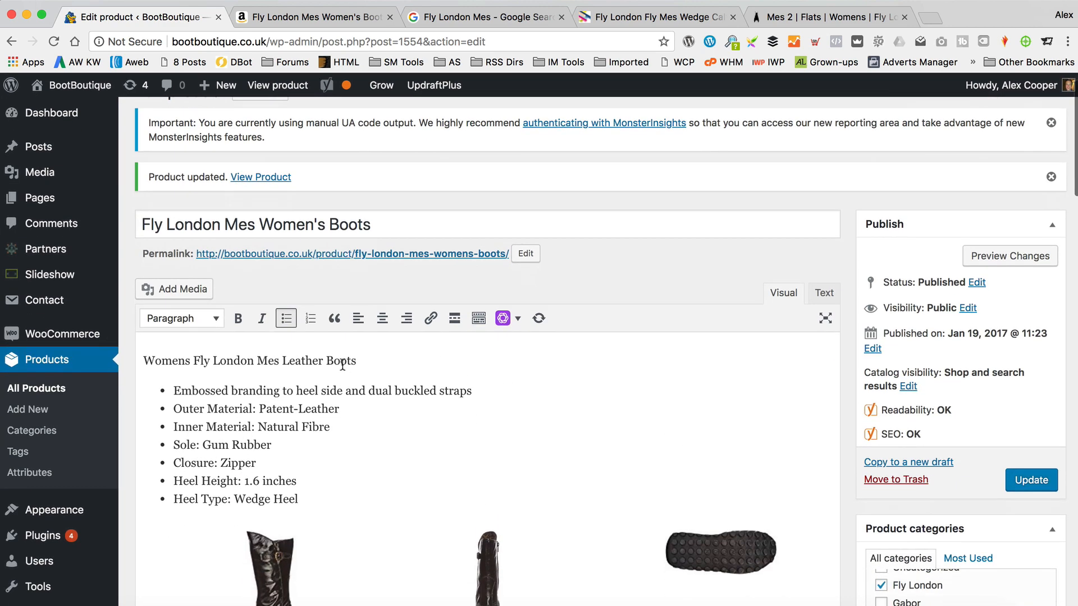
- Extend the opening line with 'are extremely comfortable, good looking and hard wearing'
click(359, 361)
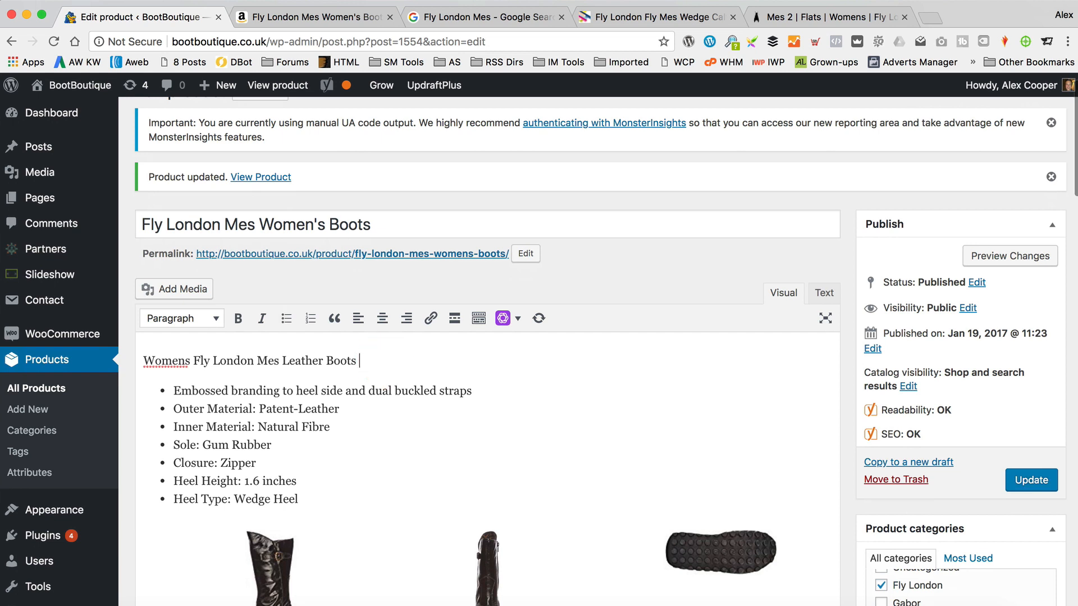
text(are)
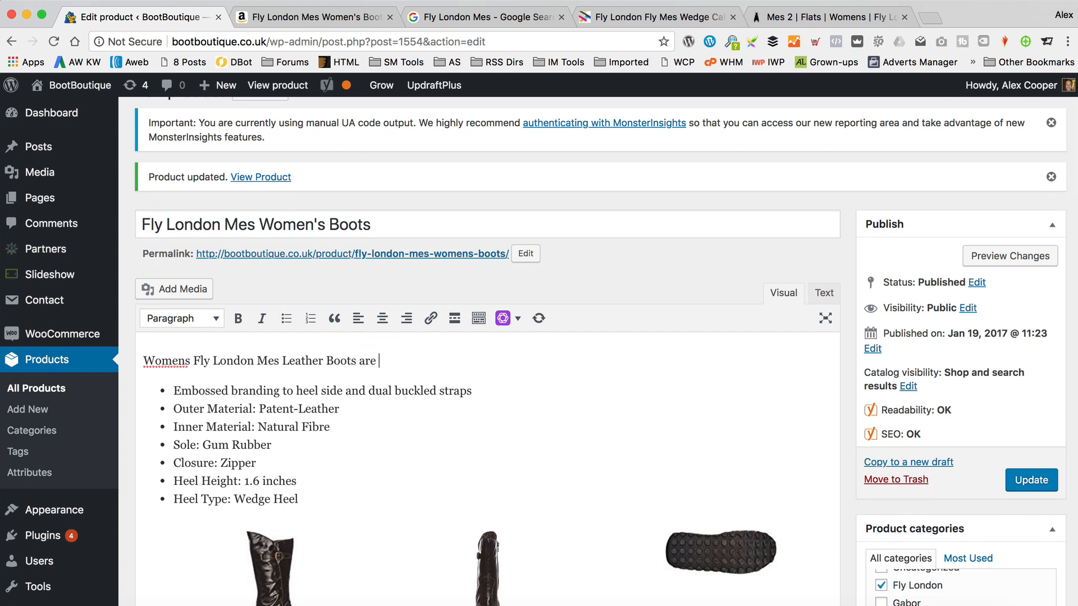
text(extremy confortable)
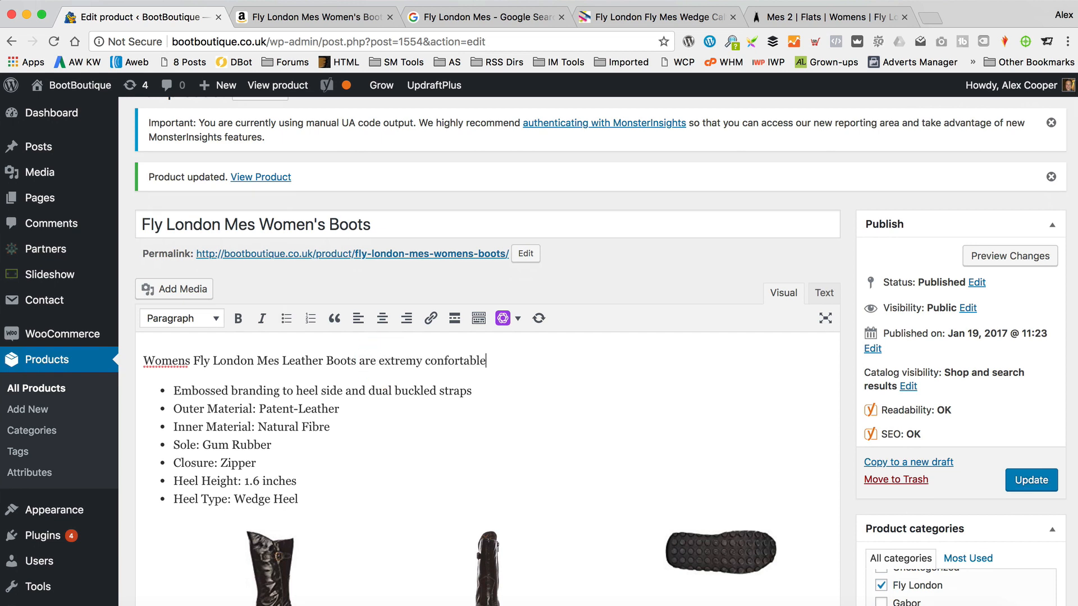
text(, coo)
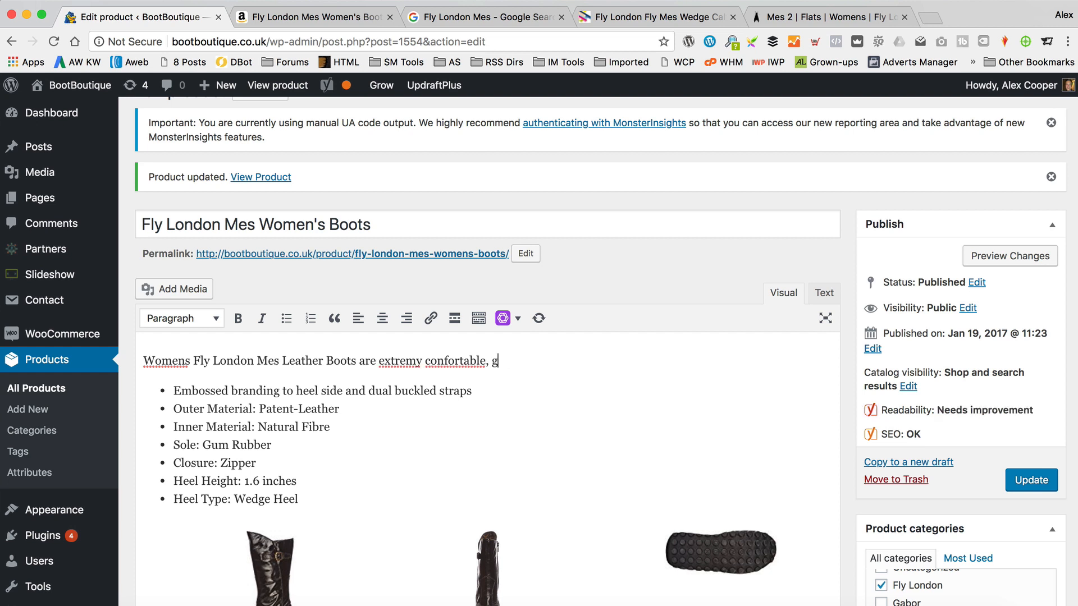
text(ood looking)
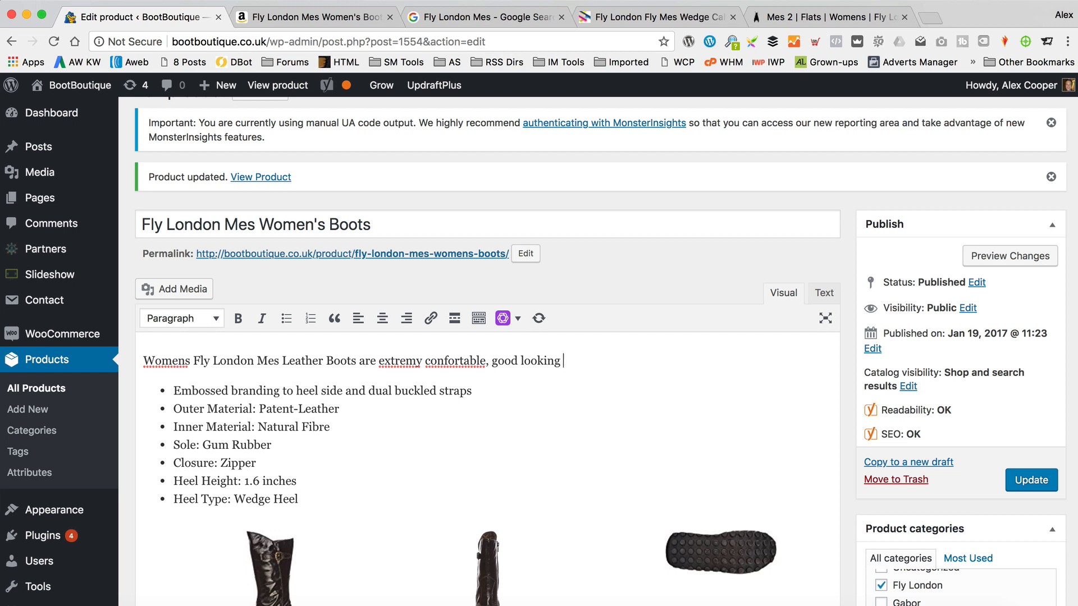
text(a d nard wearing)
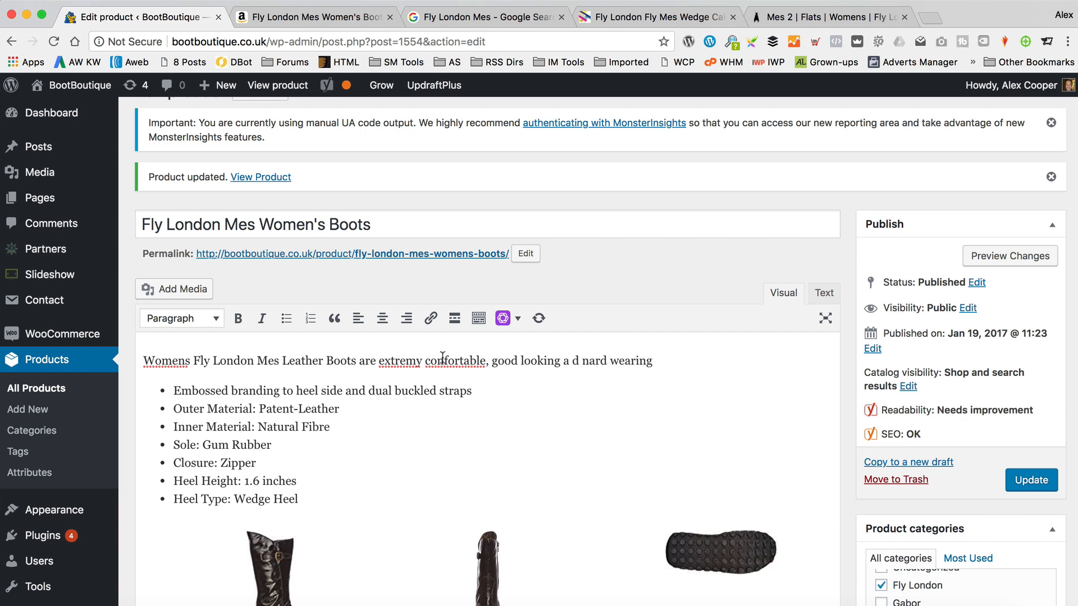
- Correct the misspellings of extremely, comfortable and hard using spelling suggestions
right_click(396, 360)
text(l)
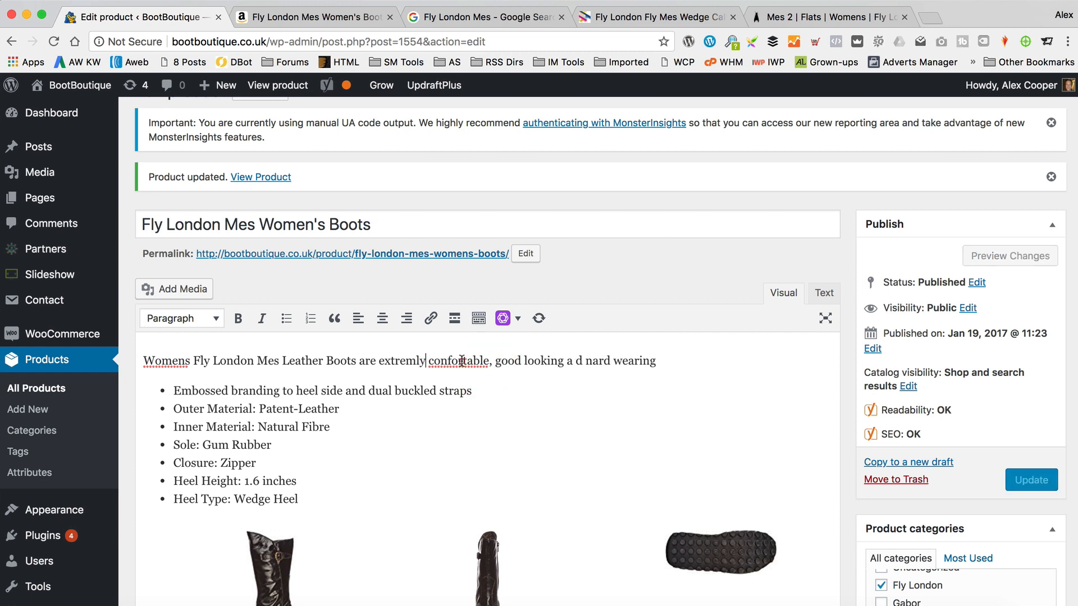
double_click(458, 361)
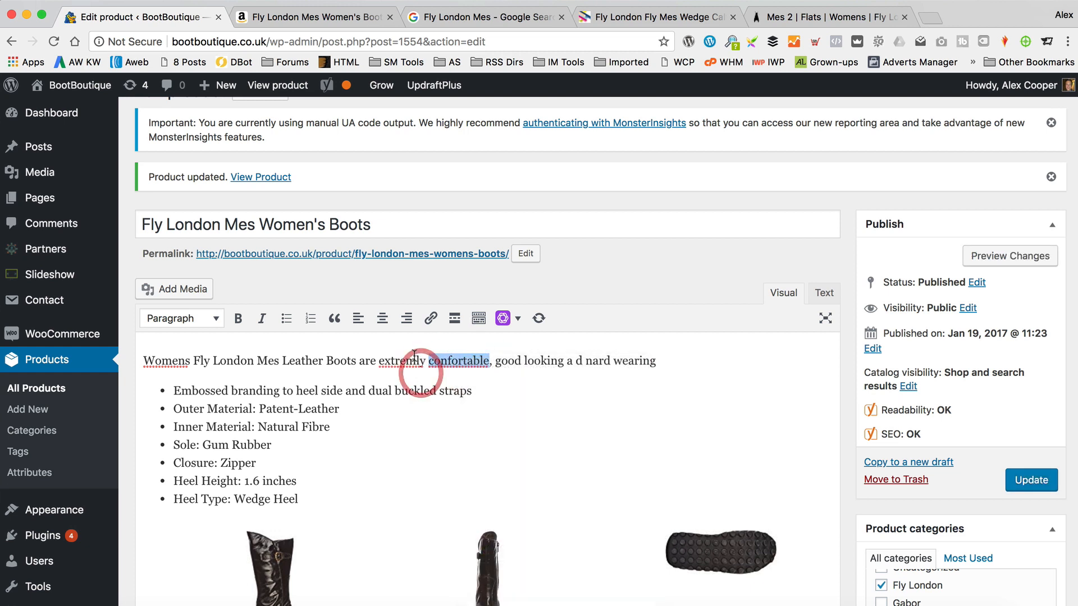
right_click(409, 360)
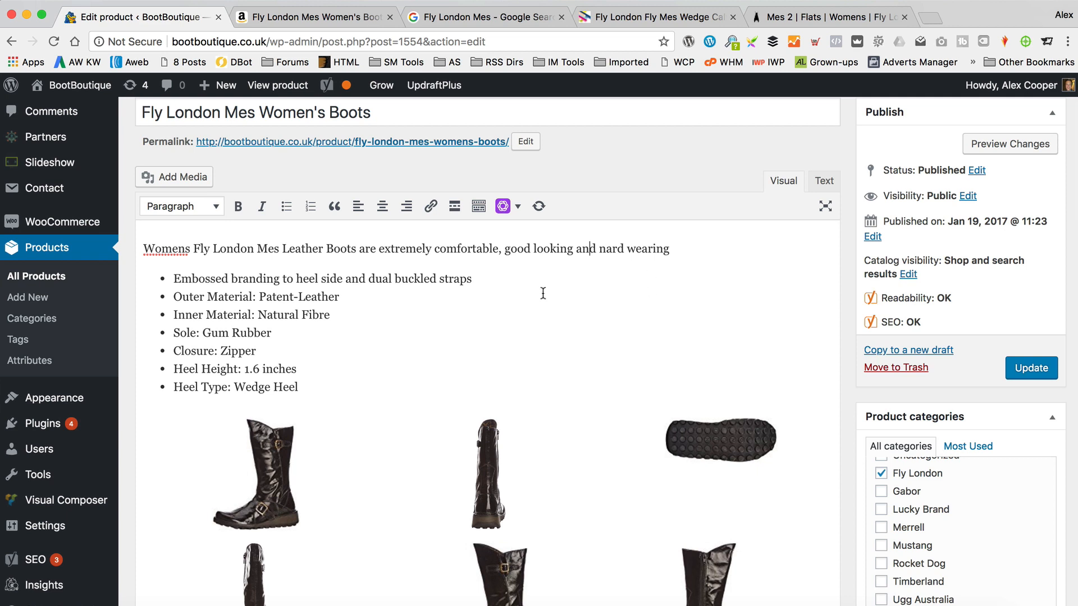
key(Backspace)
text(h)
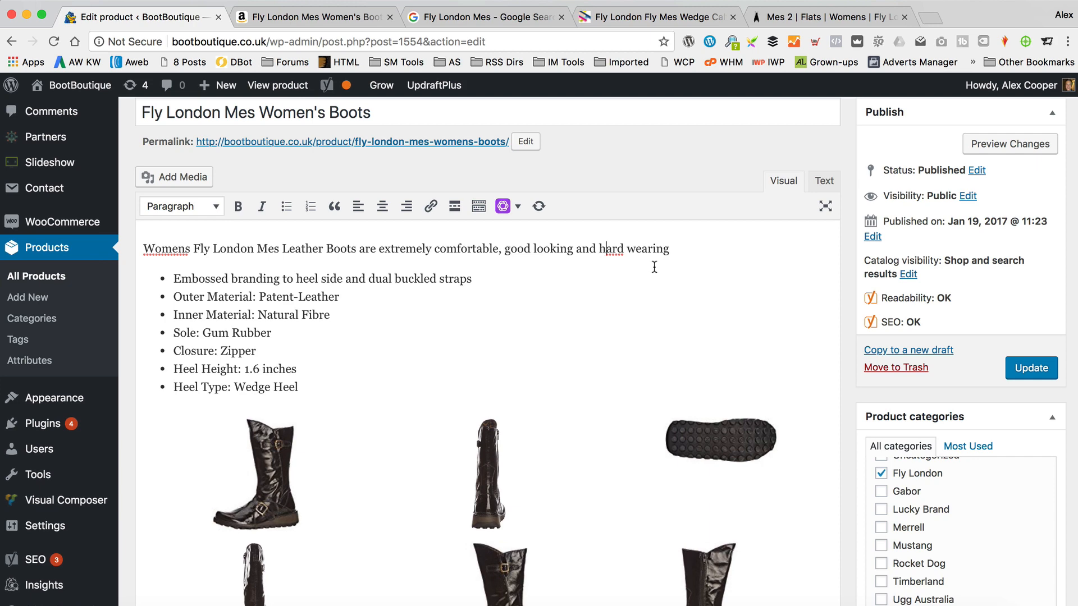
- Add the product tags Fly London, Fly London Mes, Mes, Leather and Stylish
scroll(down, 3)
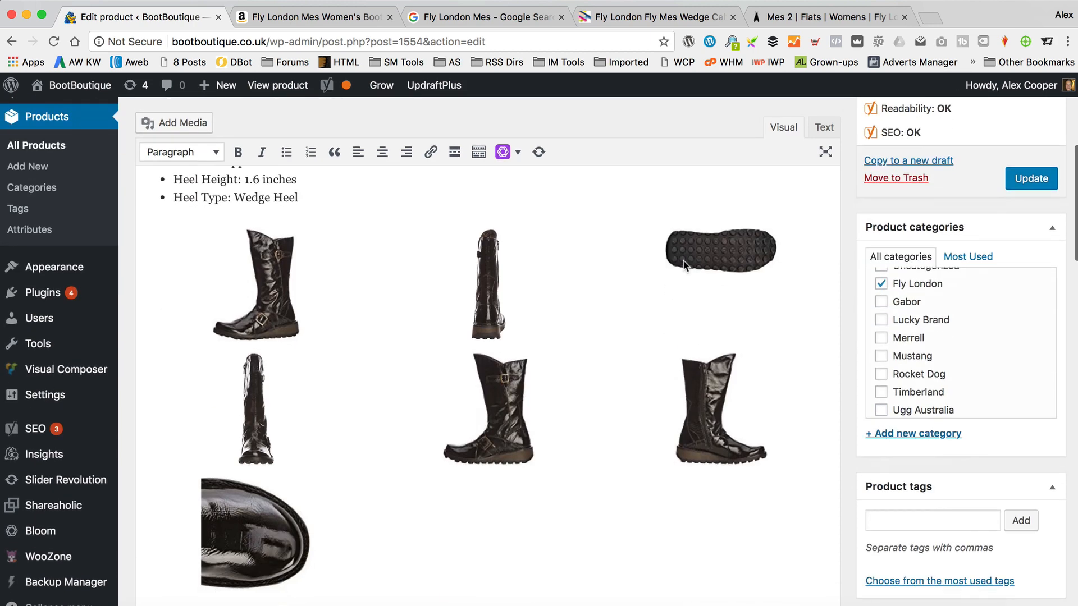
scroll(down, 3)
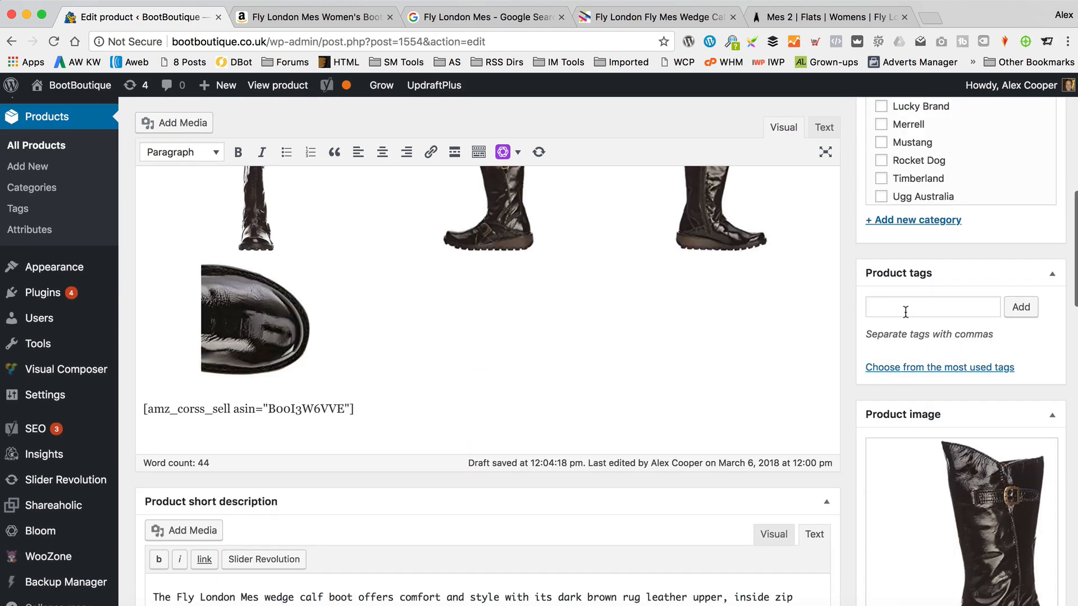
click(932, 307)
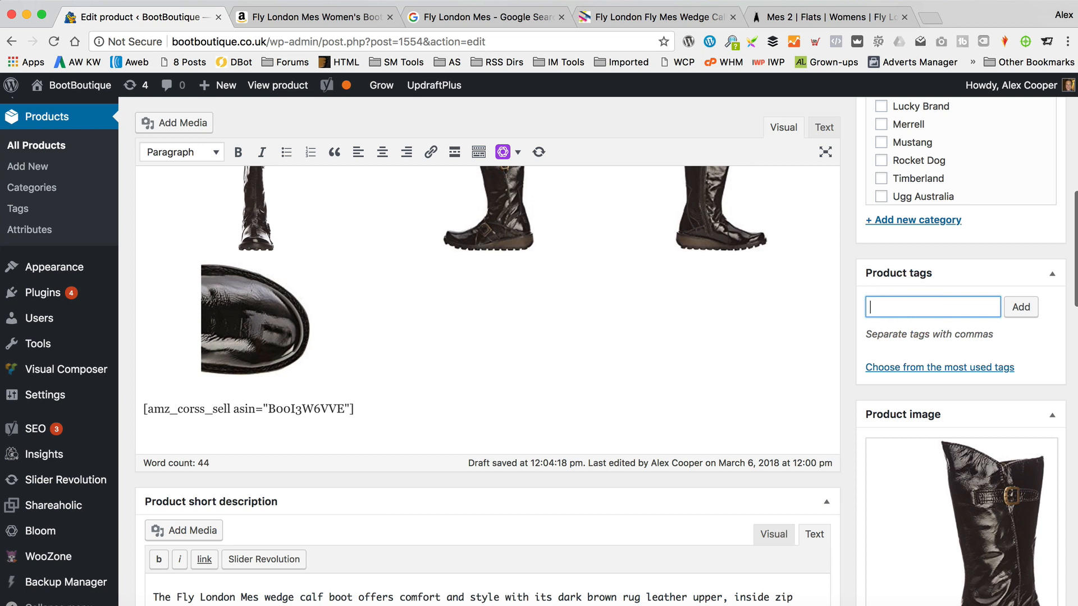
text(Fly London)
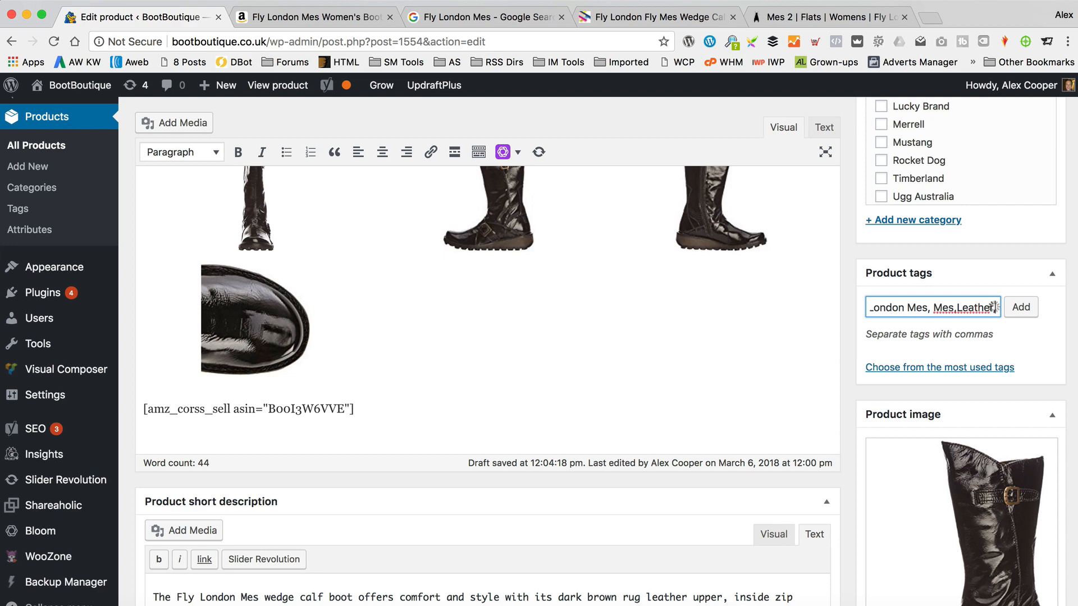
text(Styl)
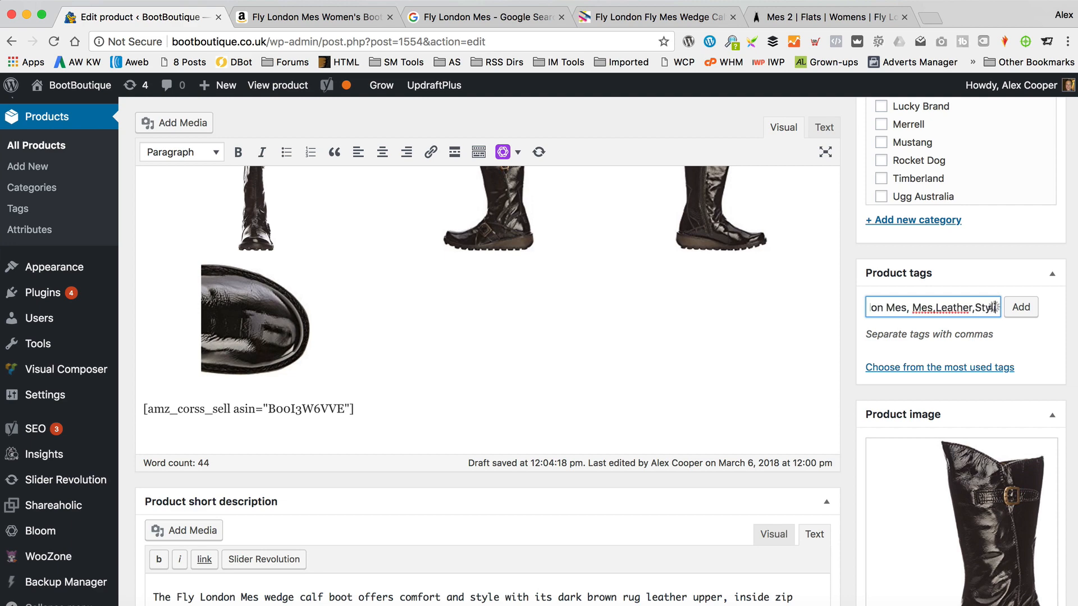
click(1020, 306)
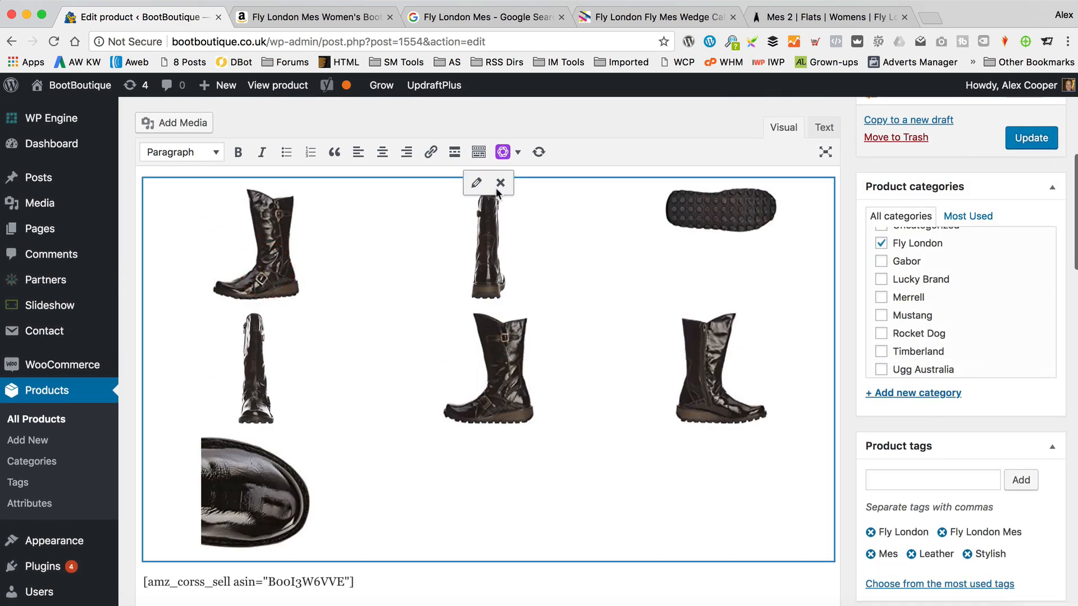
- Give each gallery image the alt text 'Fly London Mes' and update the gallery
click(476, 183)
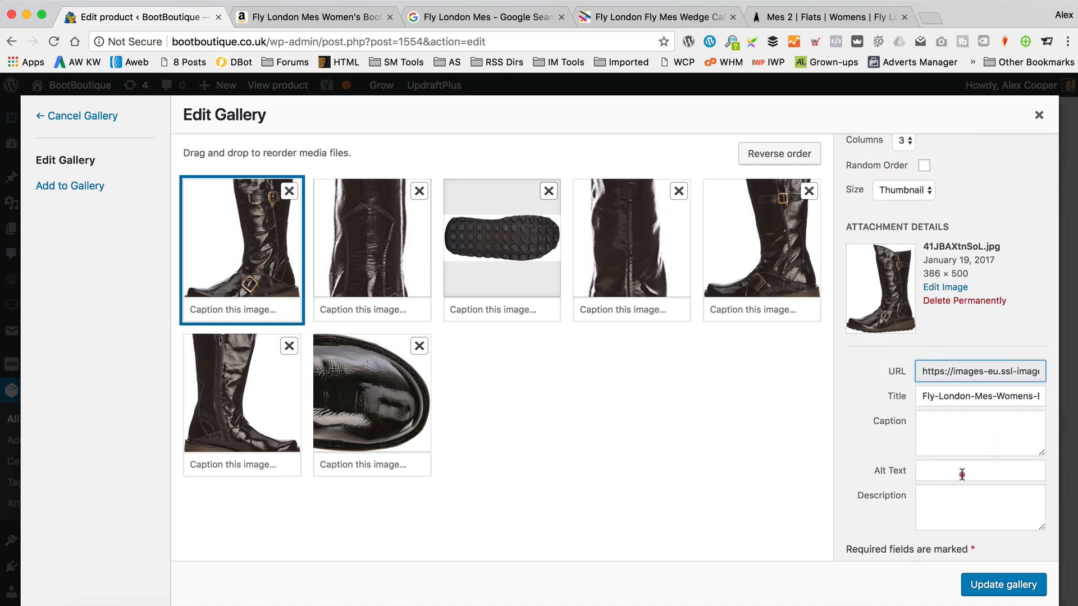
click(979, 470)
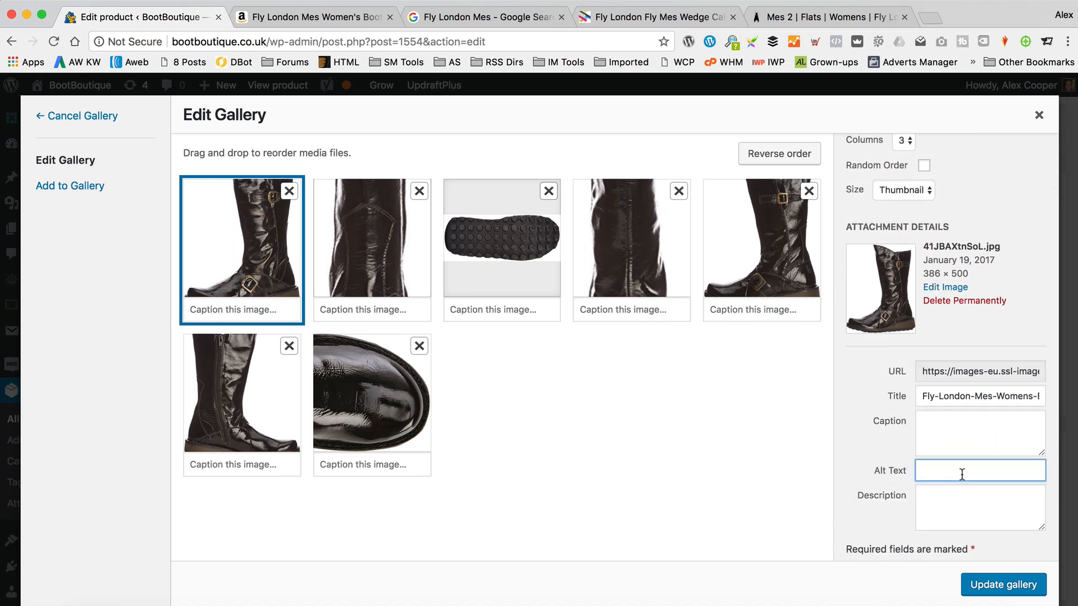
text(Fly London Mes)
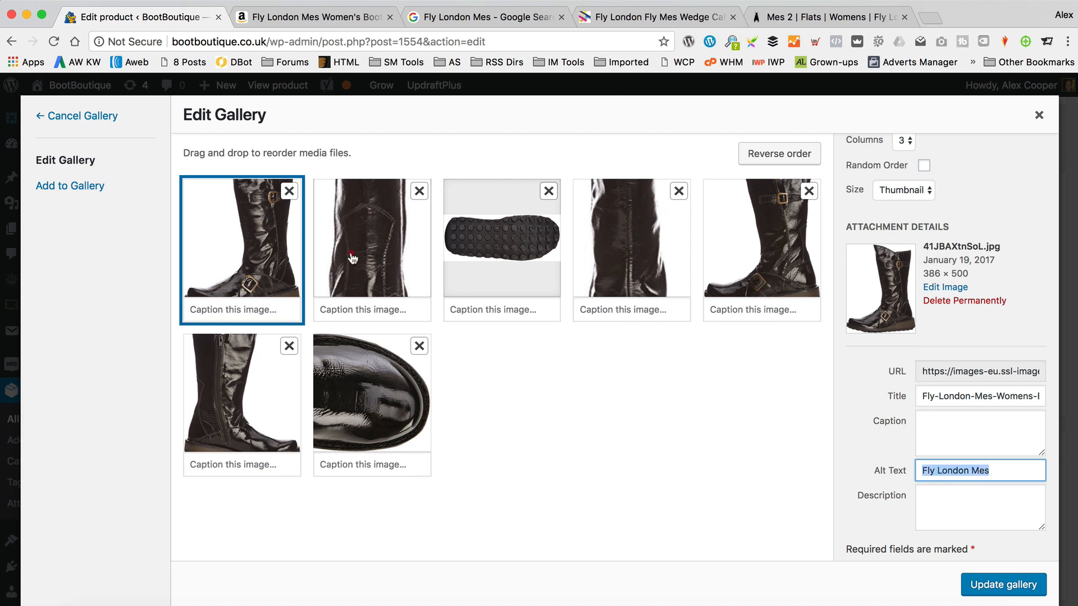
click(500, 236)
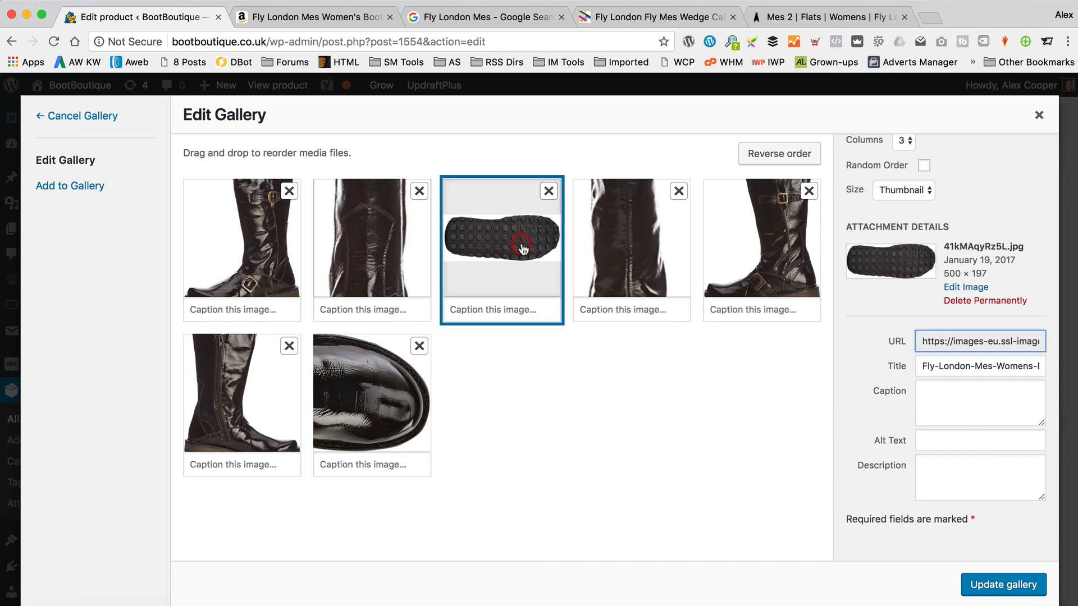
click(630, 249)
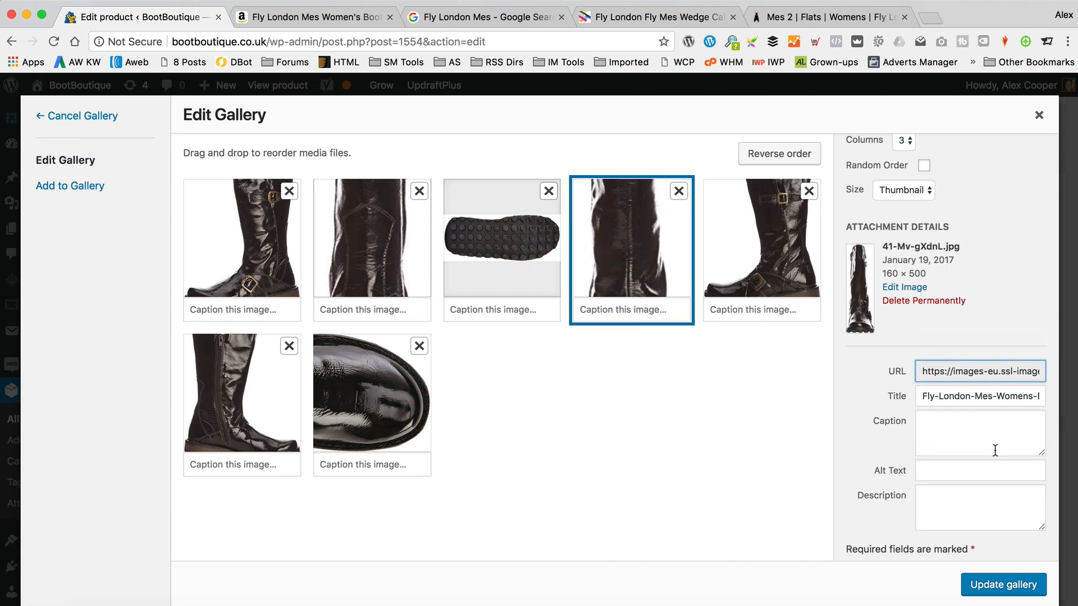
text(Fly London Mes)
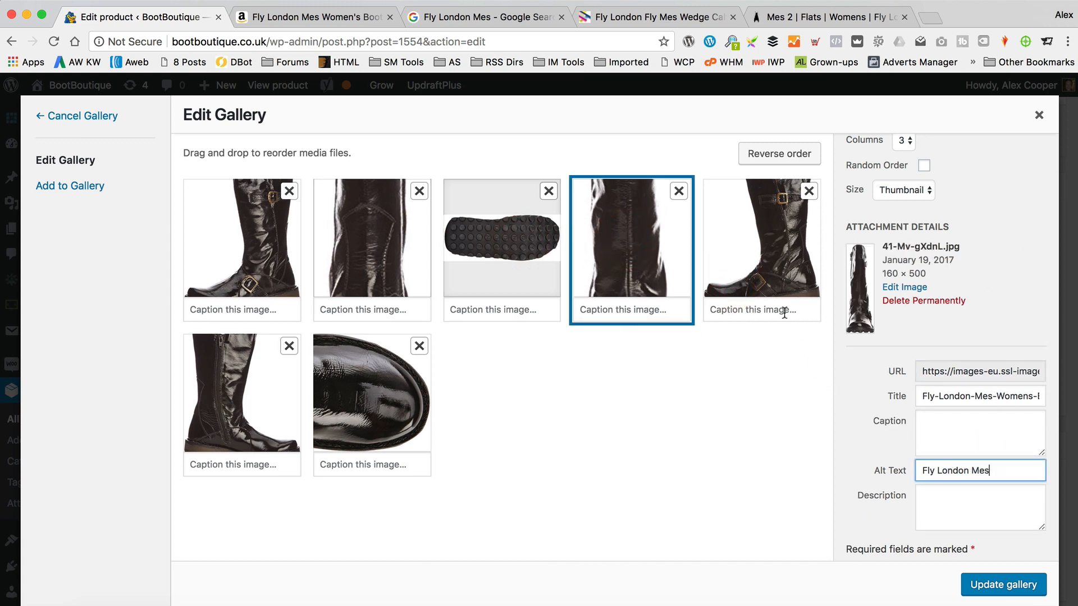
click(761, 249)
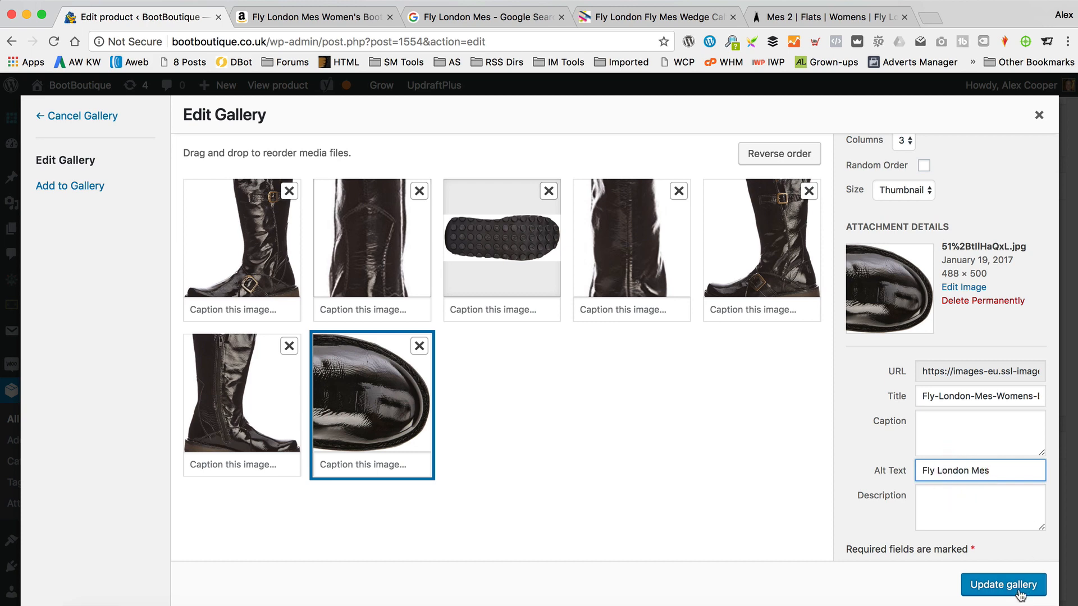
click(1002, 585)
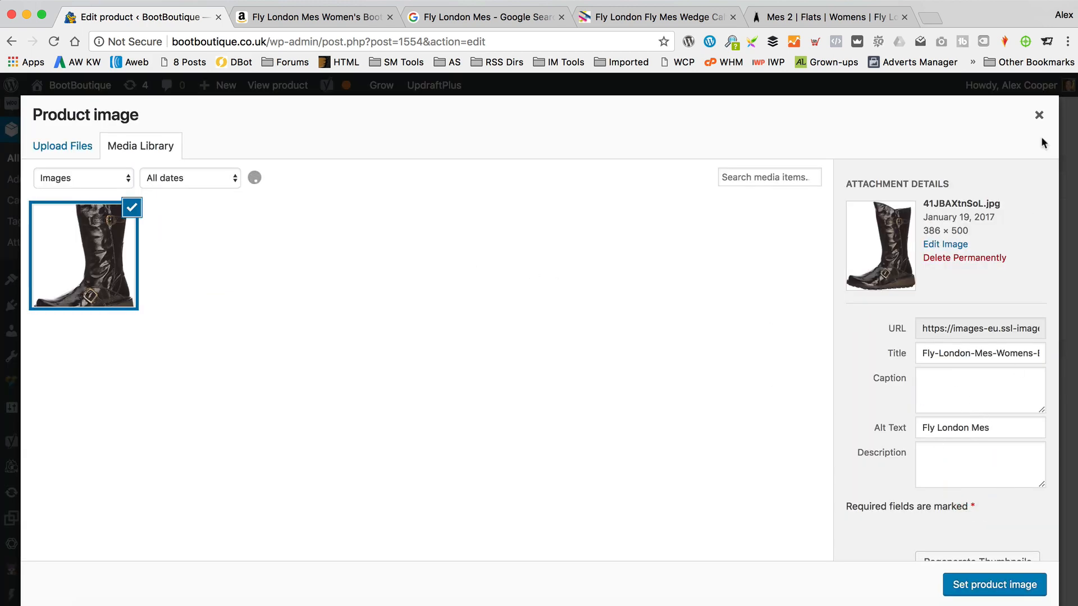
- Reword the opening sentence to start 'The Fly London Mes Leather Womens Boots' and save
click(993, 585)
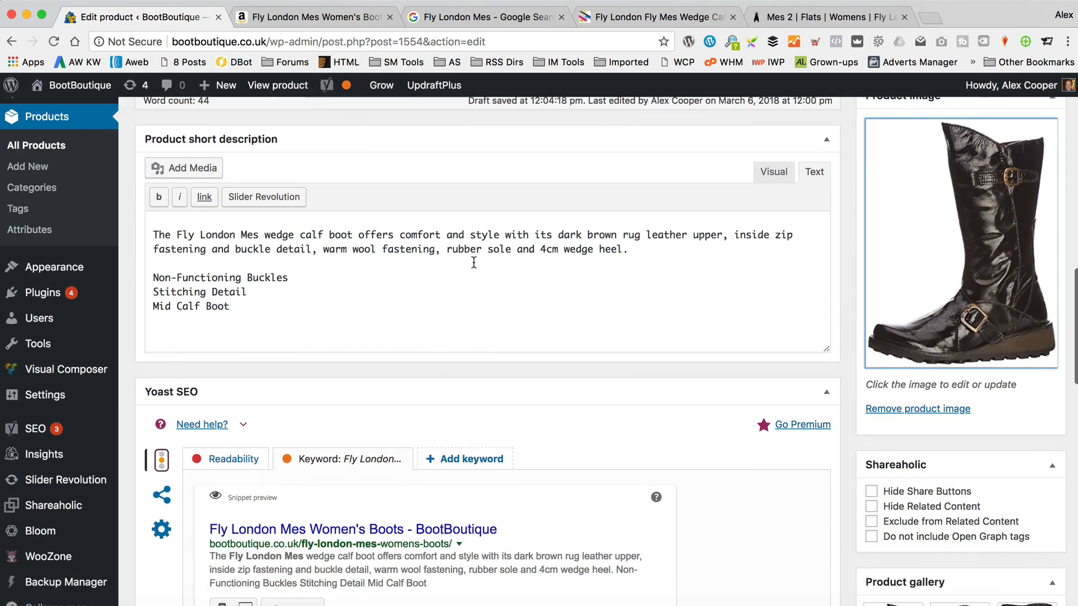
scroll(down, 3)
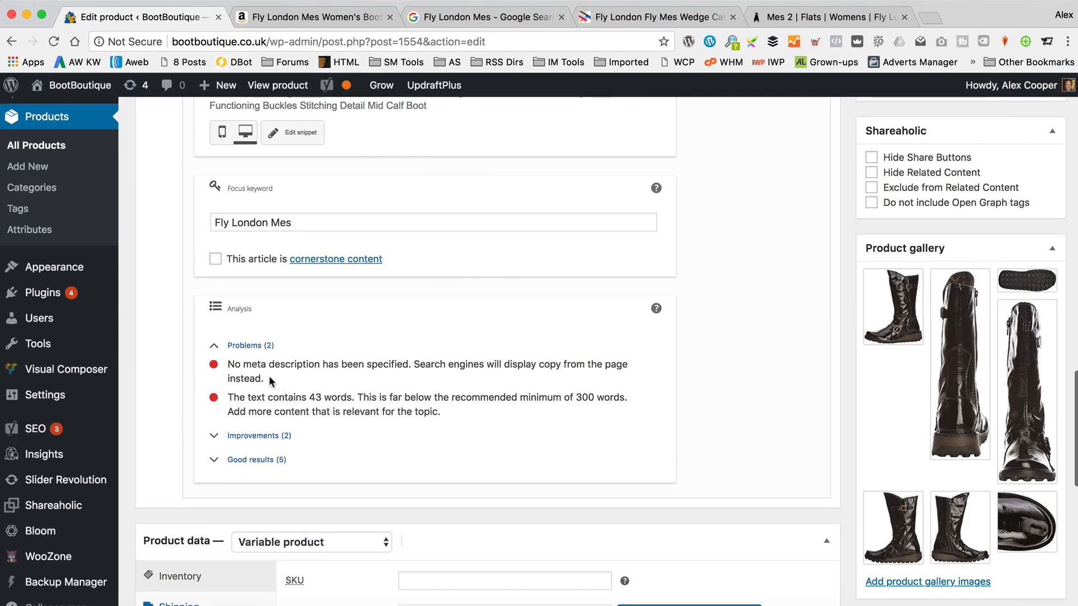
mouse_move(385, 382)
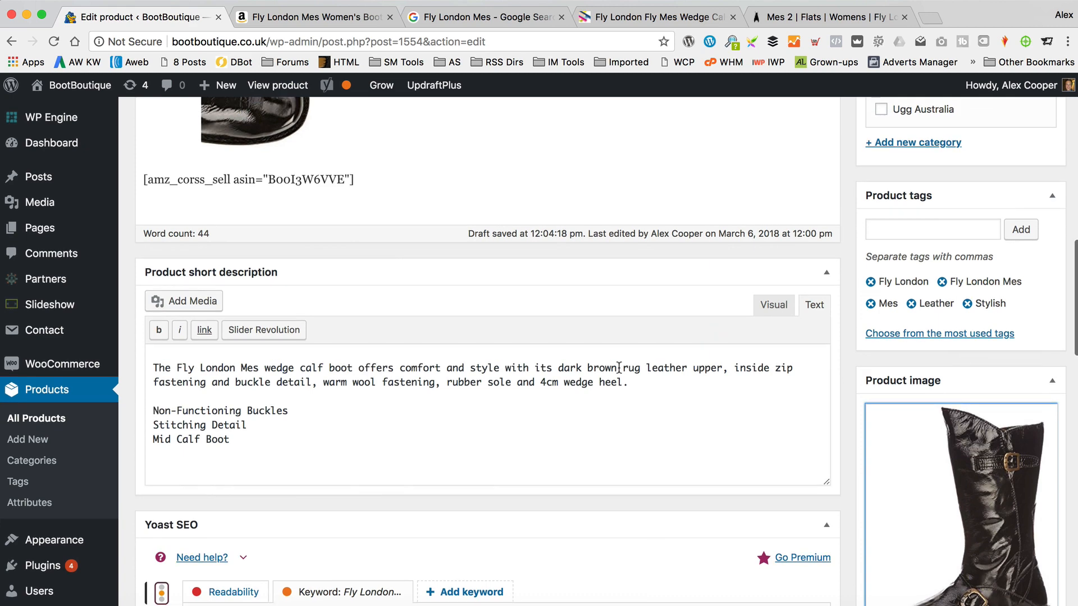
click(1030, 473)
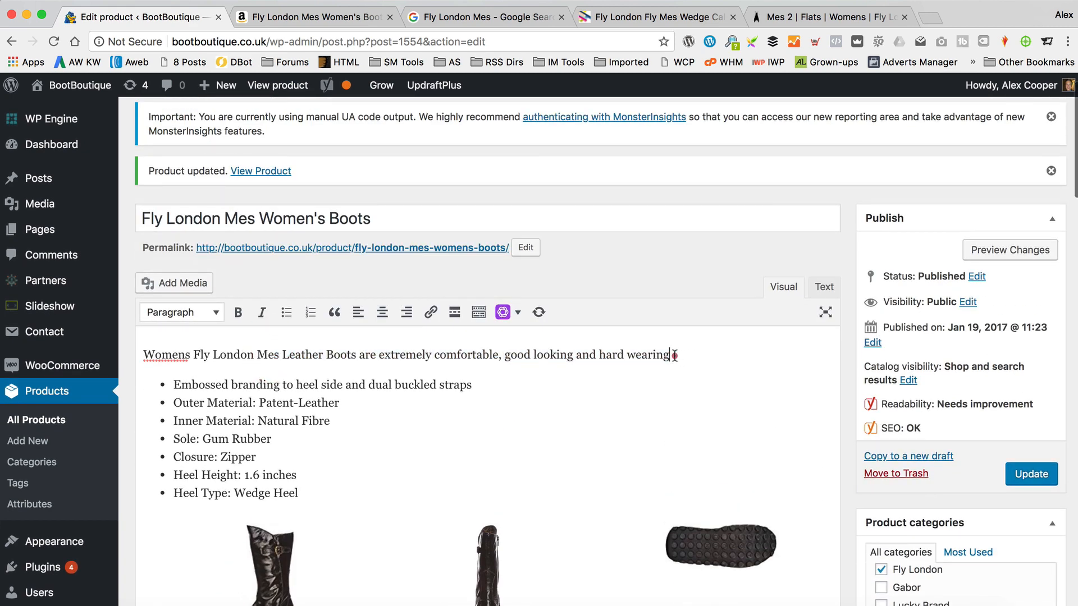
drag(466, 353, 670, 353)
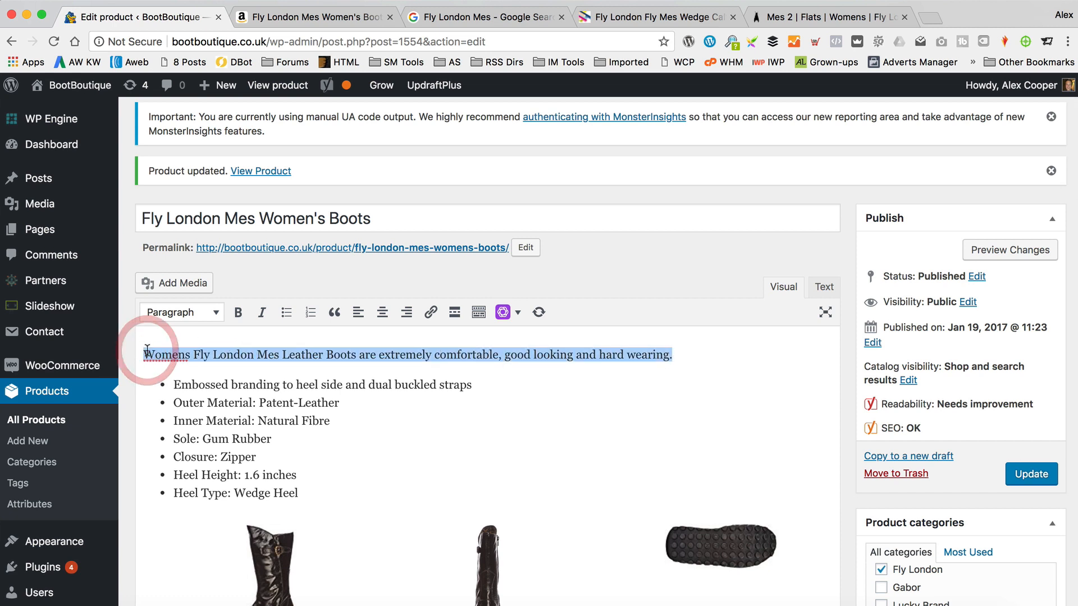
text(The)
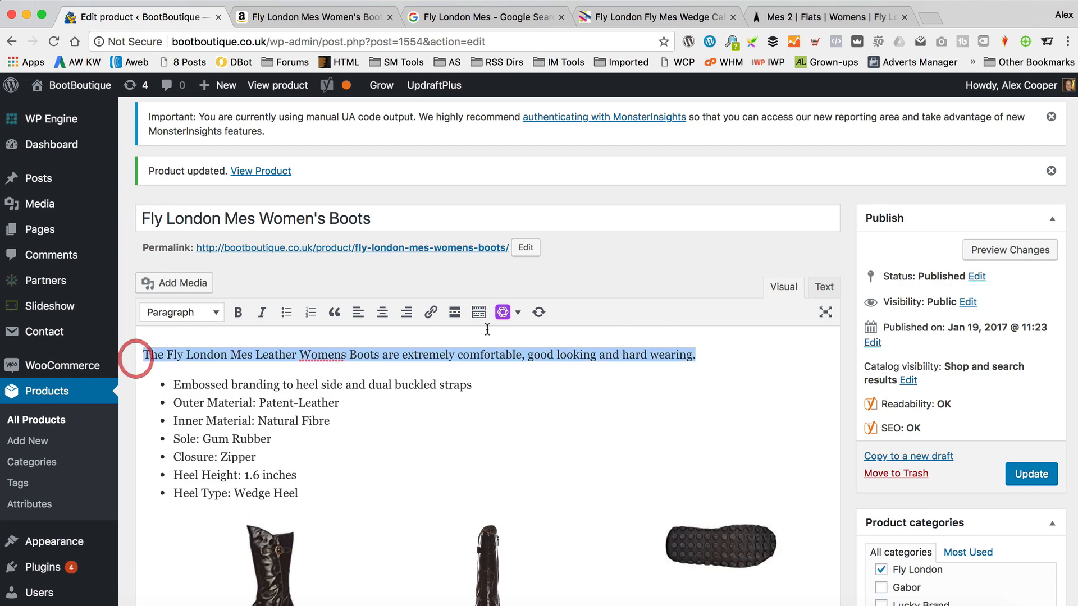
- Enter the Yoast meta description: the Fly London Mes boots are extremely comfortable, good looking and hard wearing
scroll(down, 3)
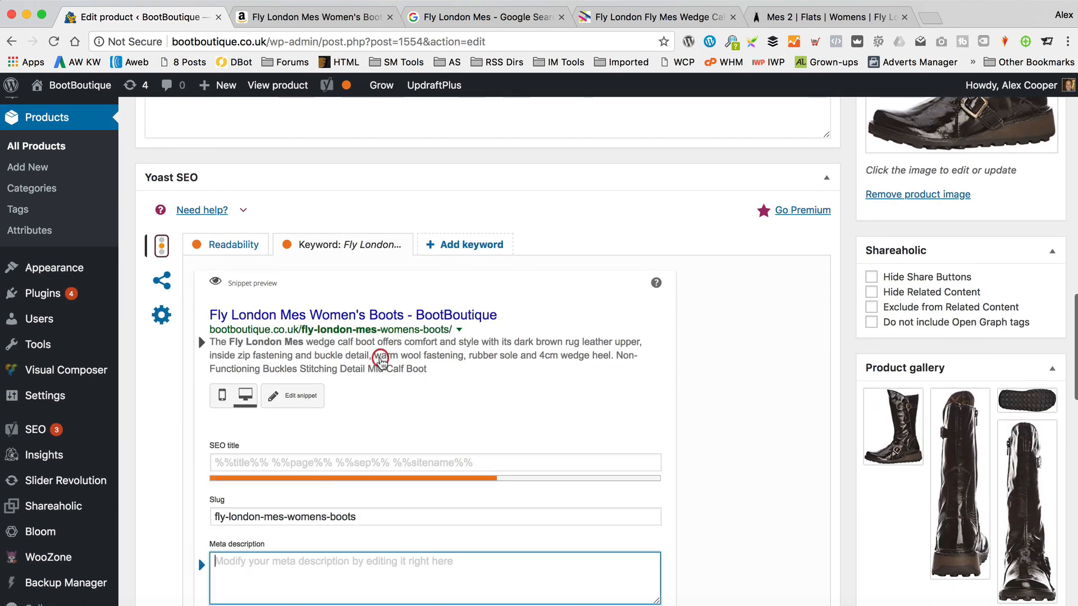
text(The Fly London Mes Leather Womens Boots are extremely comfortable, good looking and hard wearing.)
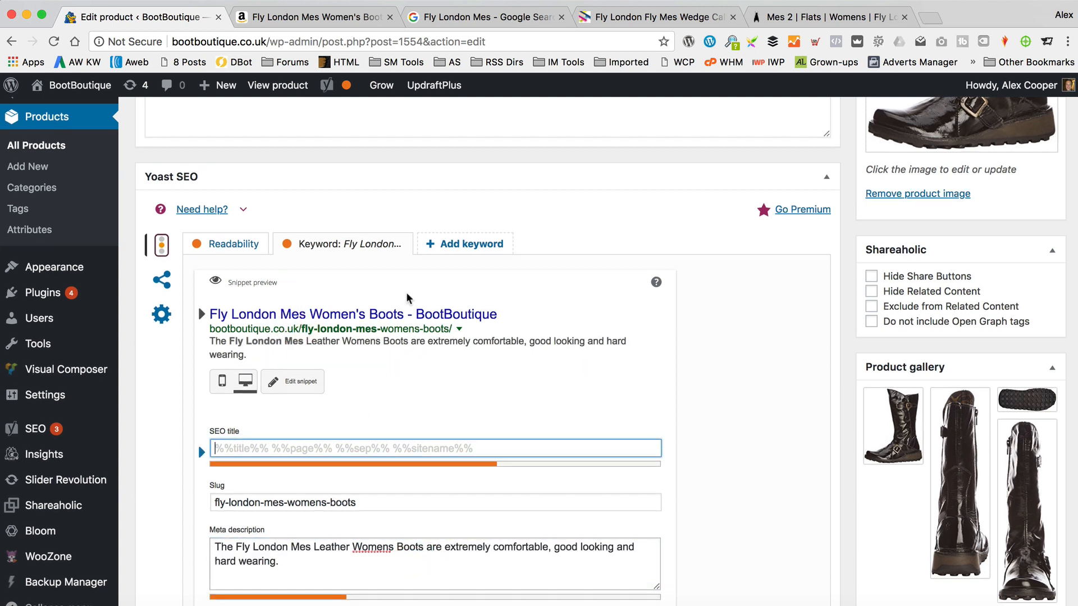
scroll(down, 3)
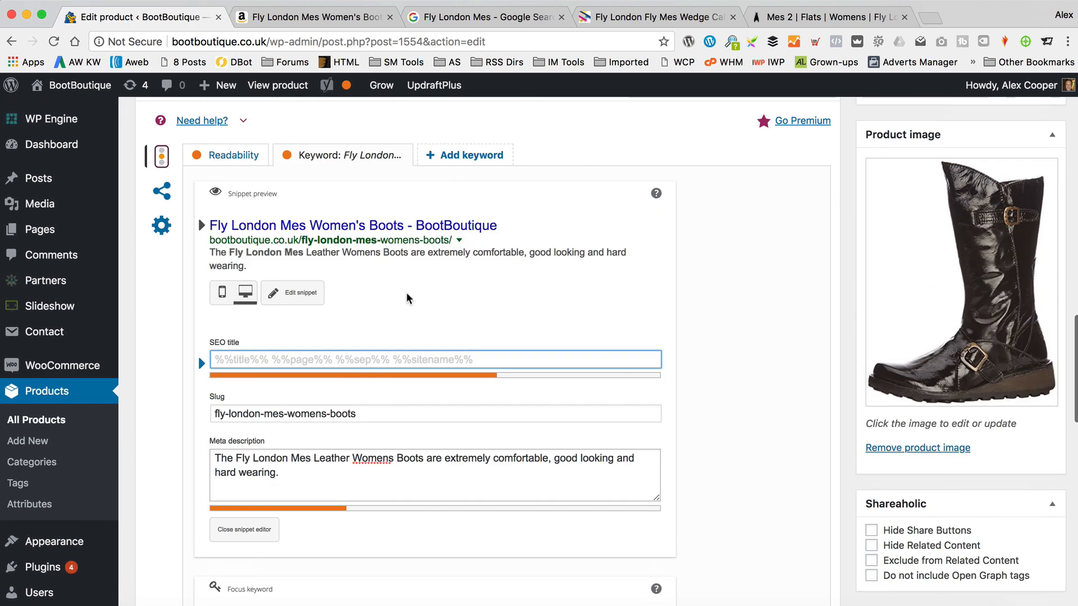
- Begin the Yoast SEO title with 'Fly London Mes Leather Ladies Boot in'
text(Fly London Mes L)
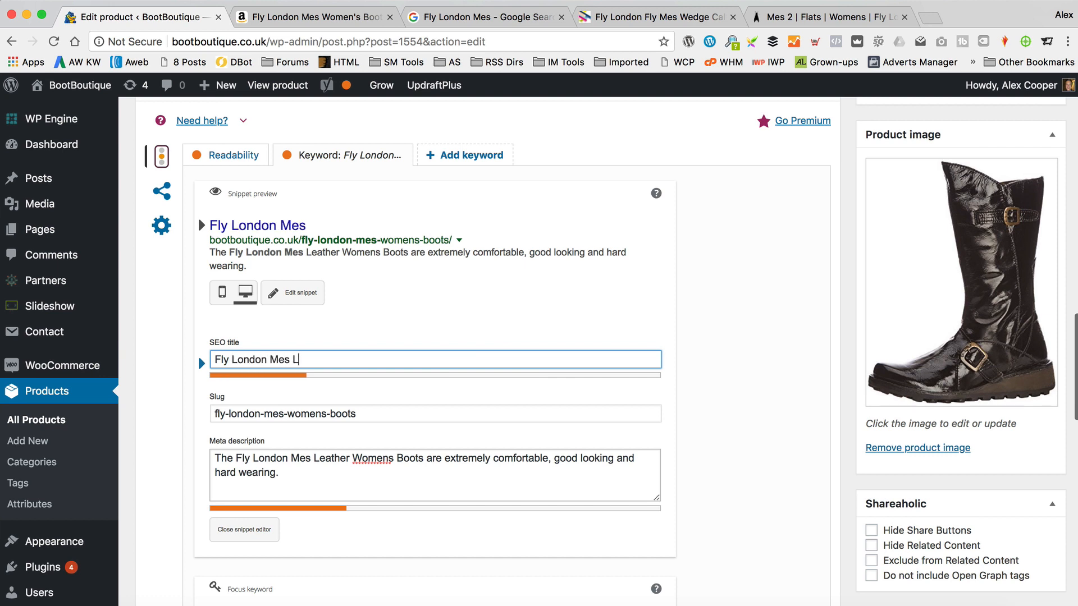
text(eather Ladies Boot)
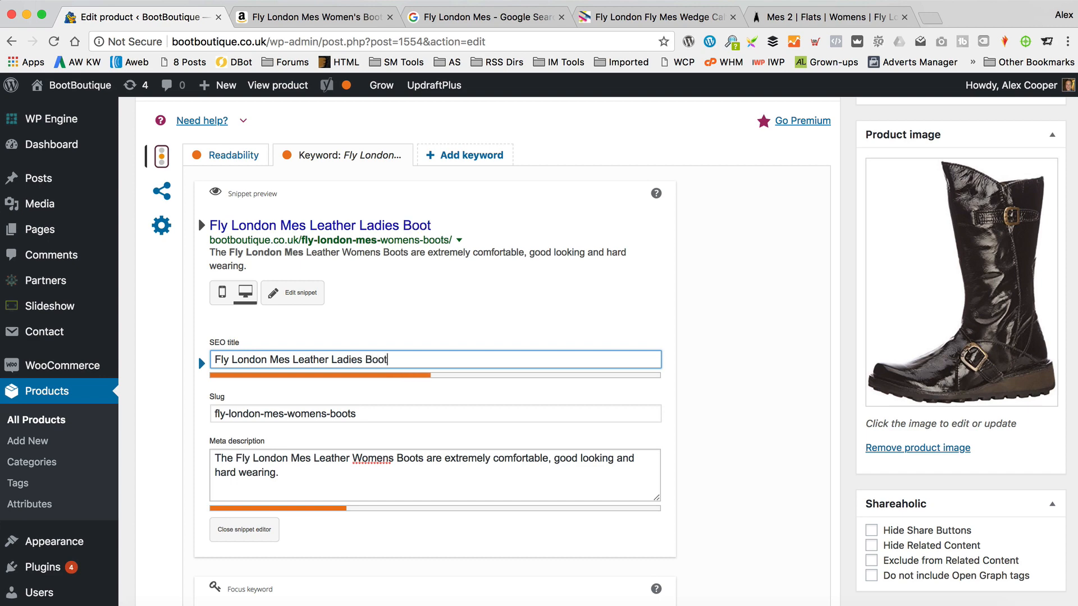
text(in)
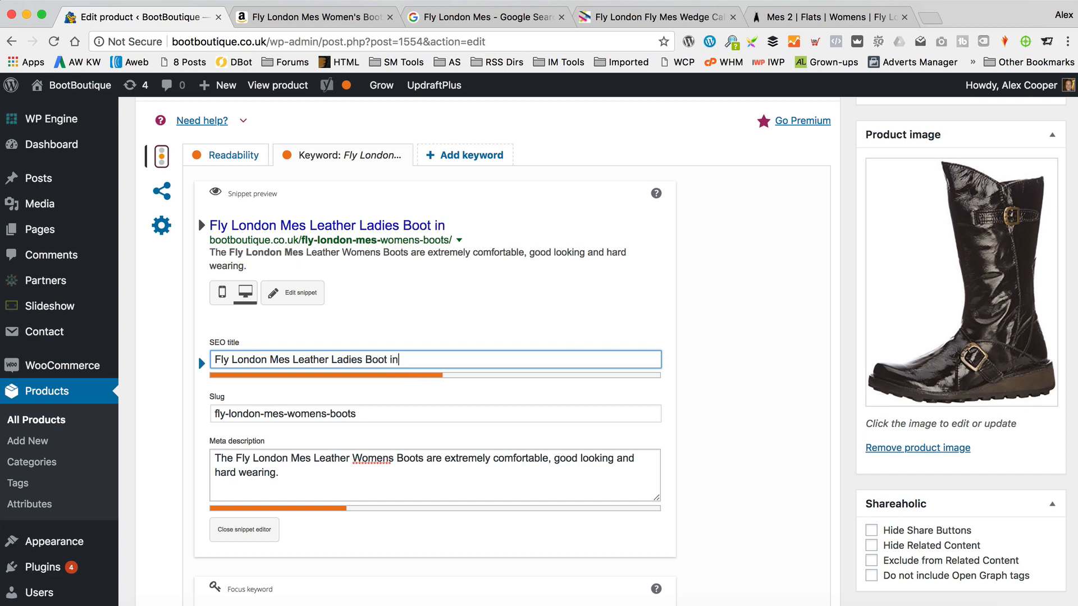
scroll(down, 3)
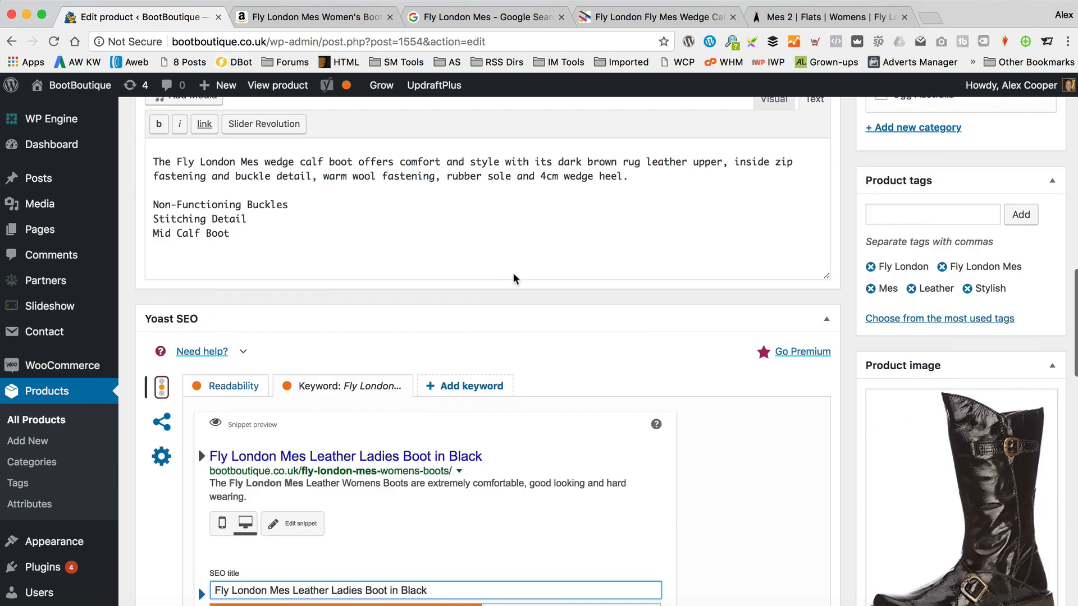
scroll(down, 3)
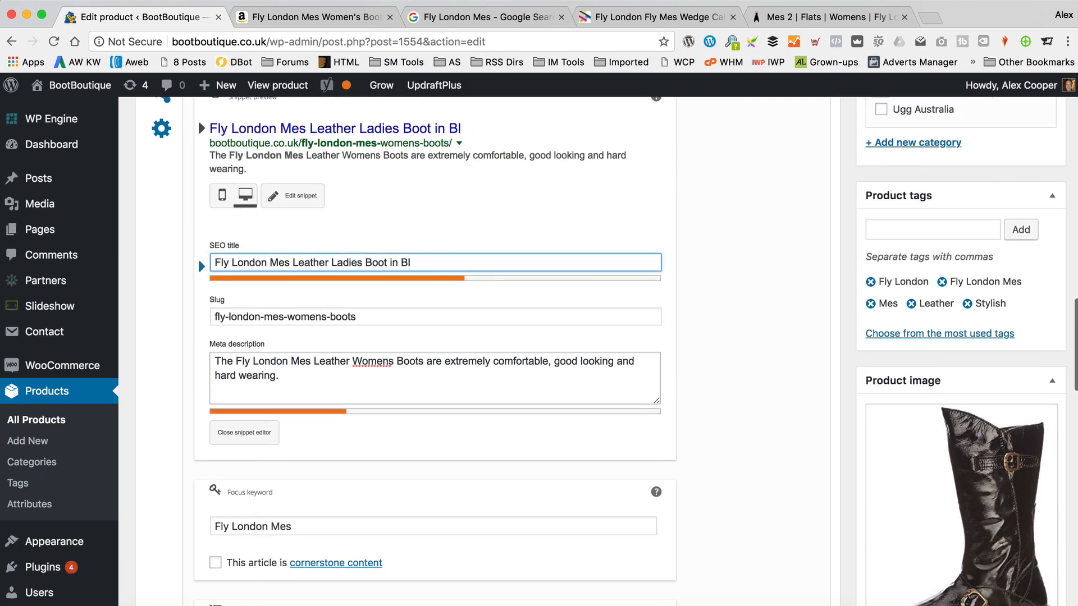
- Finish the SEO title '...in a range of colours and sizes - BootBoutique.co.uk' and update the product
text(in a range of c)
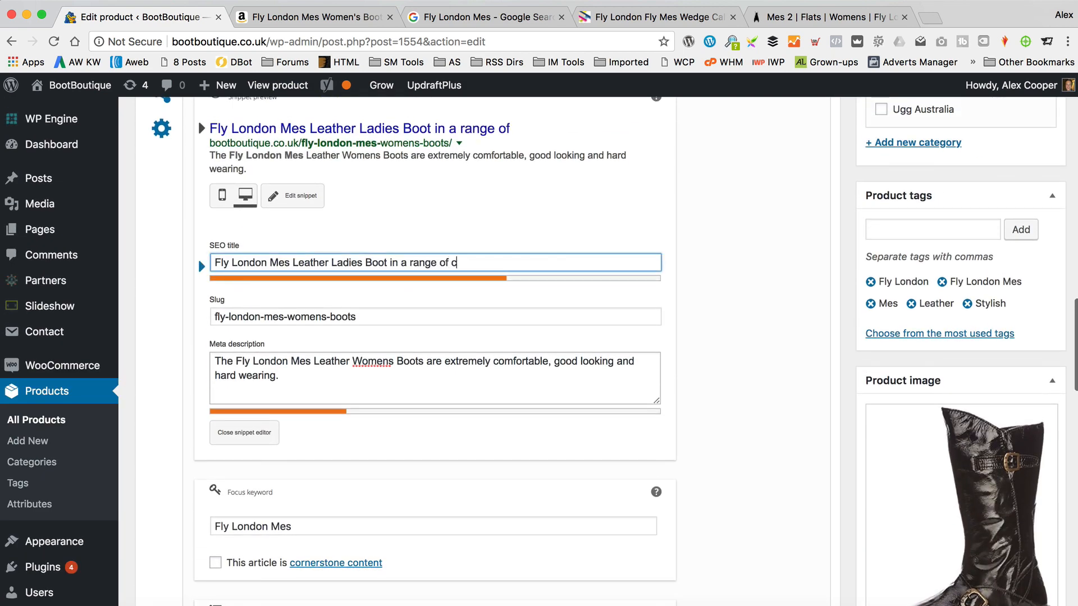
text(olours and sizes)
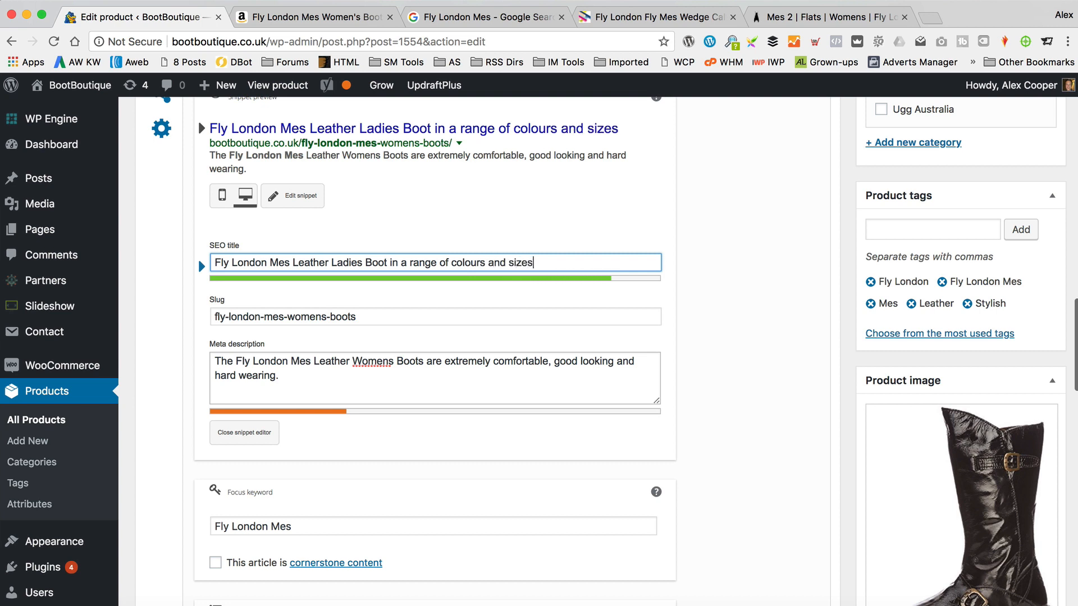
text(- BootBoutique.co.uk)
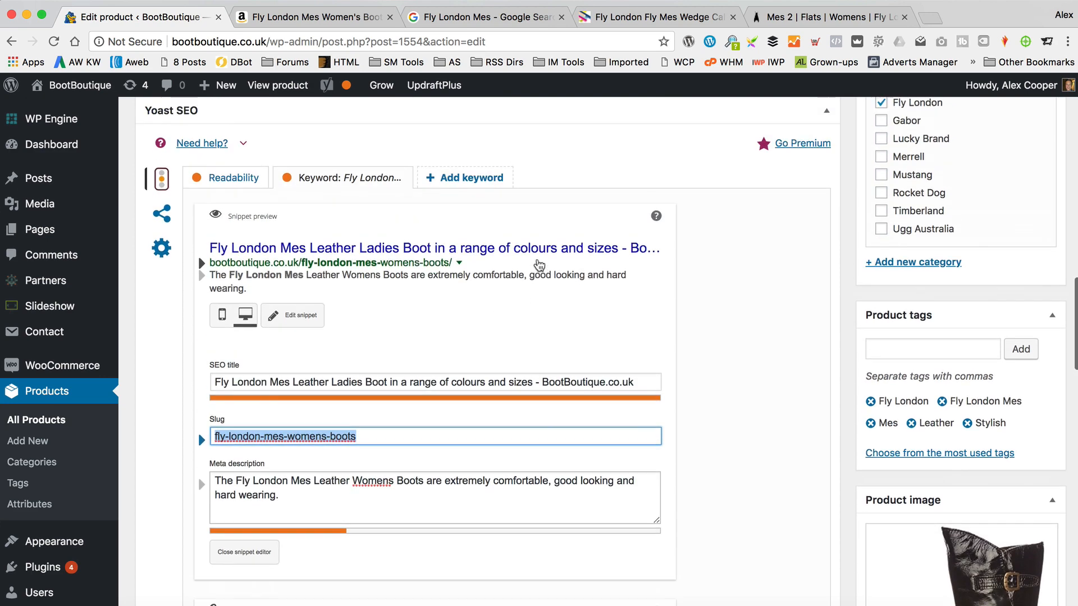
scroll(down, 3)
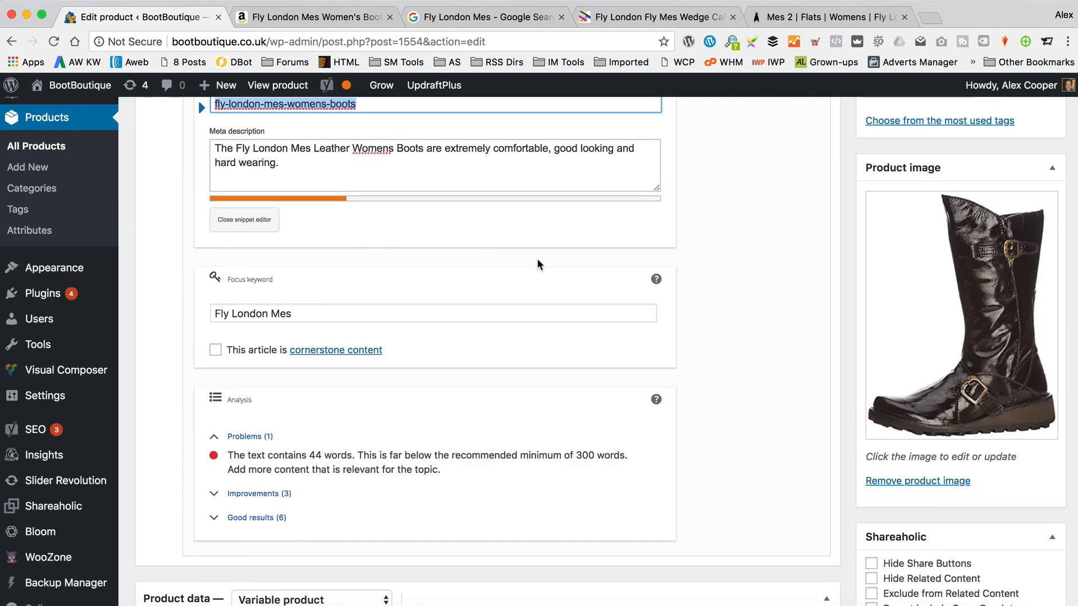
scroll(down, 3)
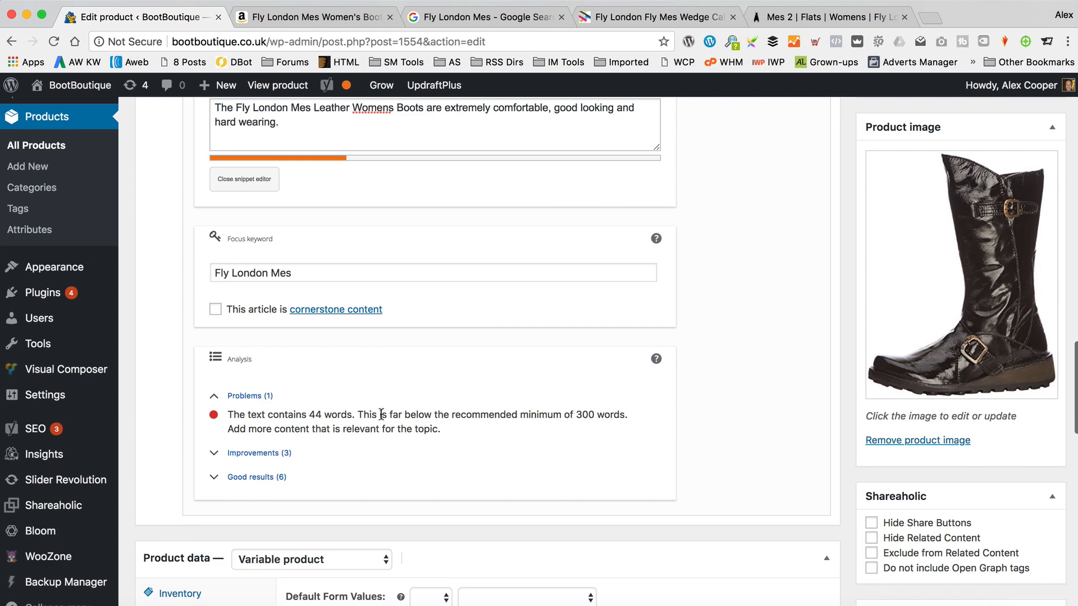
click(1029, 512)
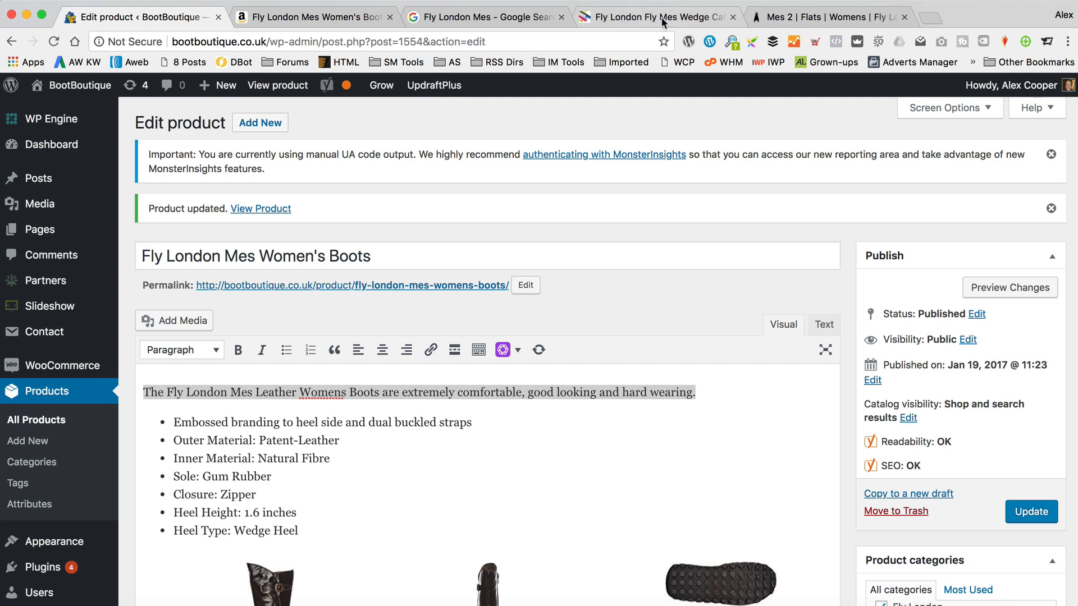
- Glance at the Office product page, then return to the WordPress 'Edit product' tab
click(654, 17)
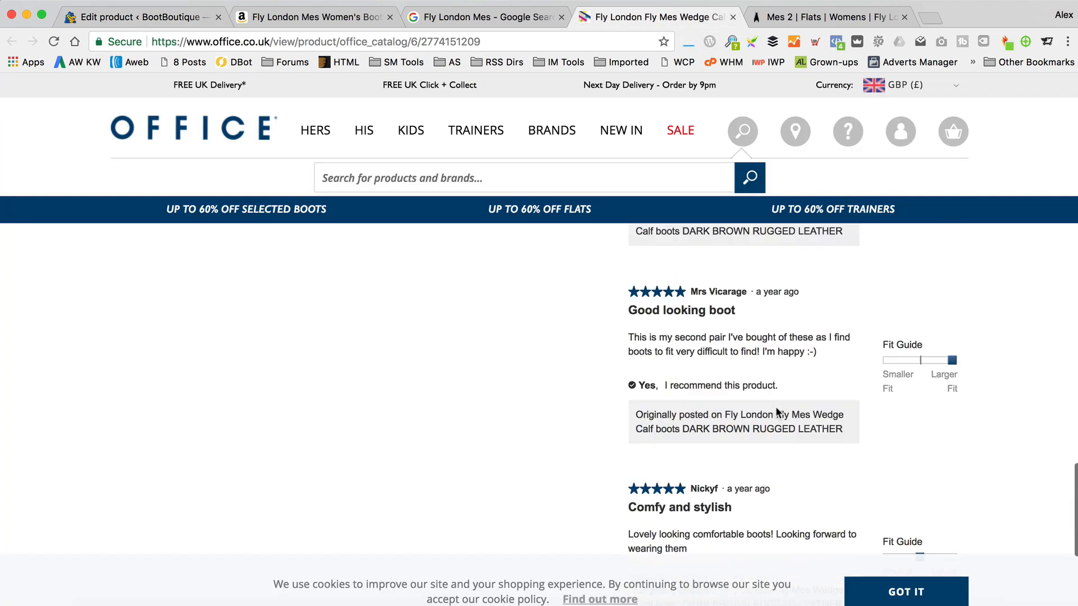
scroll(down, 3)
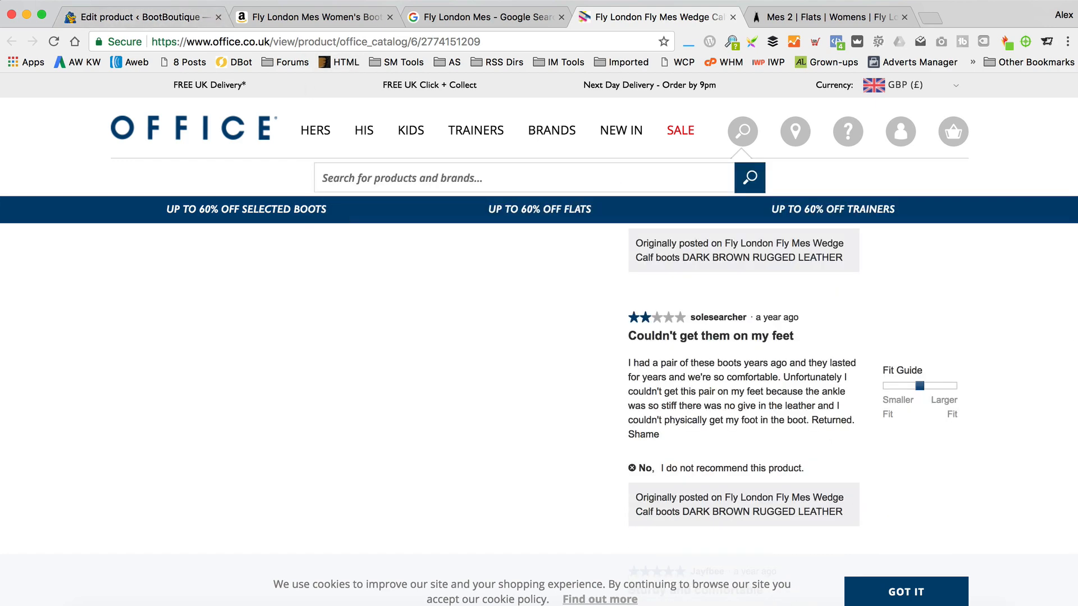
click(123, 17)
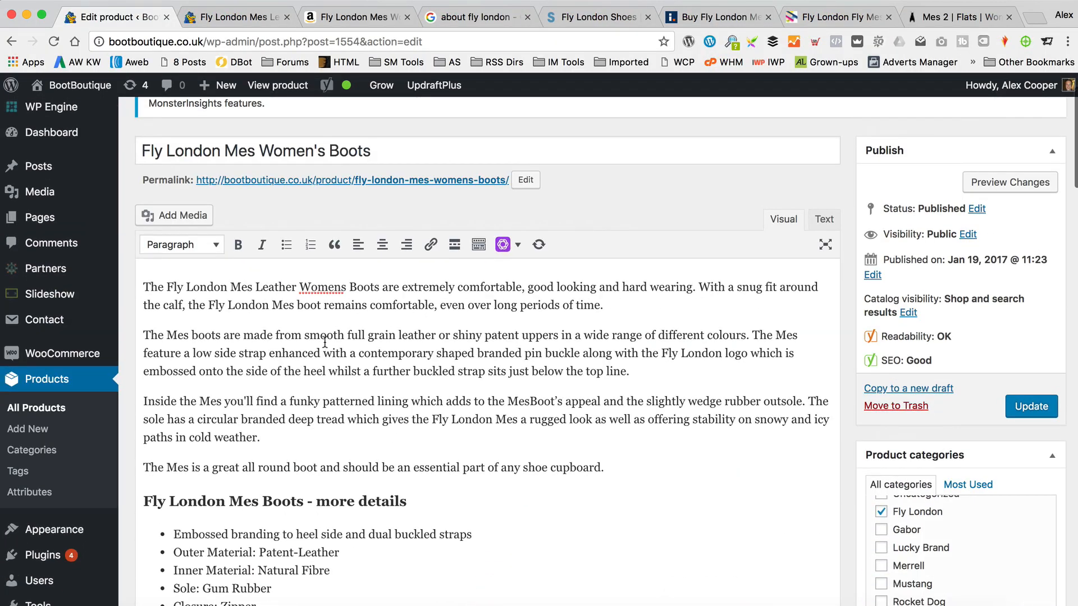
mouse_move(327, 423)
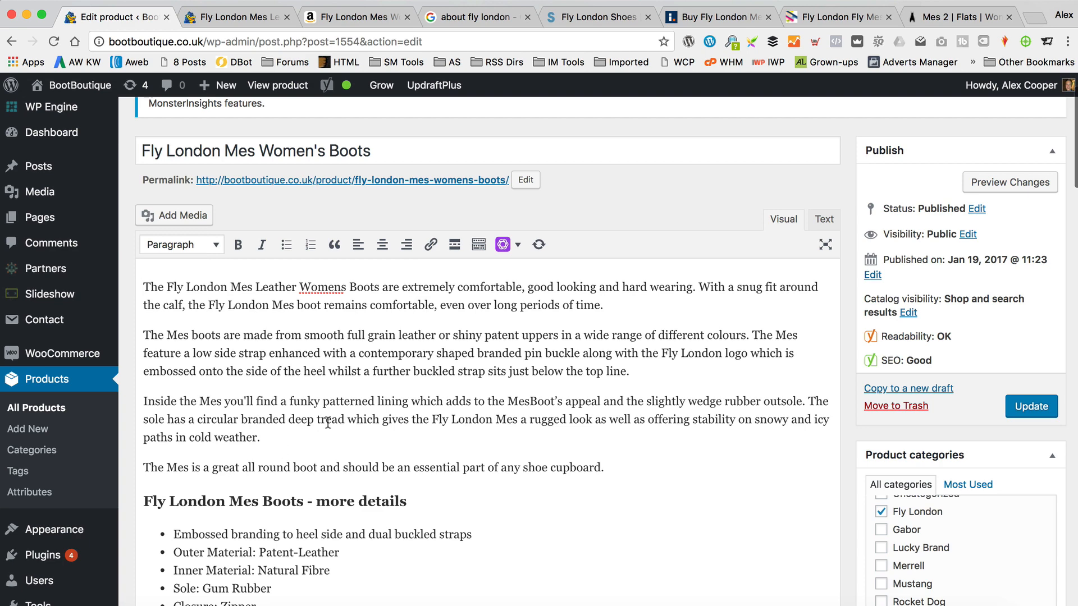
click(350, 17)
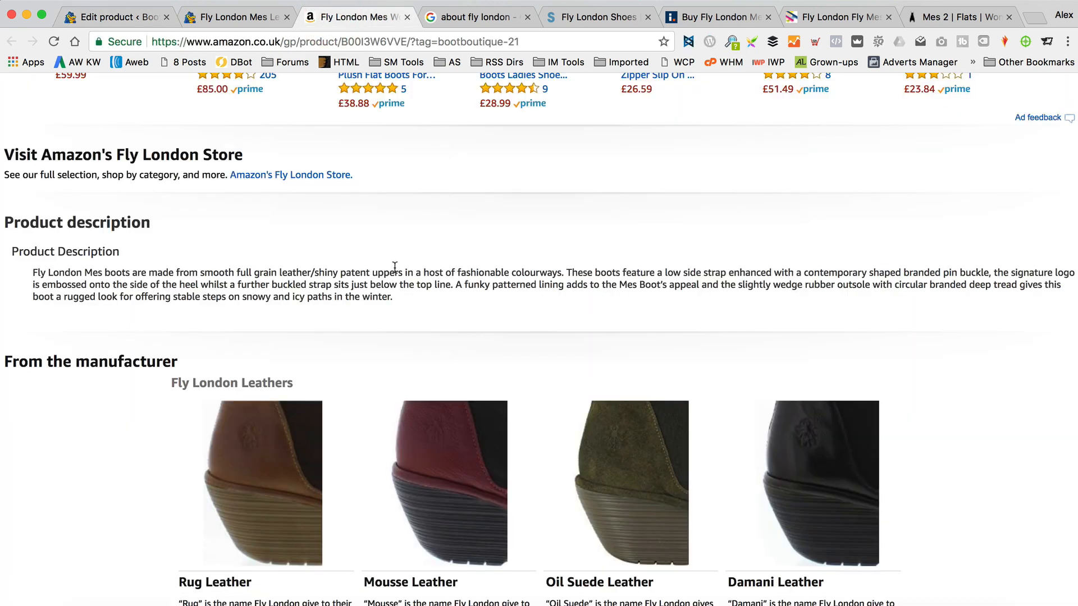
drag(136, 296, 393, 297)
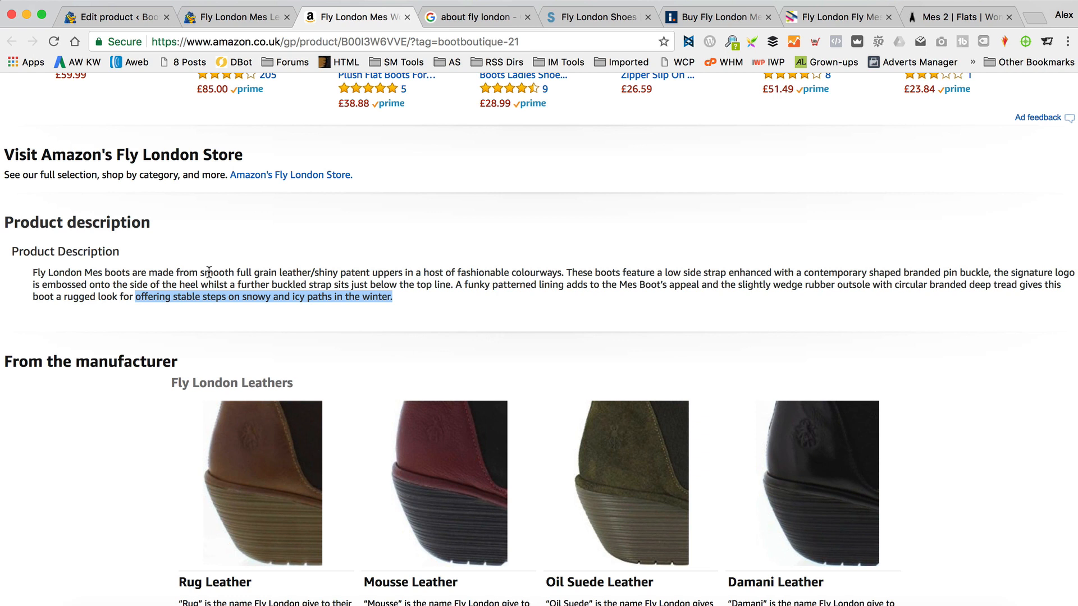
mouse_move(402, 232)
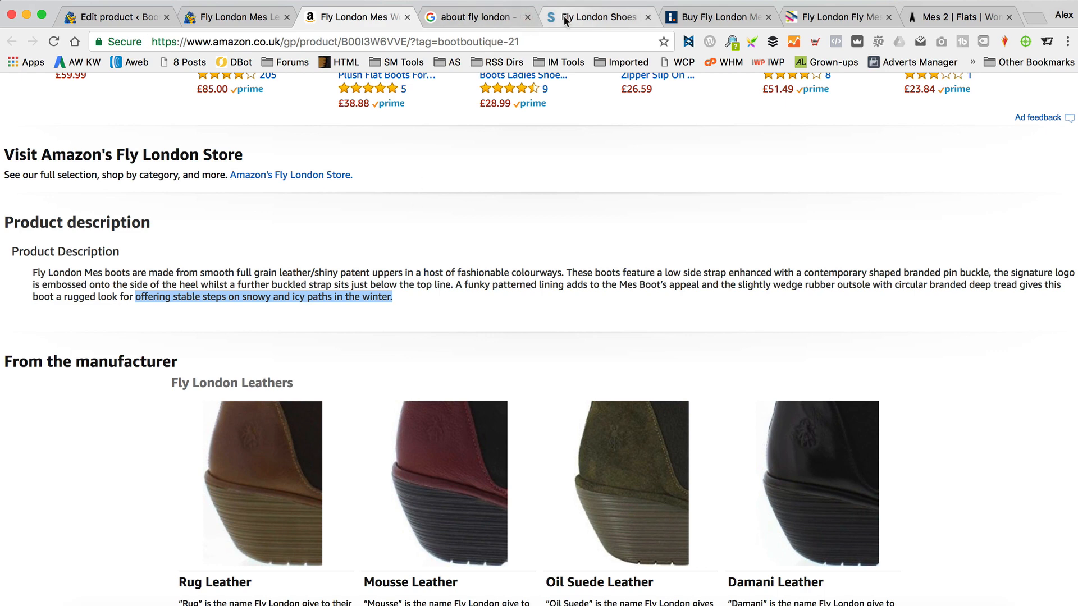
click(595, 17)
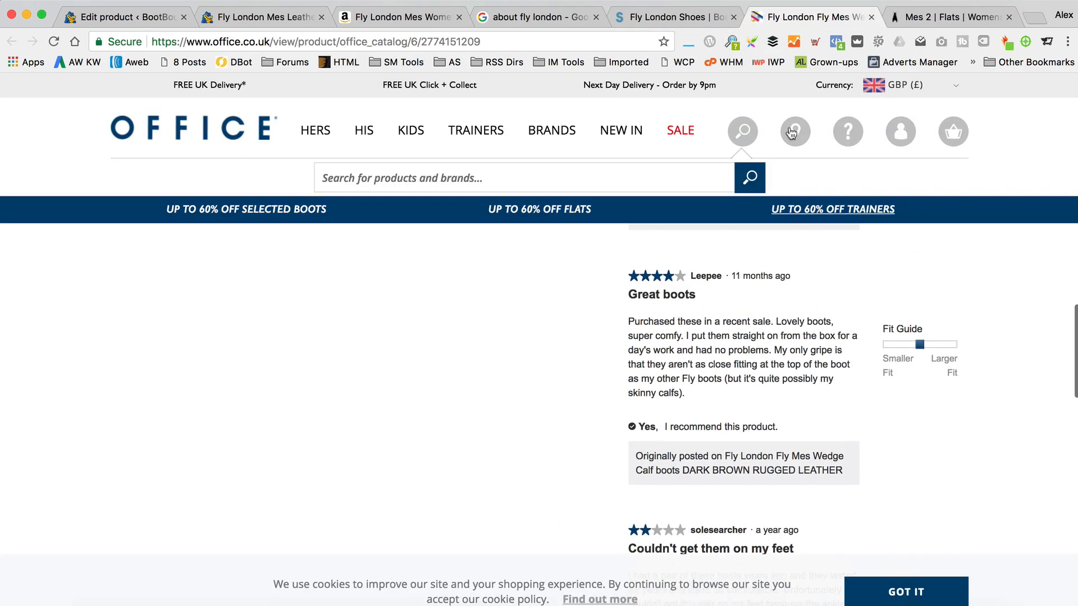
click(953, 17)
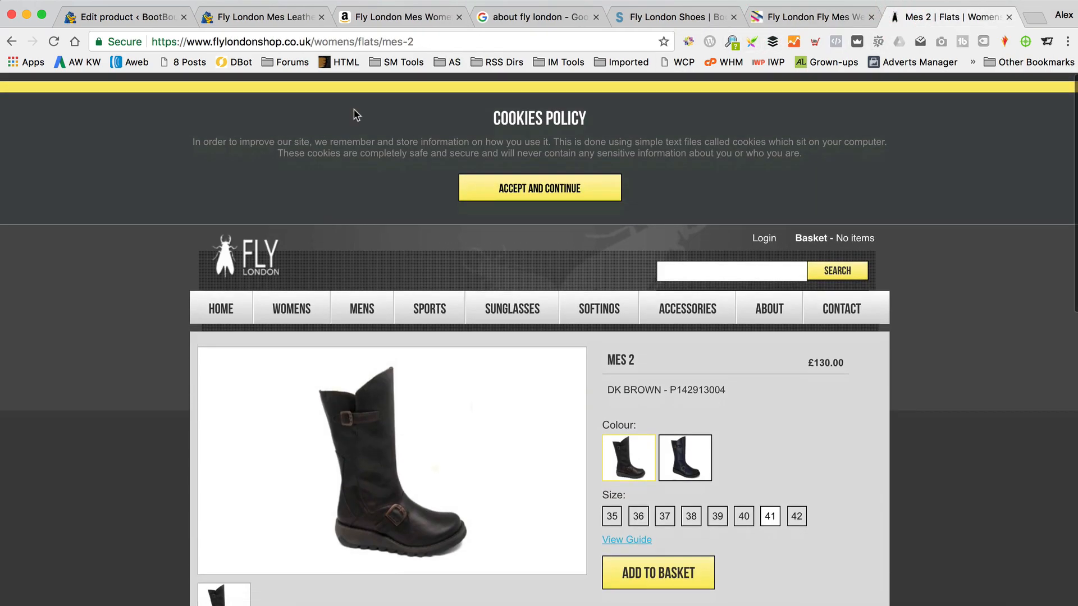
click(538, 17)
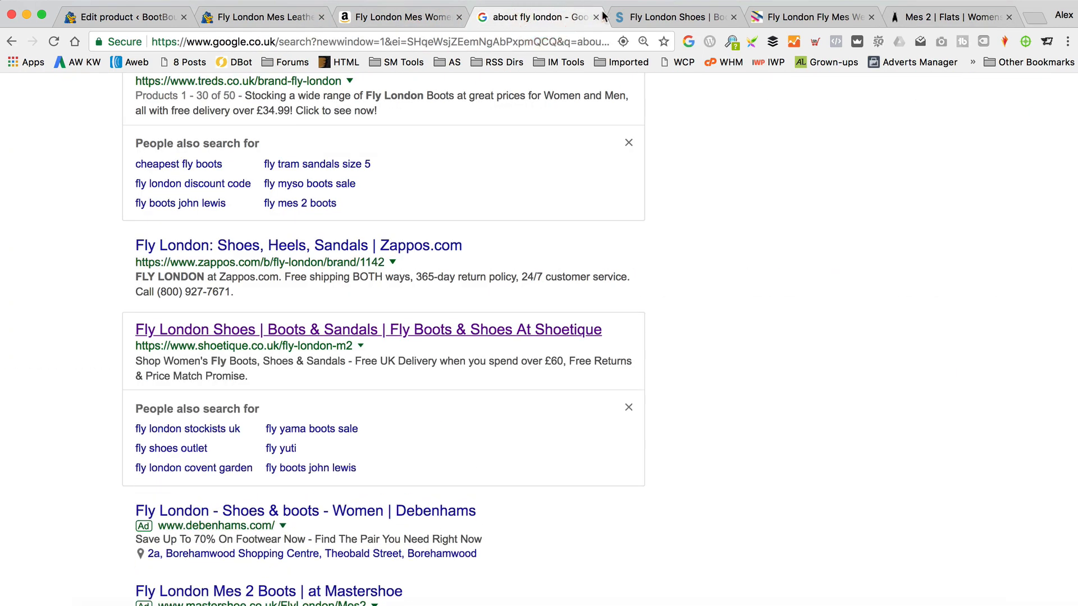
click(367, 329)
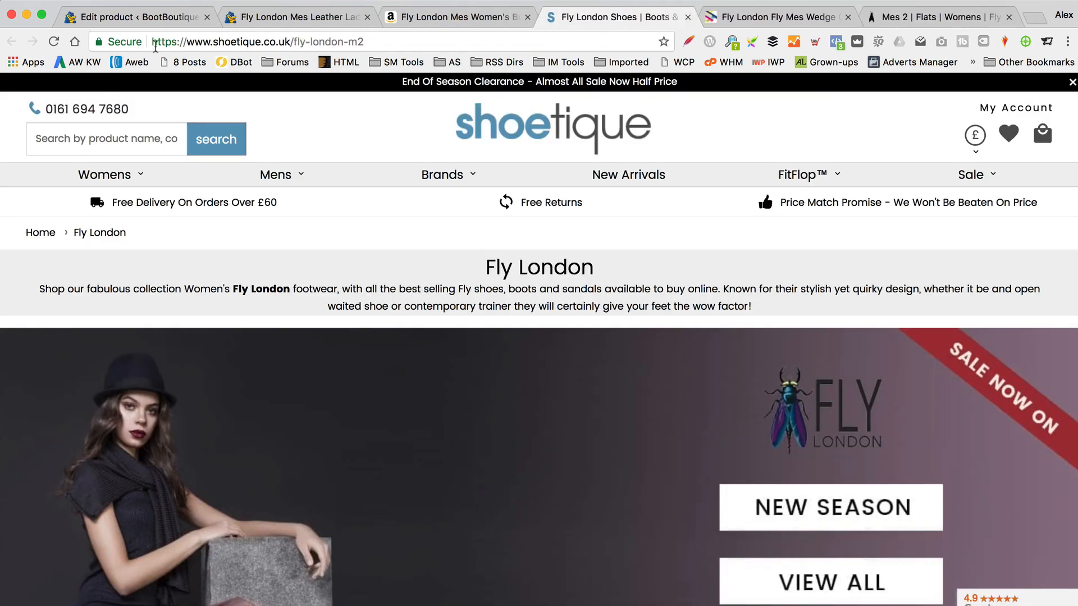
click(131, 17)
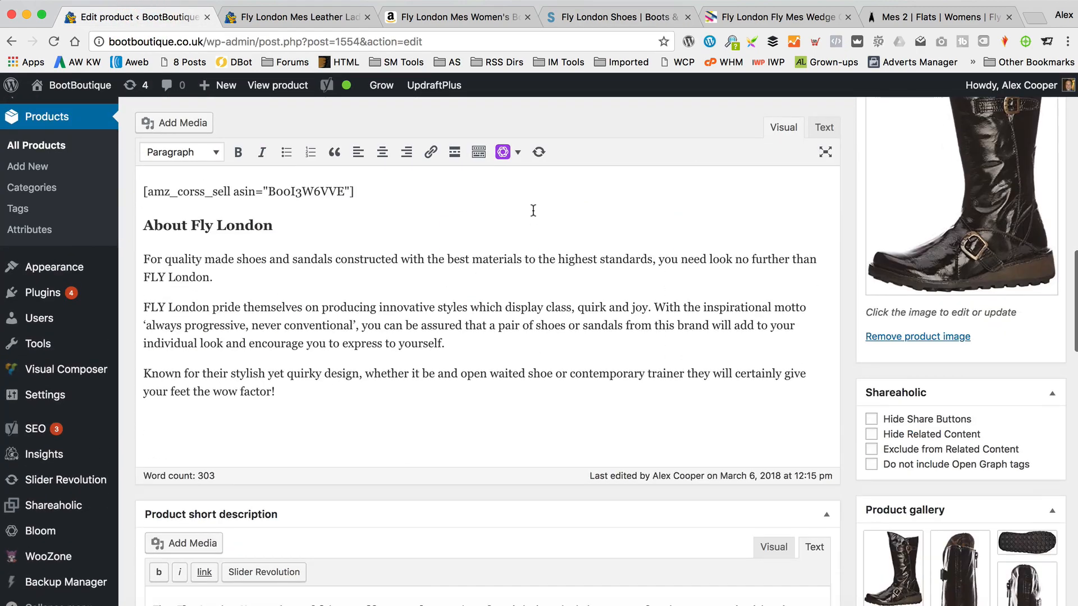
scroll(down, 3)
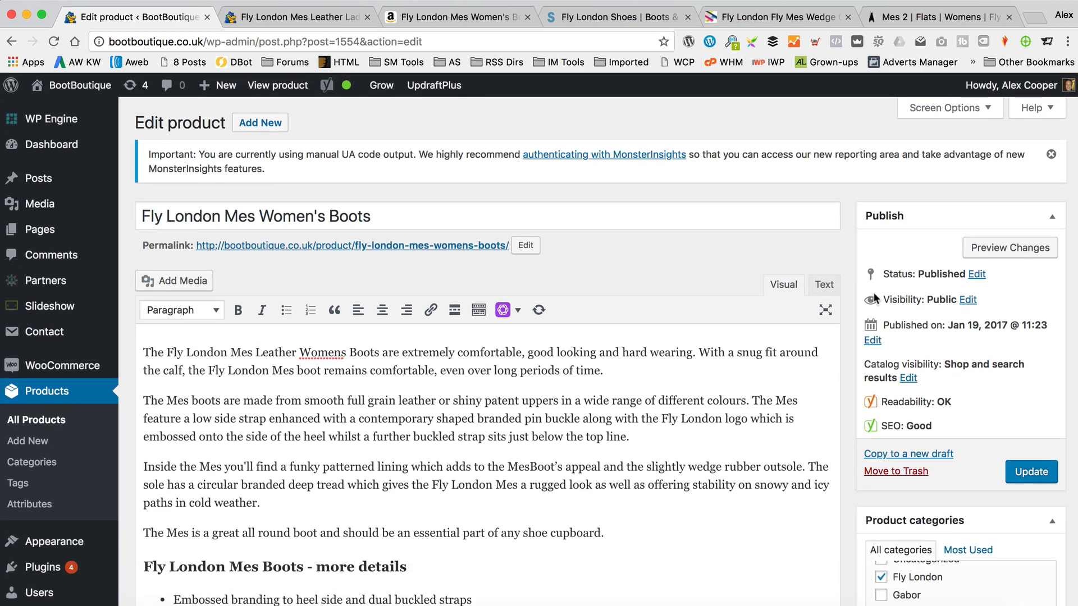
mouse_move(541, 387)
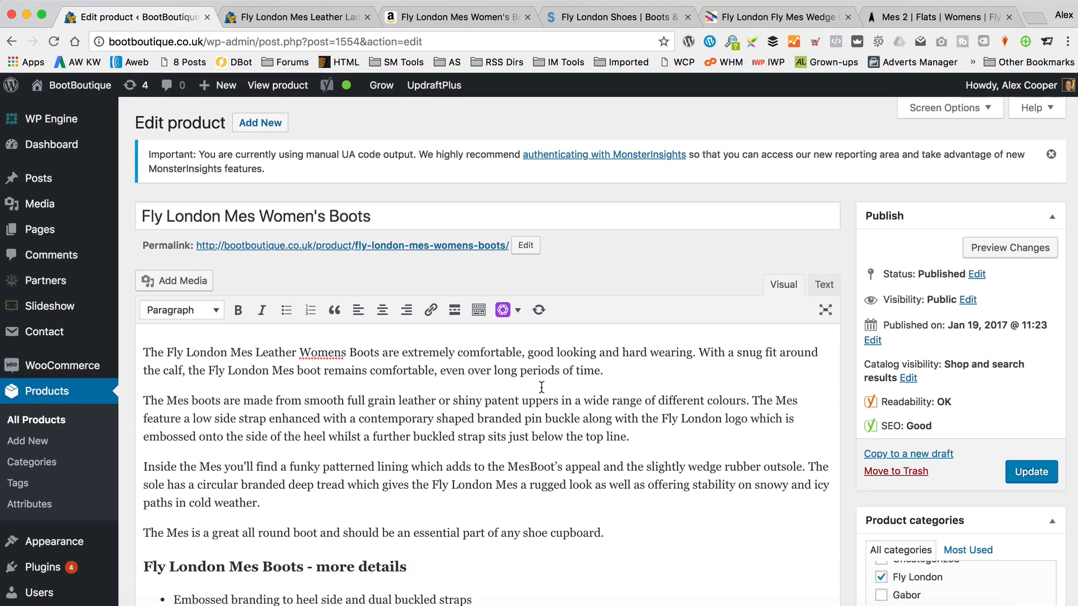
mouse_move(431, 287)
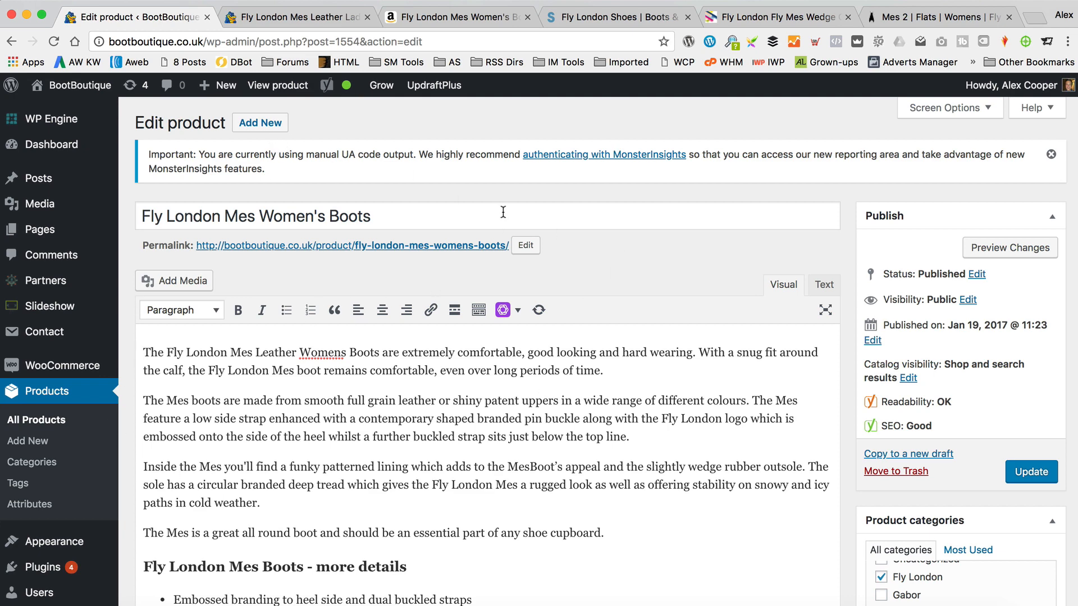
- View the live BootBoutique product page and scroll through its description, bullets and tags
click(352, 246)
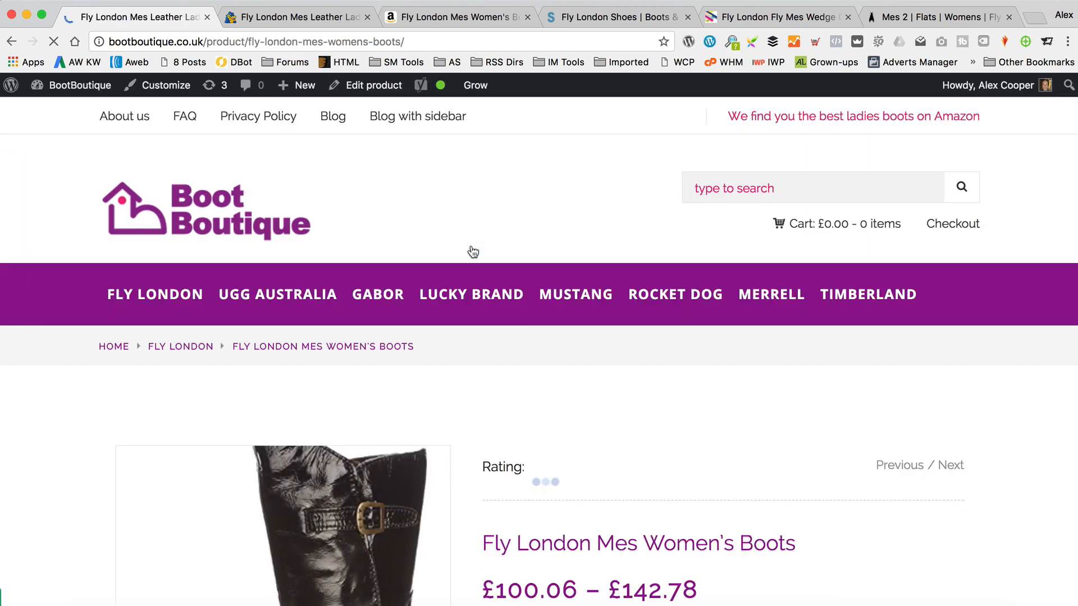
scroll(down, 3)
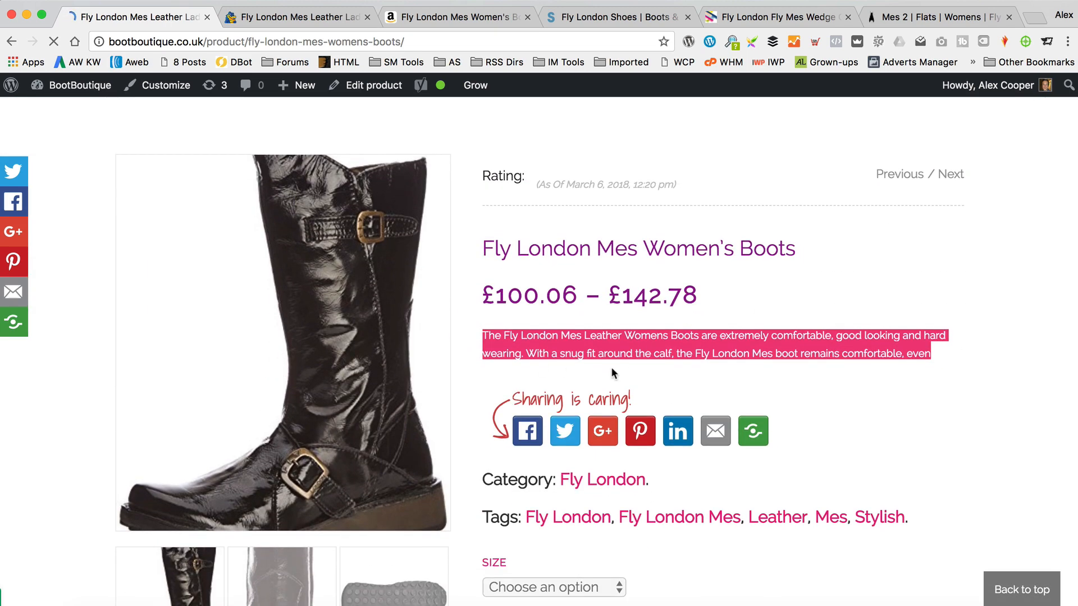
scroll(down, 3)
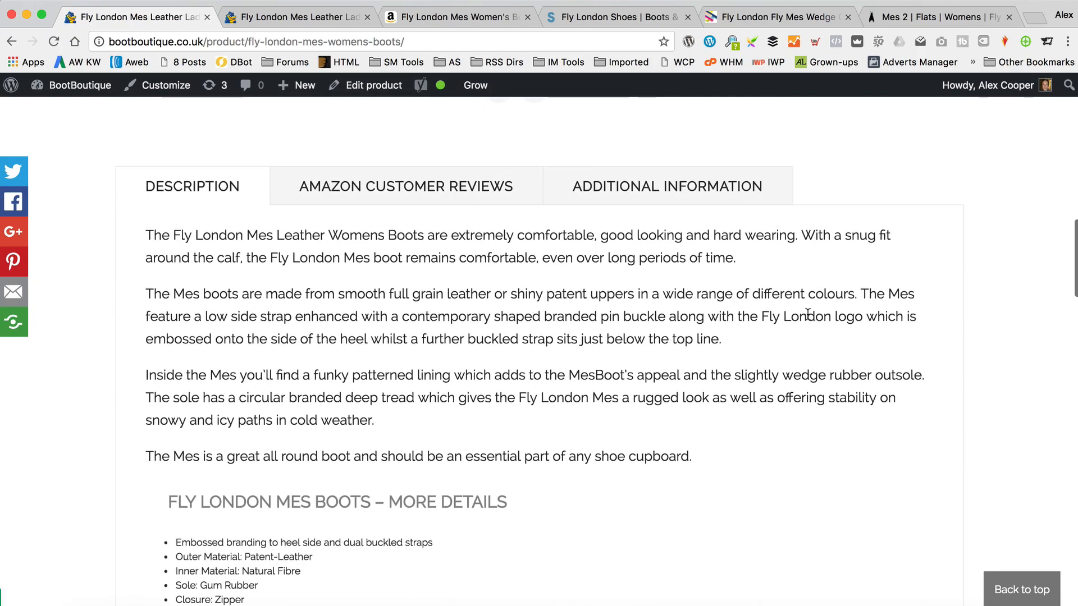
scroll(up, 3)
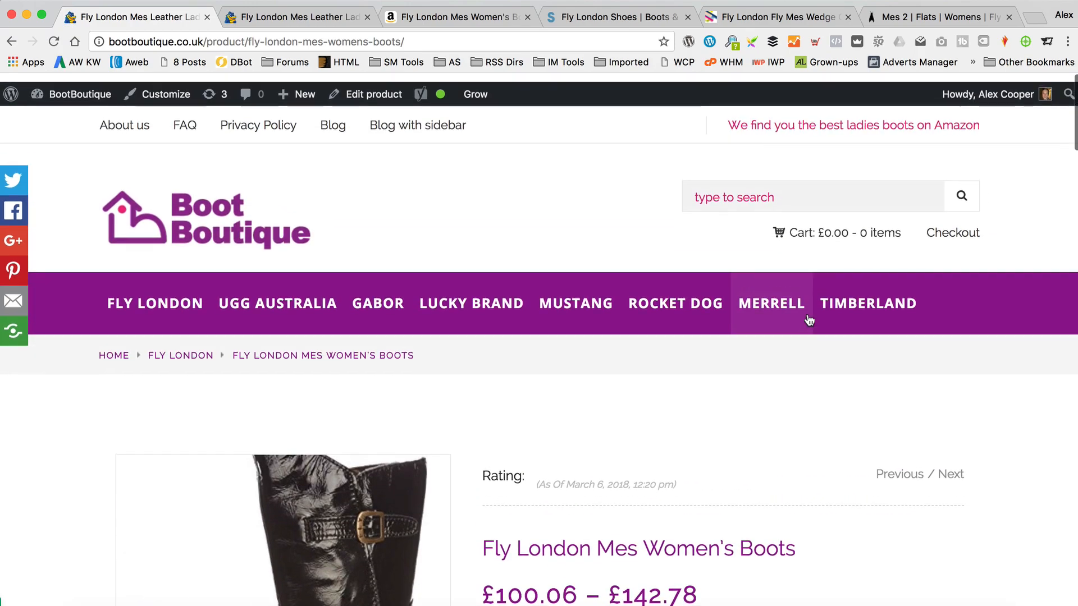
scroll(down, 3)
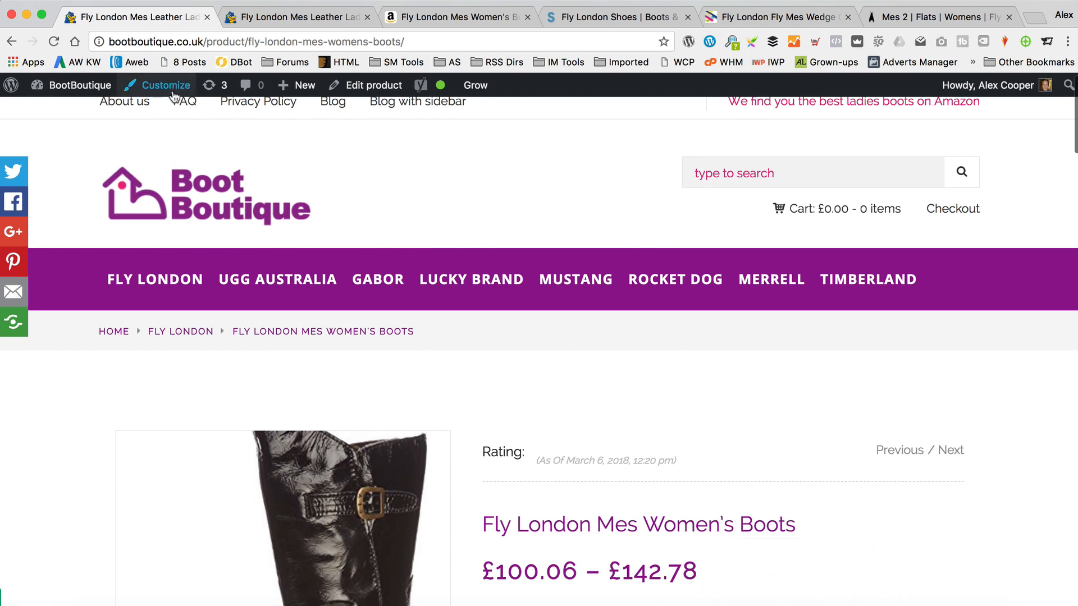
- In Customizer Shop settings, set the general description source to WooCommerce short description and publish
click(164, 84)
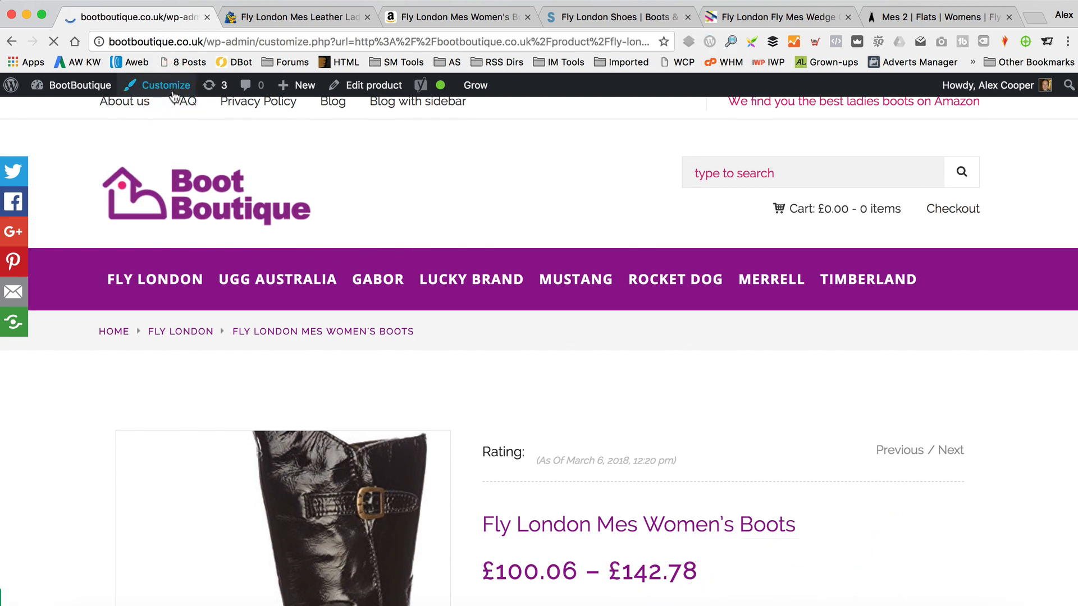
click(165, 85)
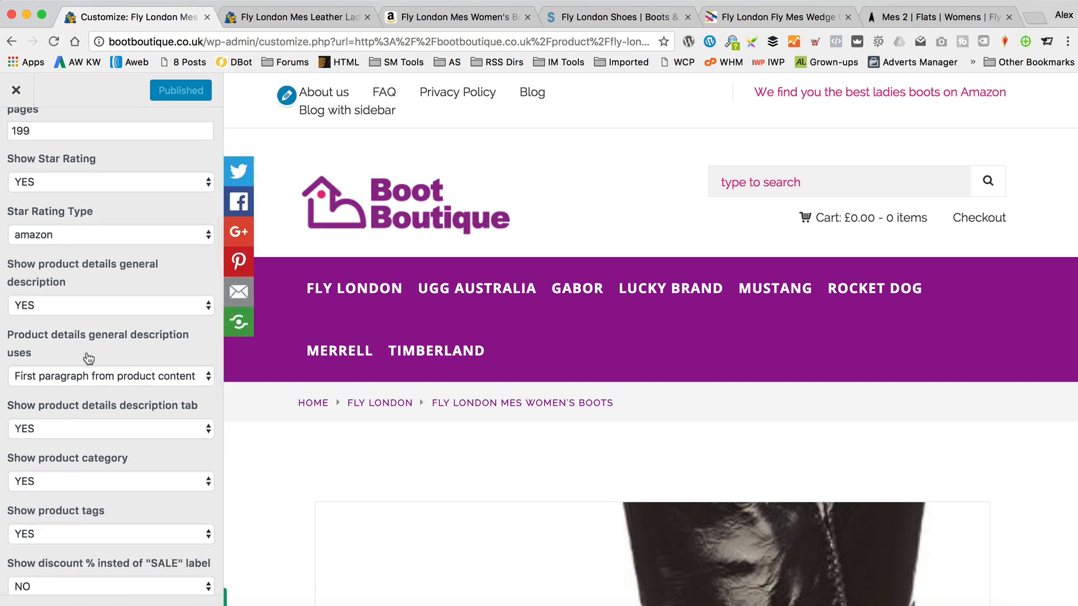
scroll(down, 3)
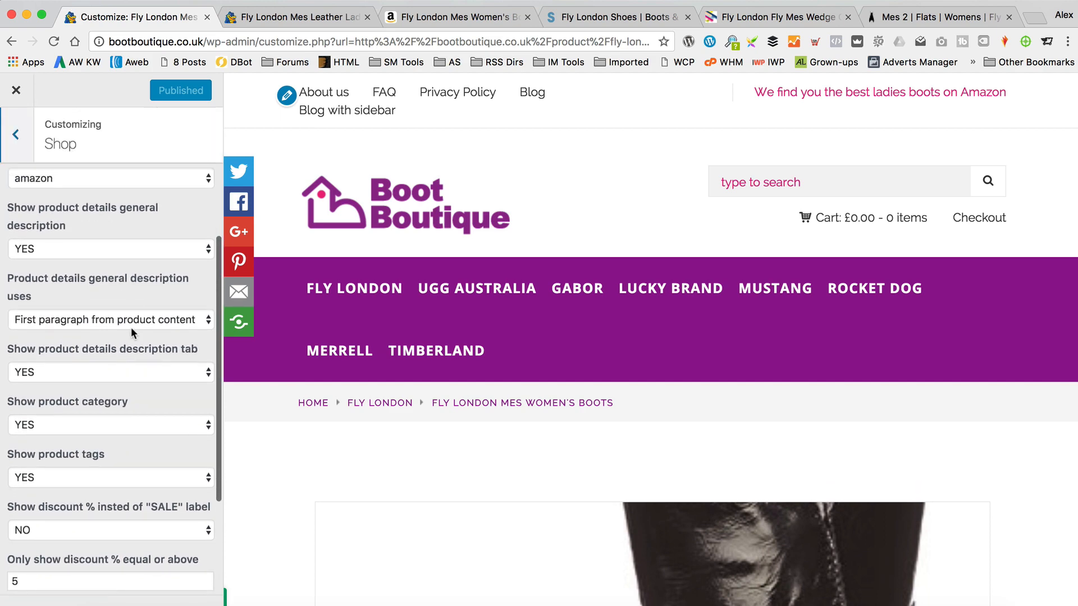
click(110, 320)
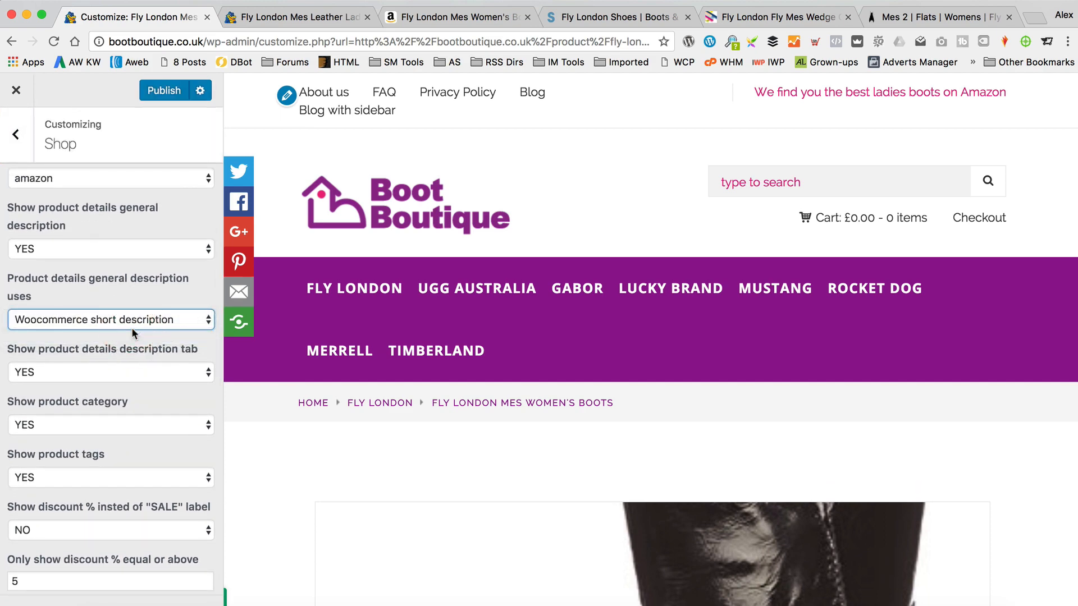
click(163, 90)
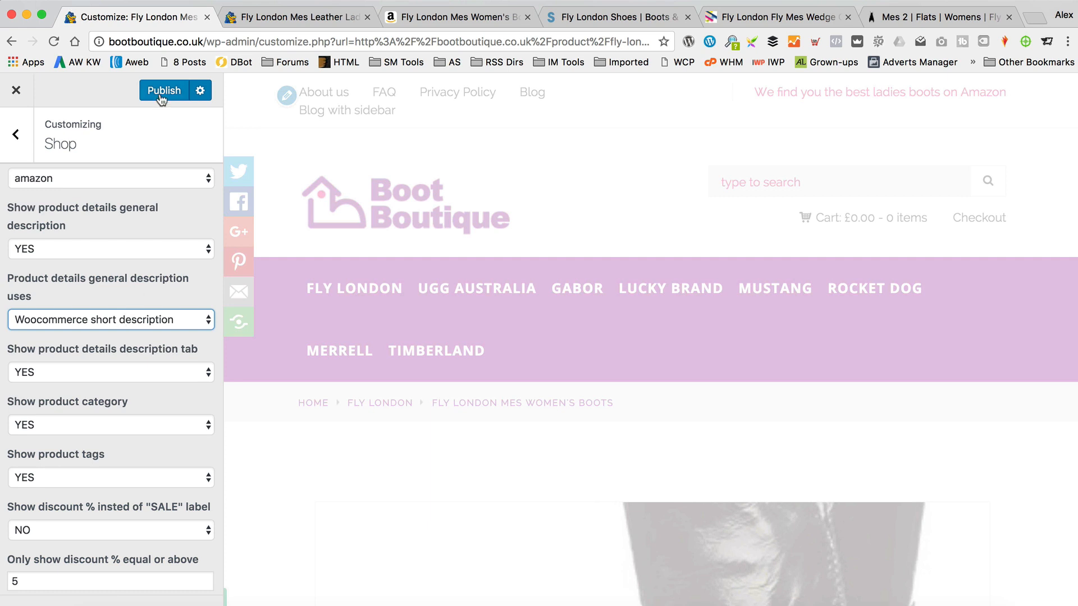
click(163, 90)
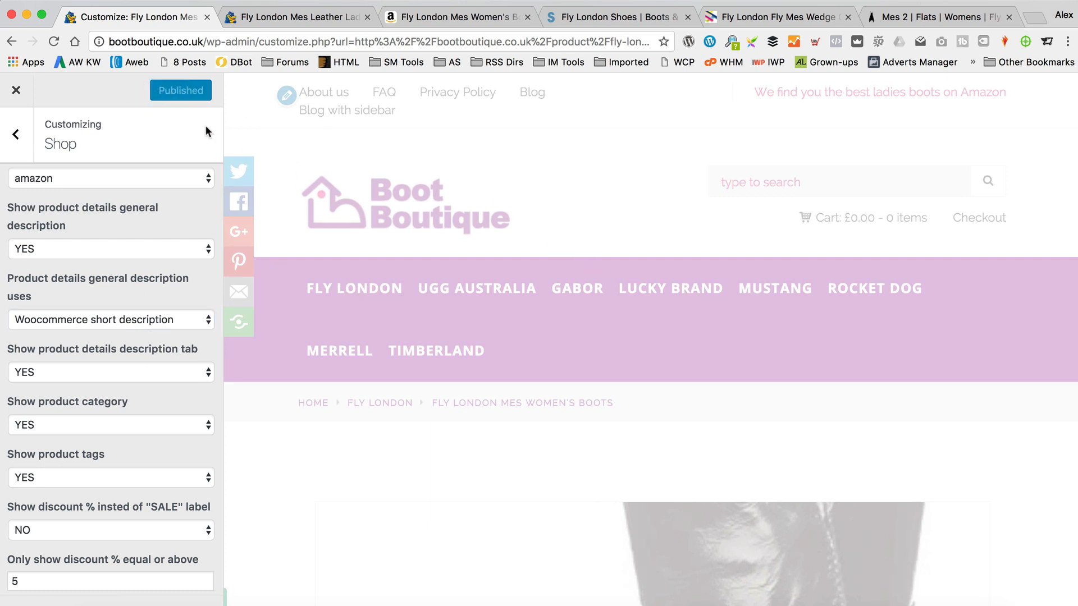
mouse_move(333, 158)
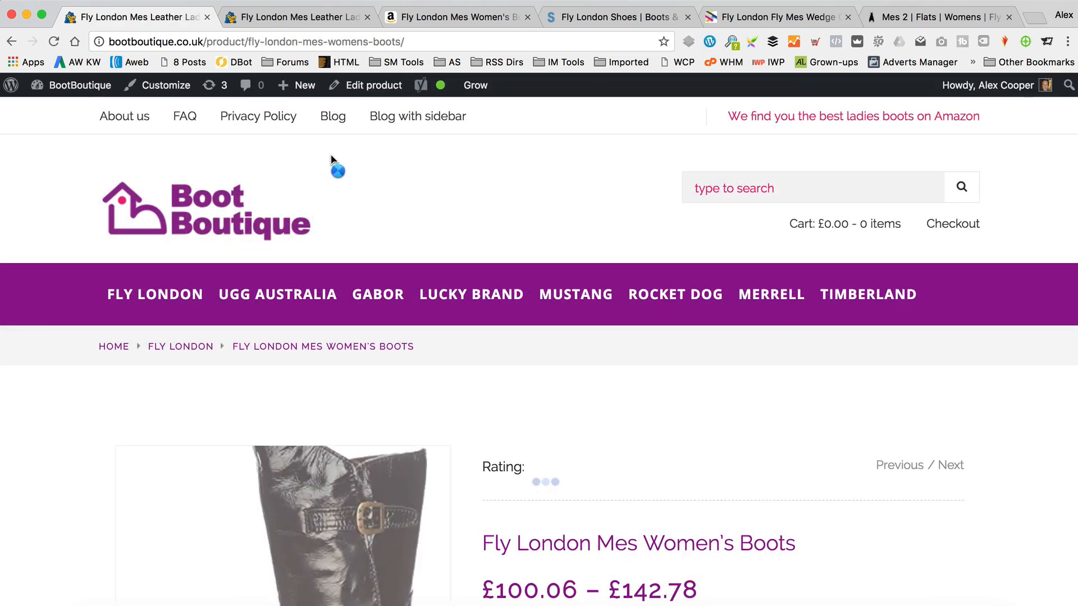
- Check the storefront summary now shows the short description, then return to Edit product
scroll(down, 3)
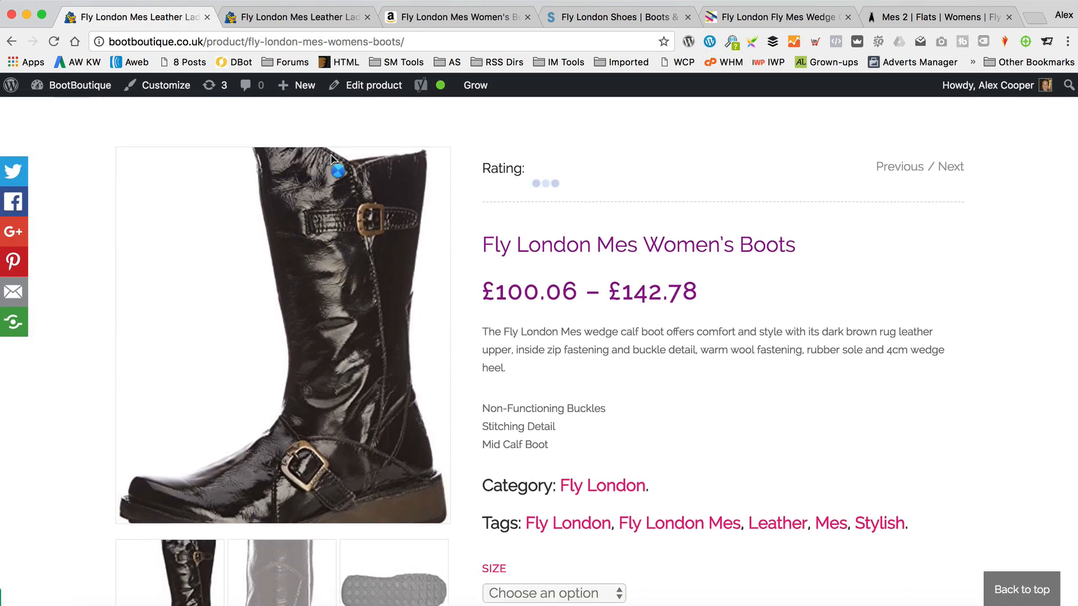
drag(483, 331, 556, 445)
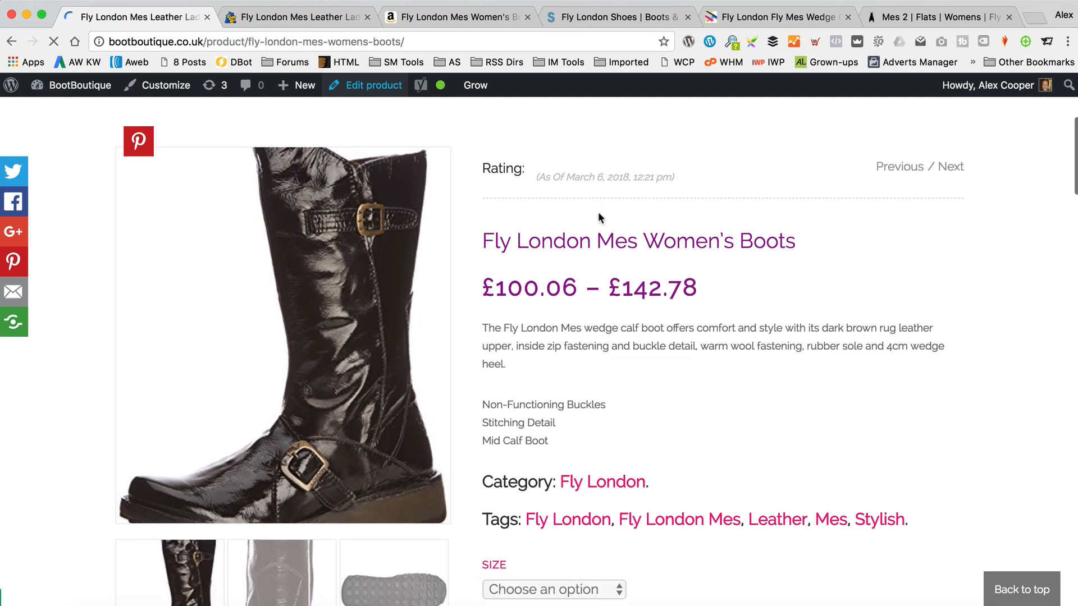
scroll(down, 3)
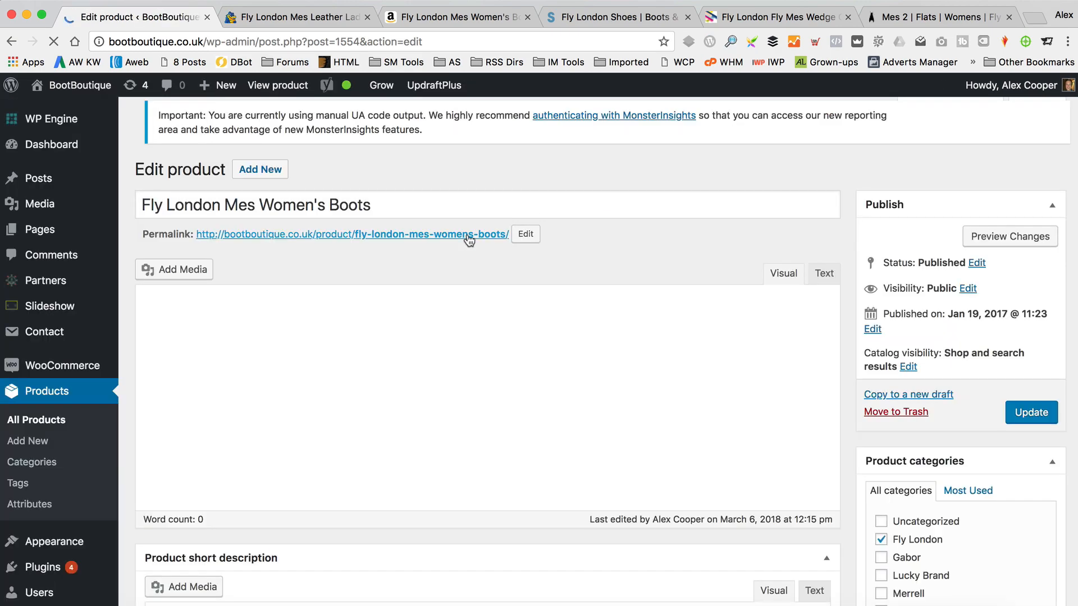
- Make the three feature lines of the product short description a bulleted list
scroll(down, 3)
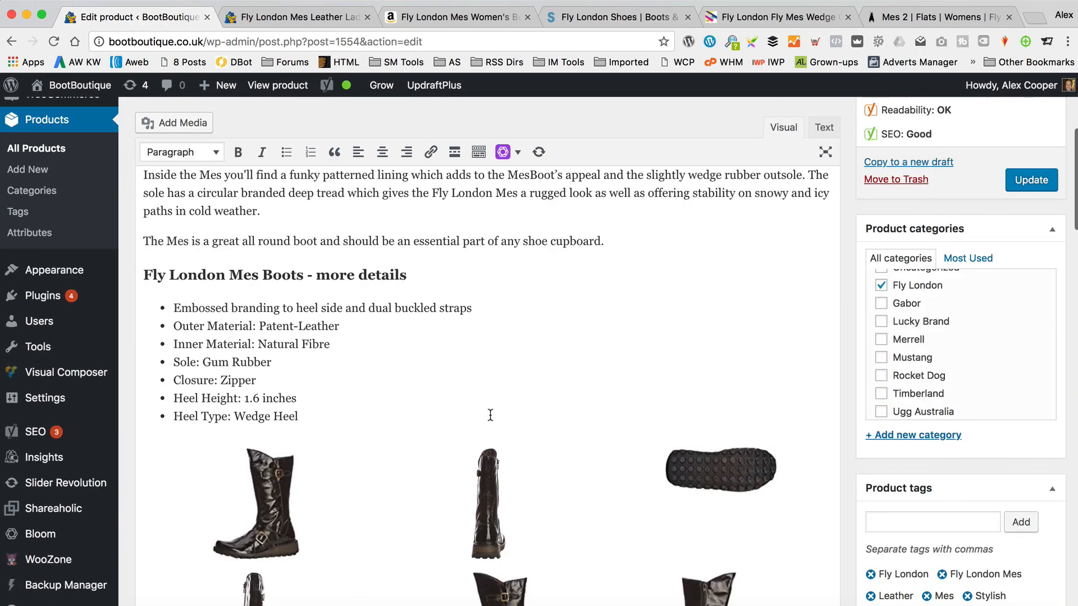
scroll(down, 3)
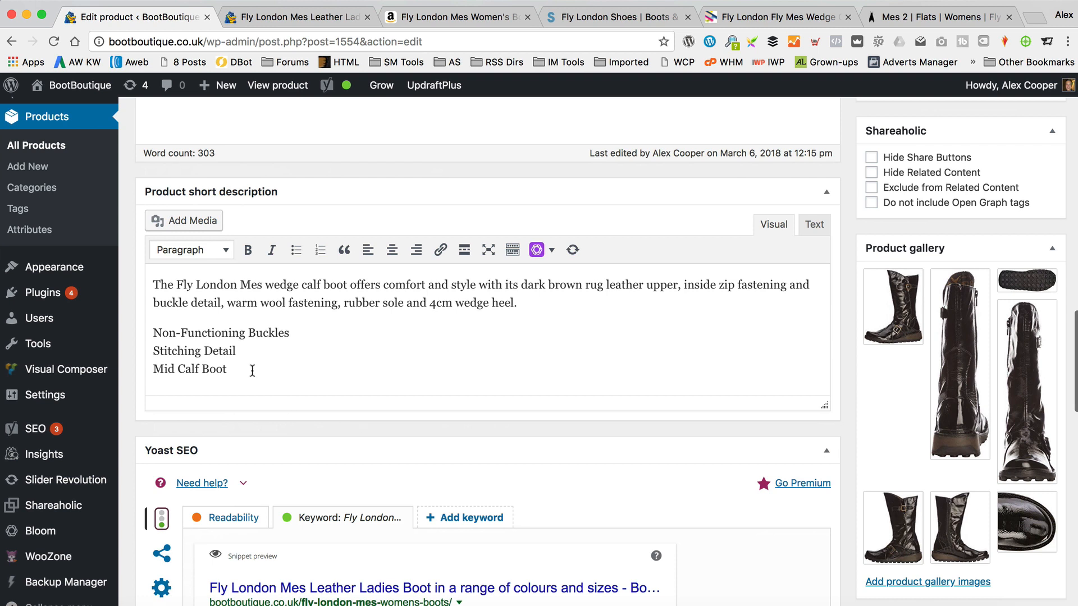
drag(152, 333, 228, 368)
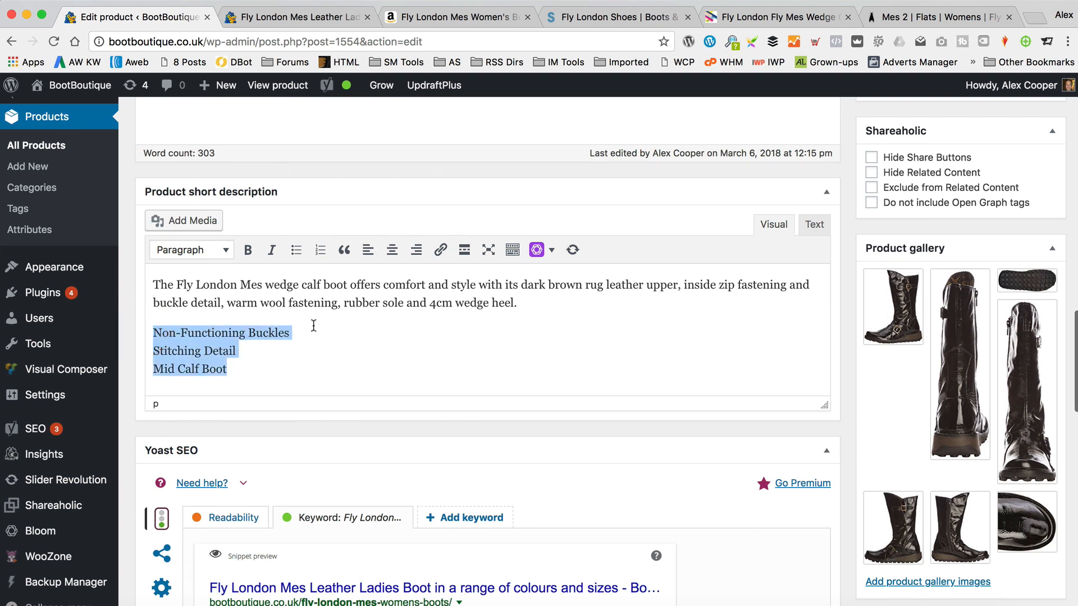
click(296, 249)
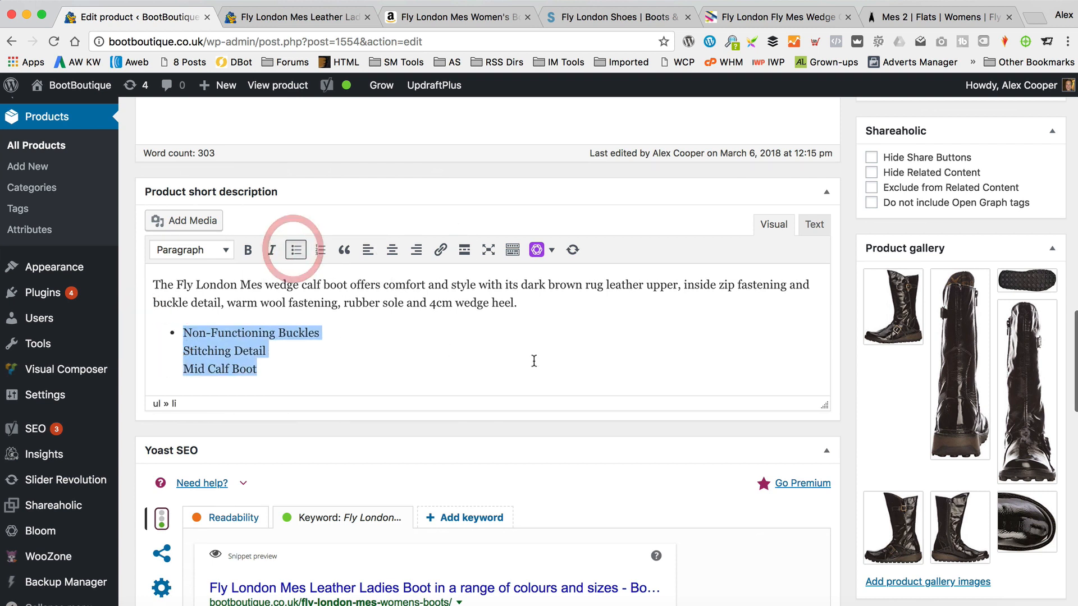
click(296, 250)
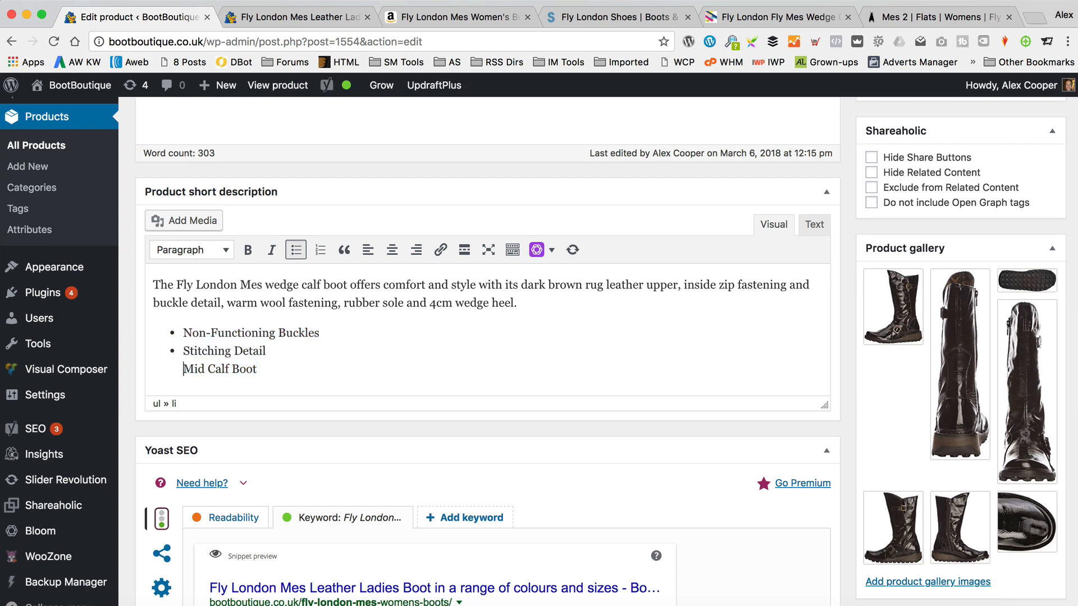
- Update the product so the bulleted short description is saved
scroll(down, 3)
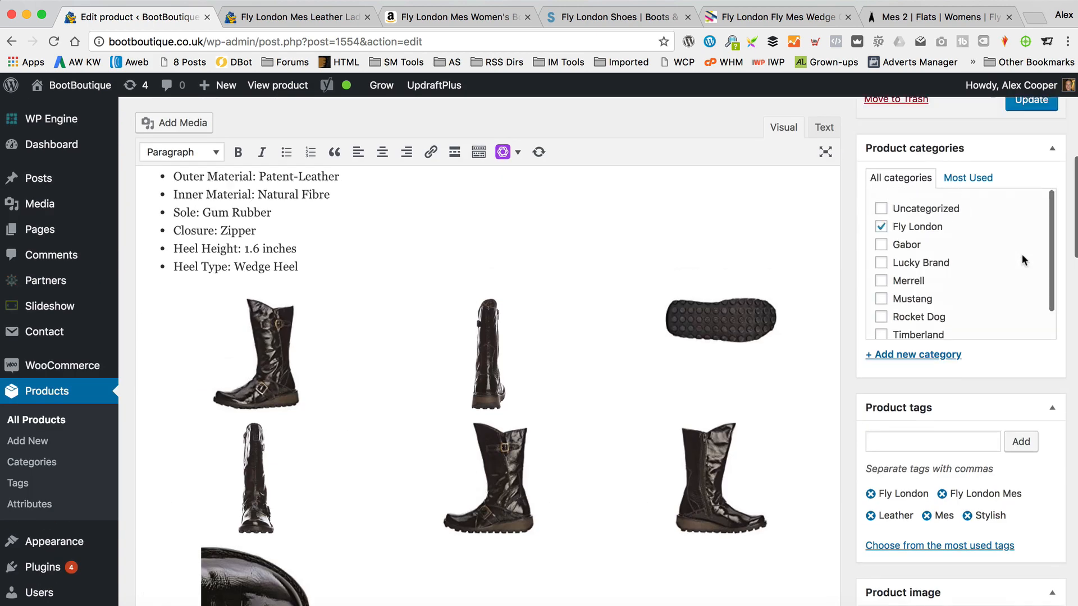
click(1030, 100)
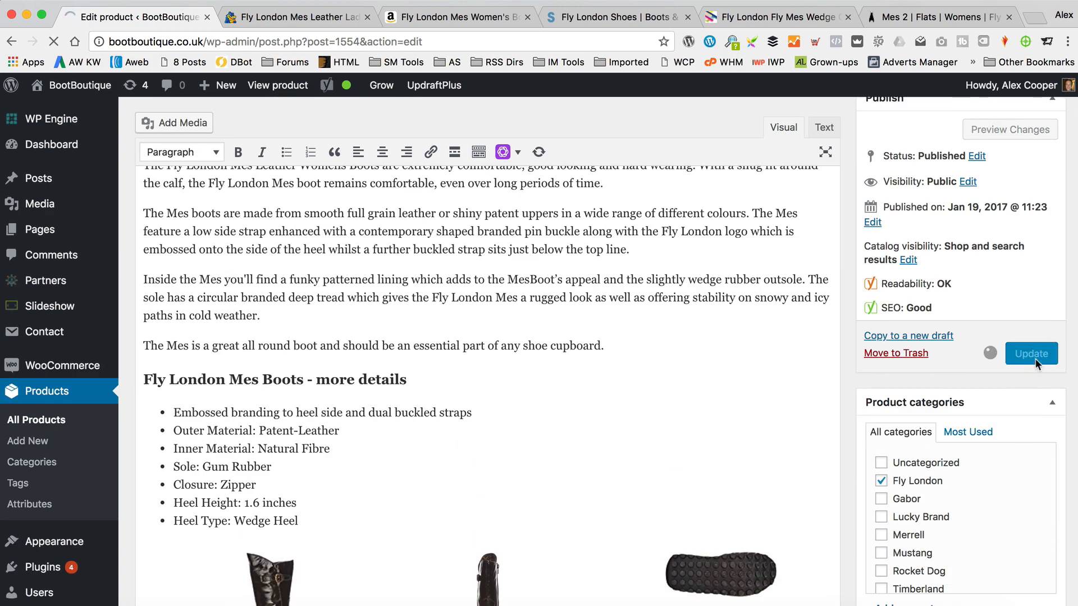
click(1031, 353)
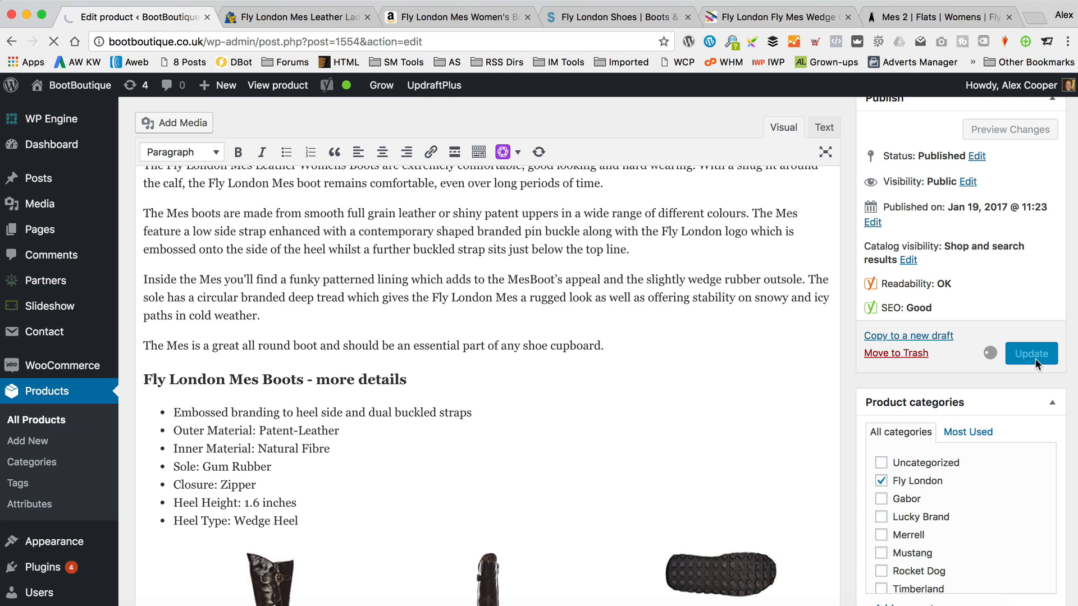
click(1031, 354)
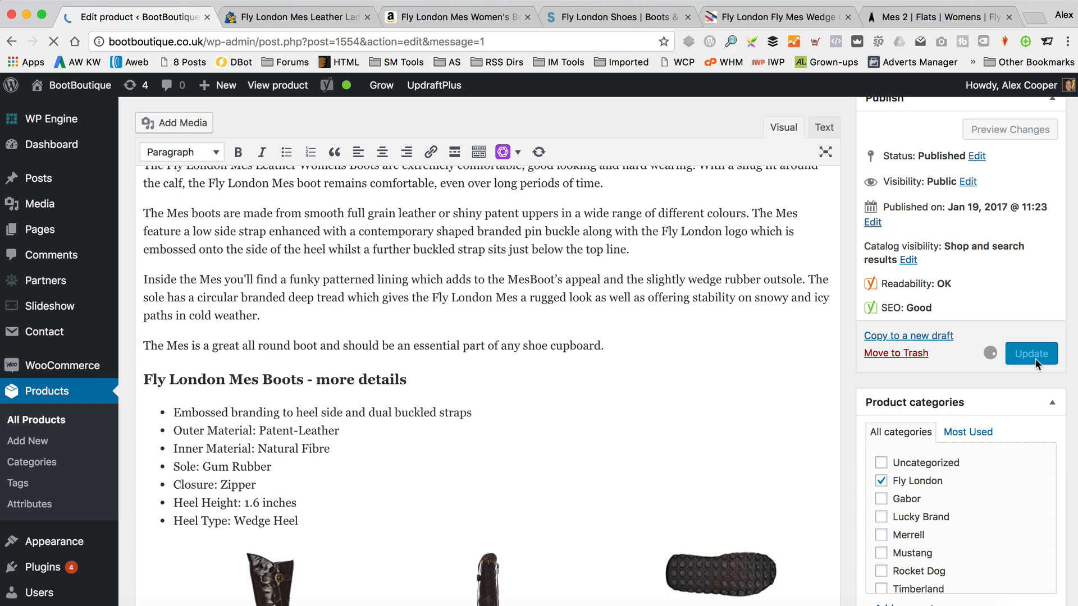
click(1030, 354)
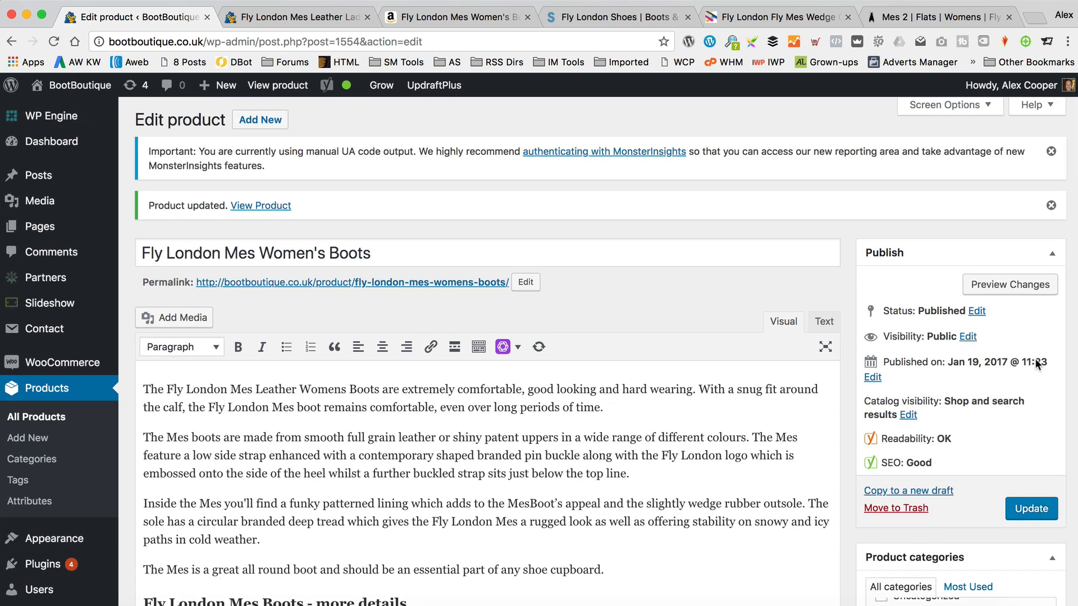
scroll(down, 3)
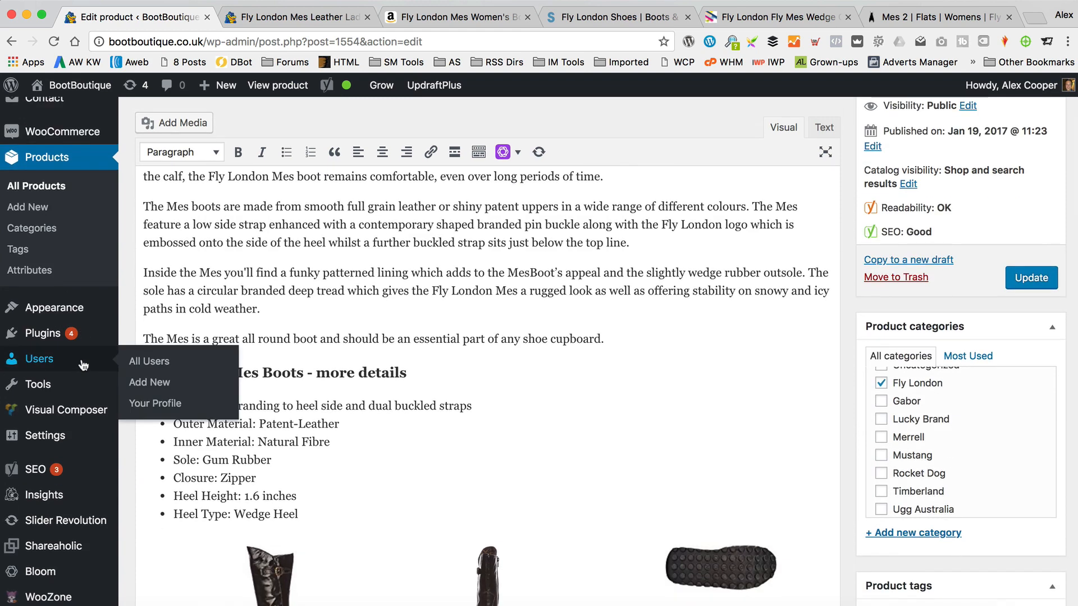
- Go to the WooZone dashboard showing 444 products and 391,711 views
scroll(down, 3)
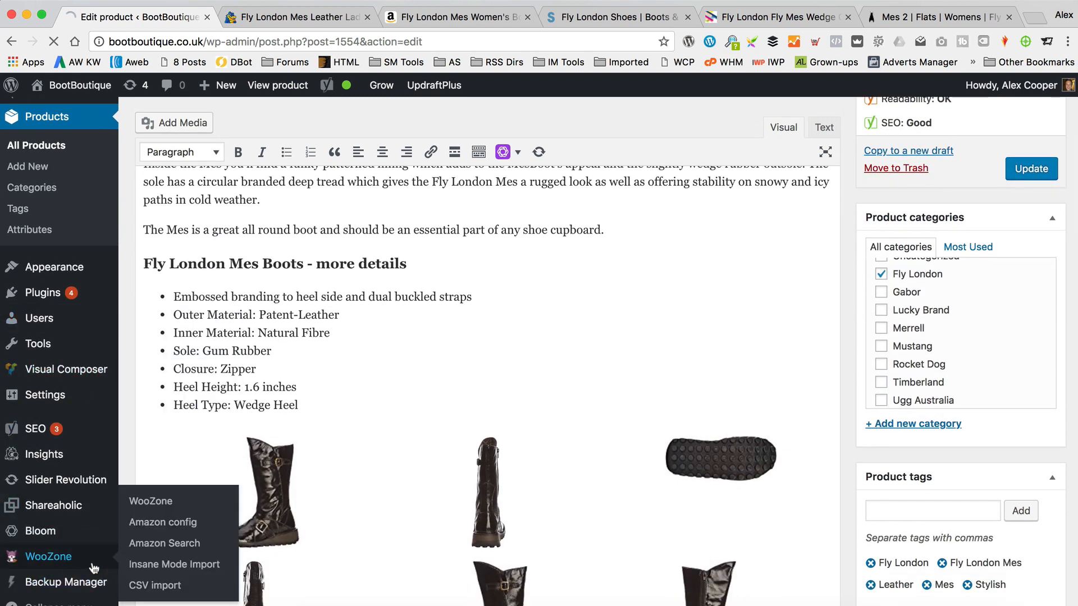
click(150, 501)
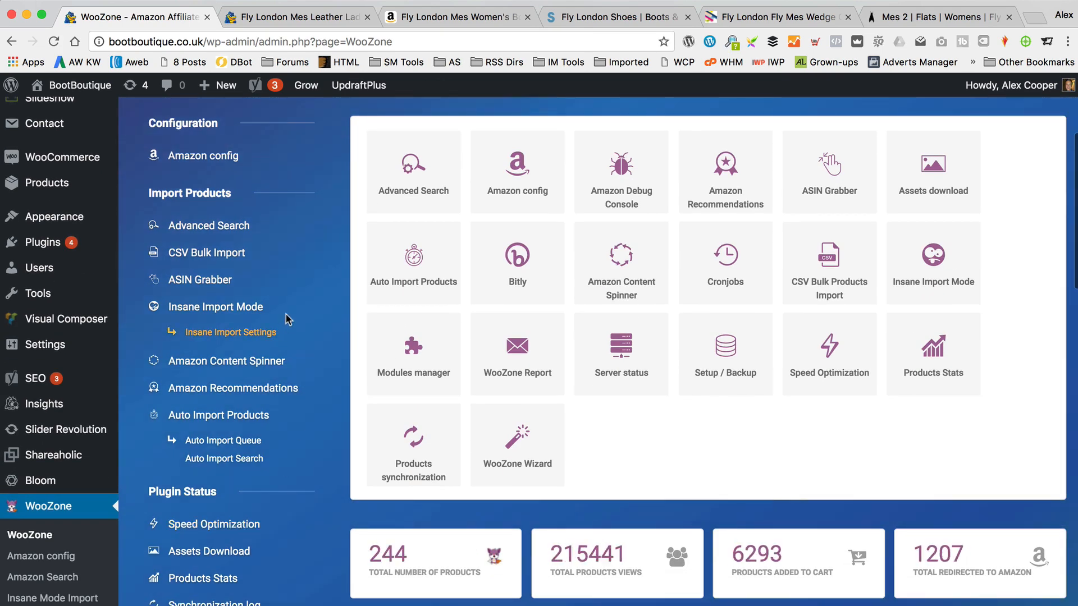
scroll(down, 3)
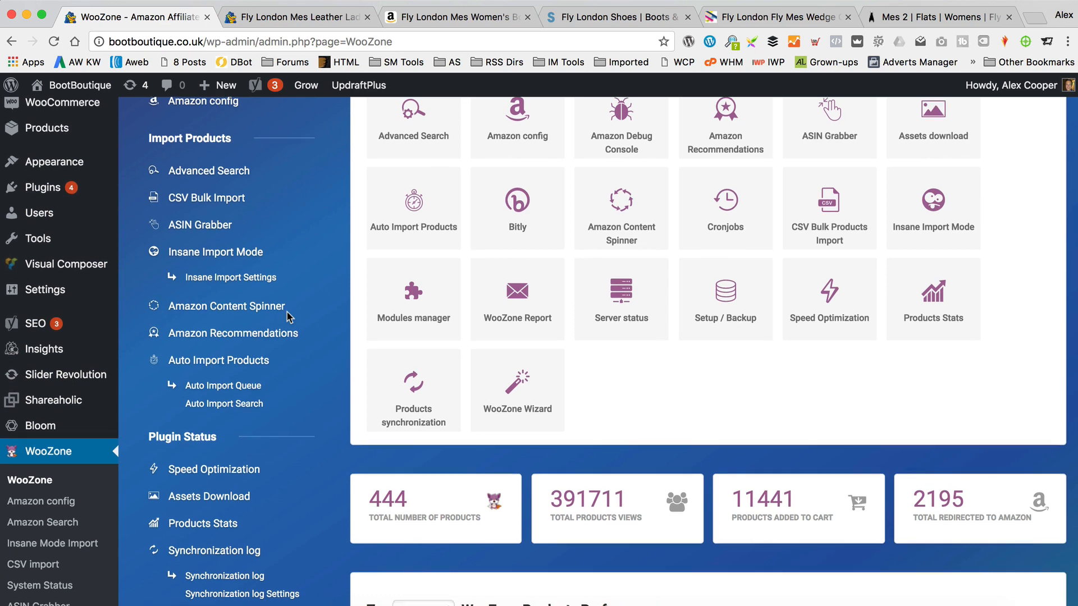
scroll(down, 3)
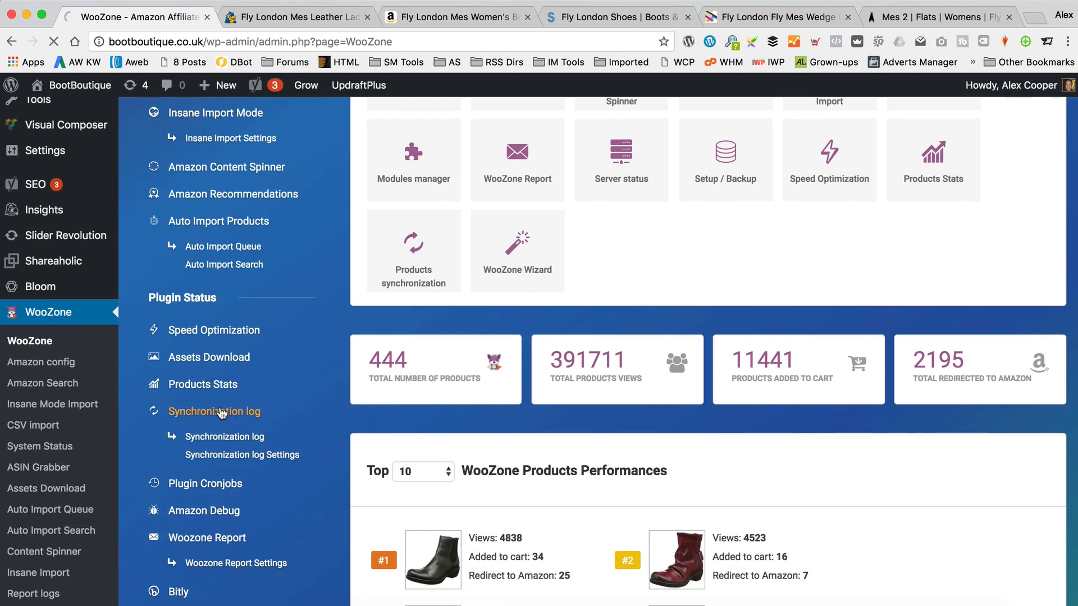
- In WooZone Synchronization, tick SKU, Buy URL and New Variations, leaving Description unsynced
click(214, 411)
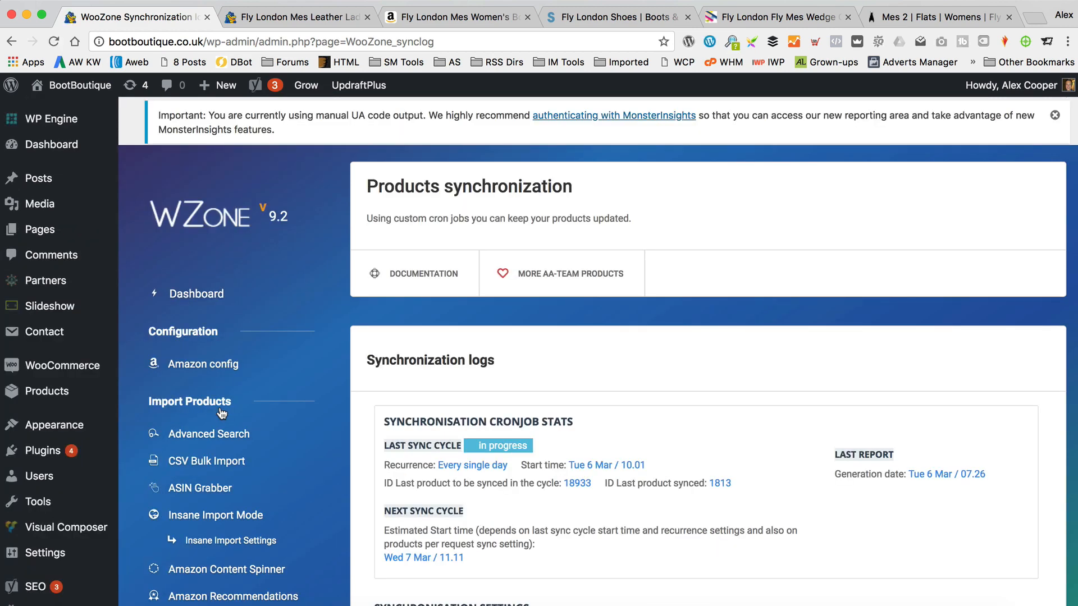
scroll(down, 3)
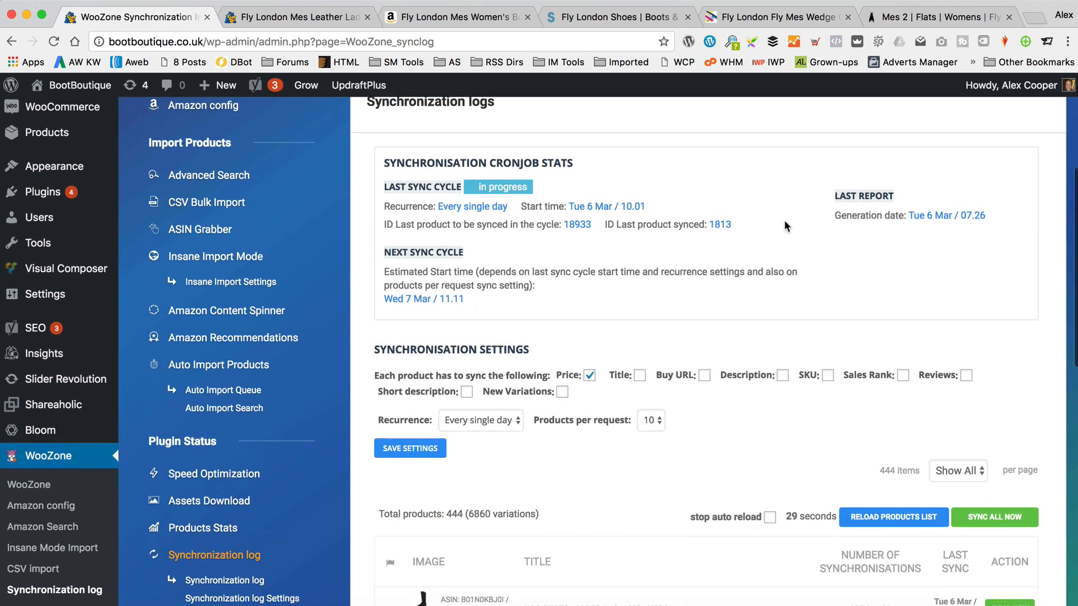
mouse_move(583, 386)
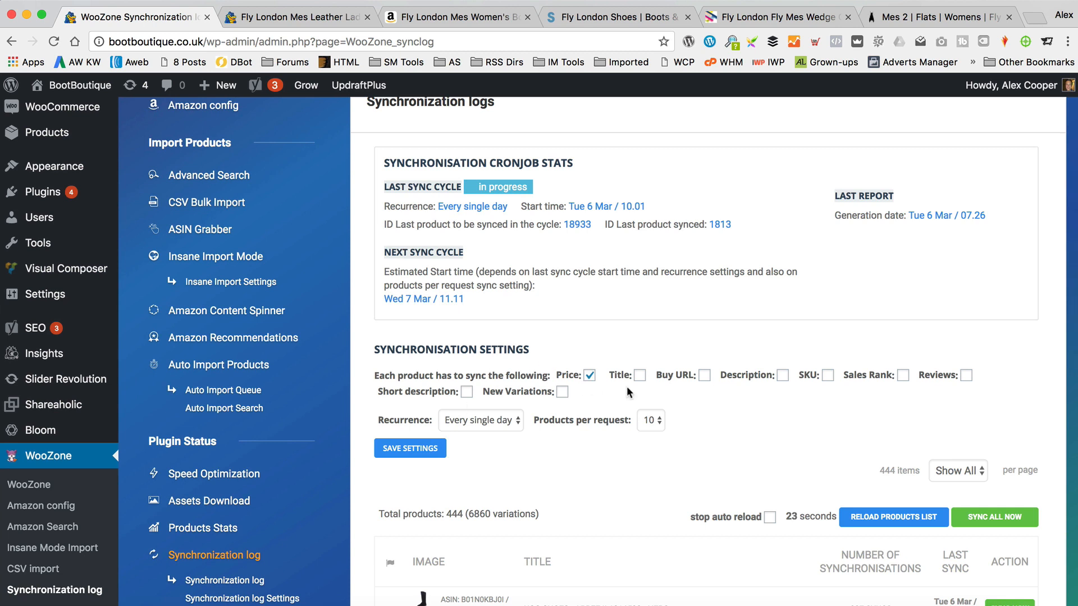
click(827, 375)
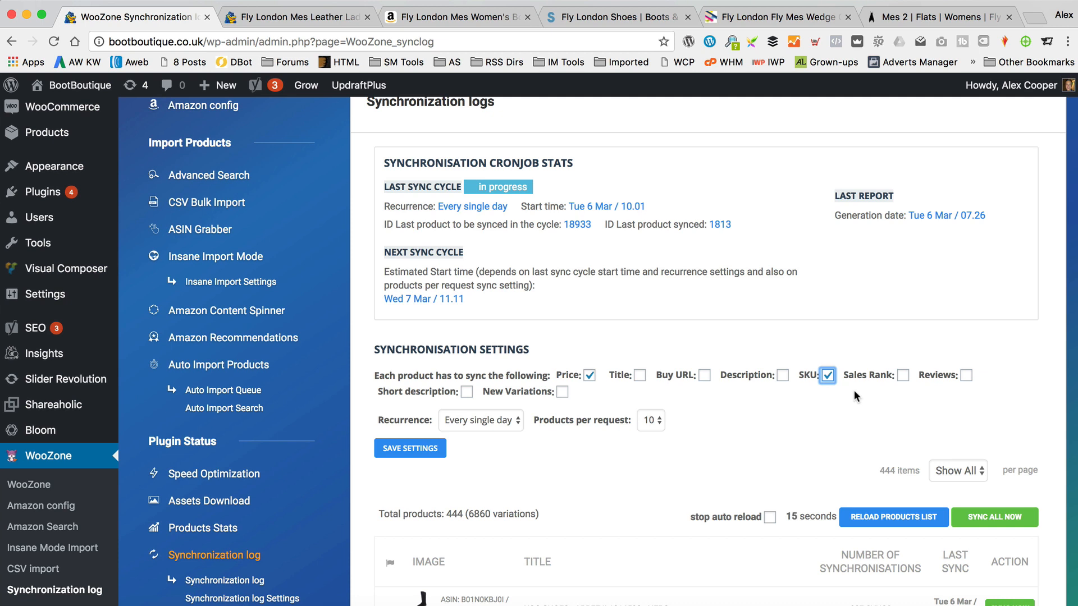
click(700, 375)
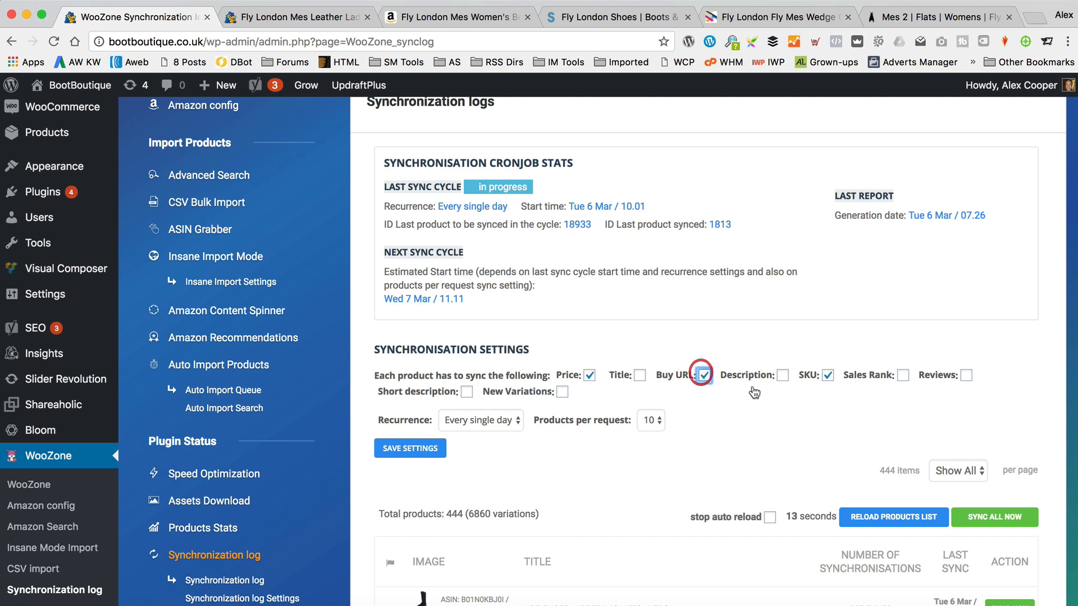
click(702, 375)
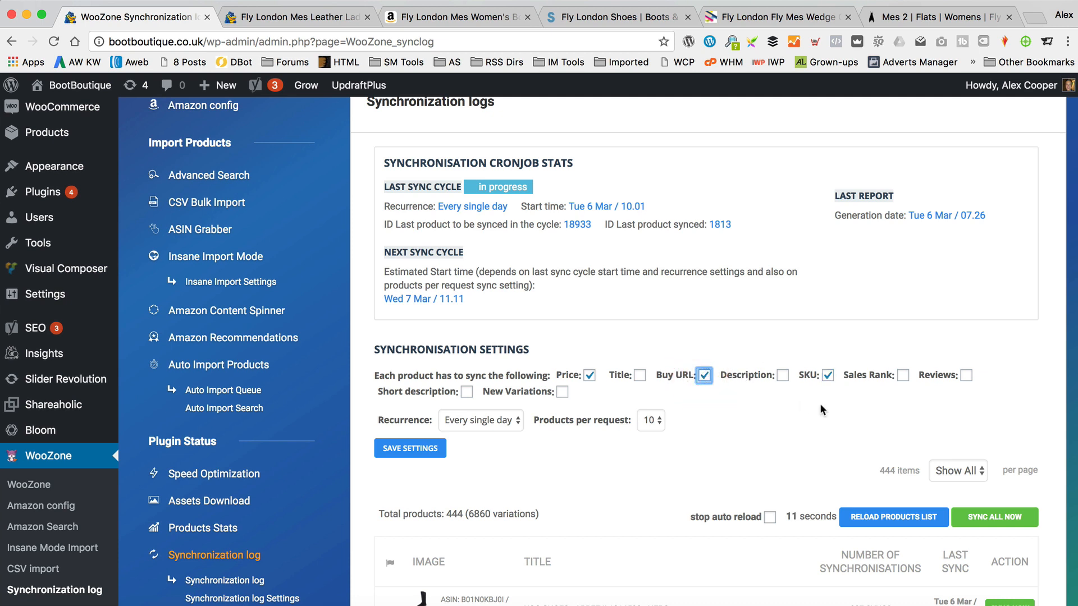
click(563, 393)
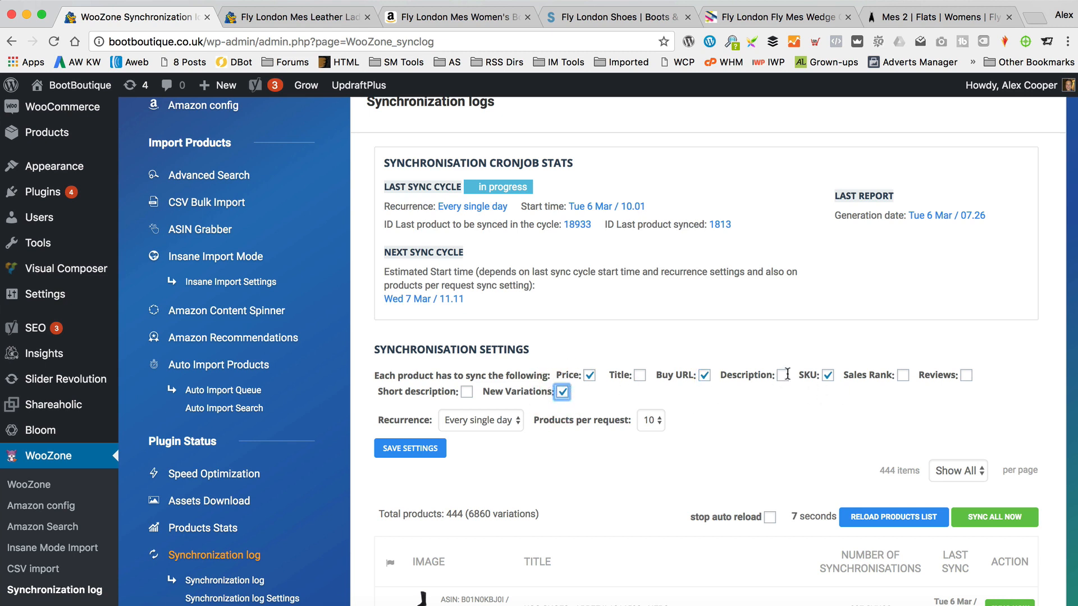
click(785, 375)
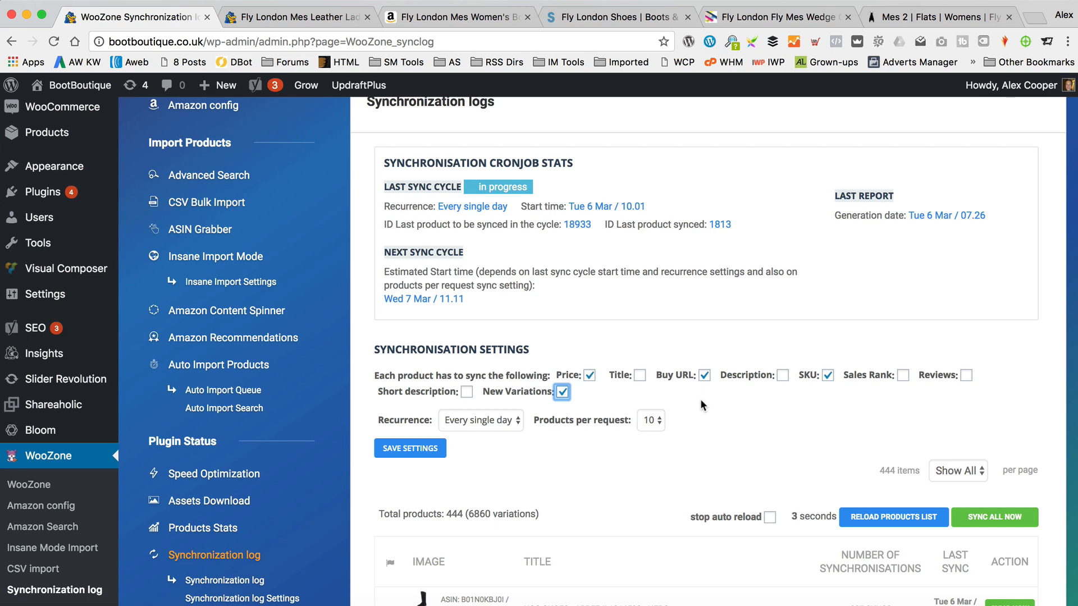
- Save the WooZone synchronization settings
click(410, 448)
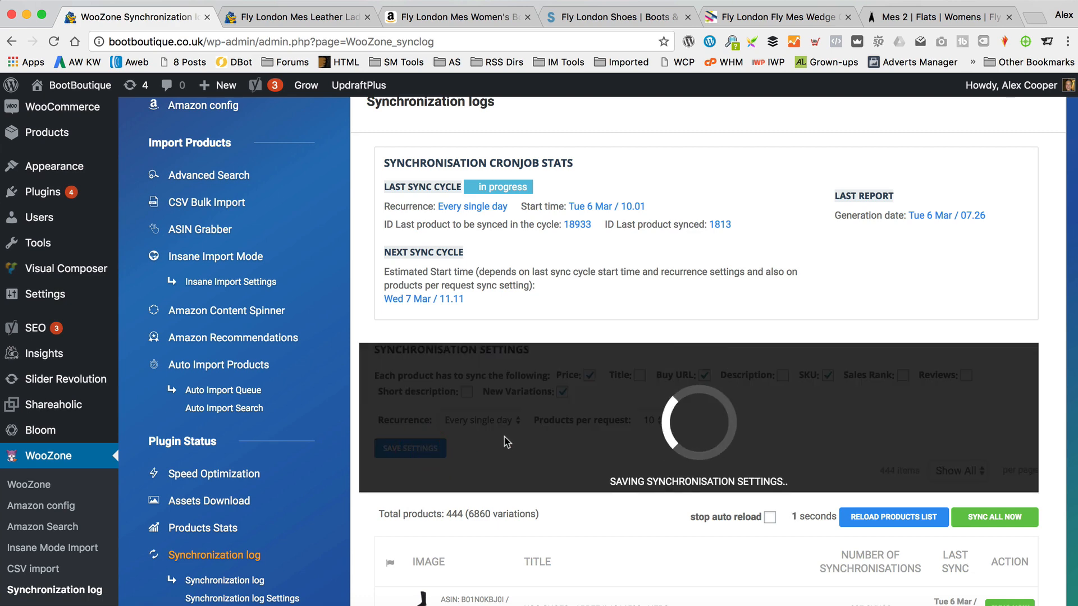
click(410, 448)
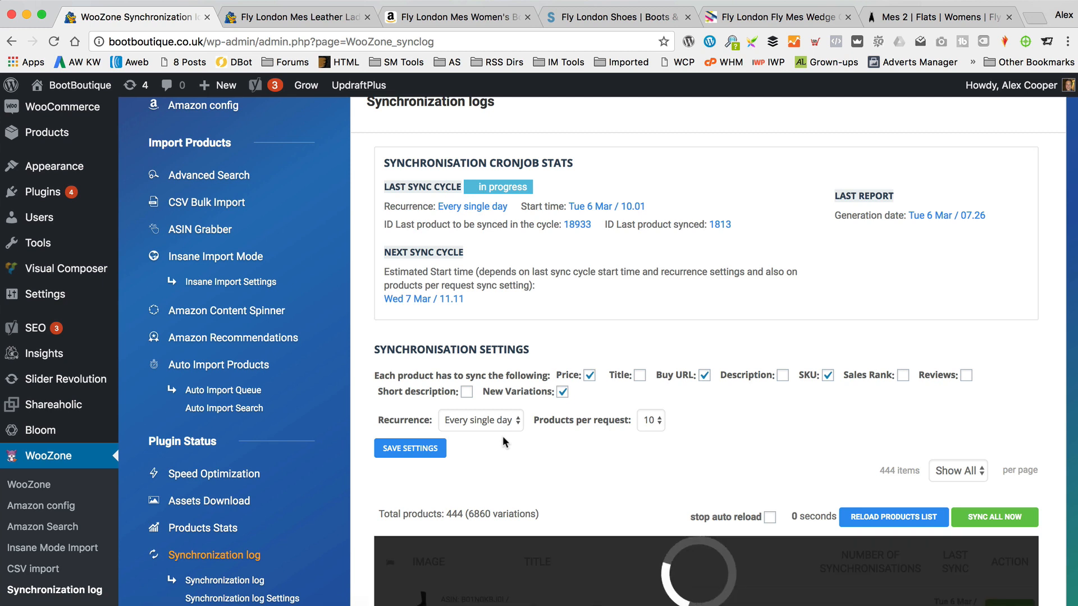